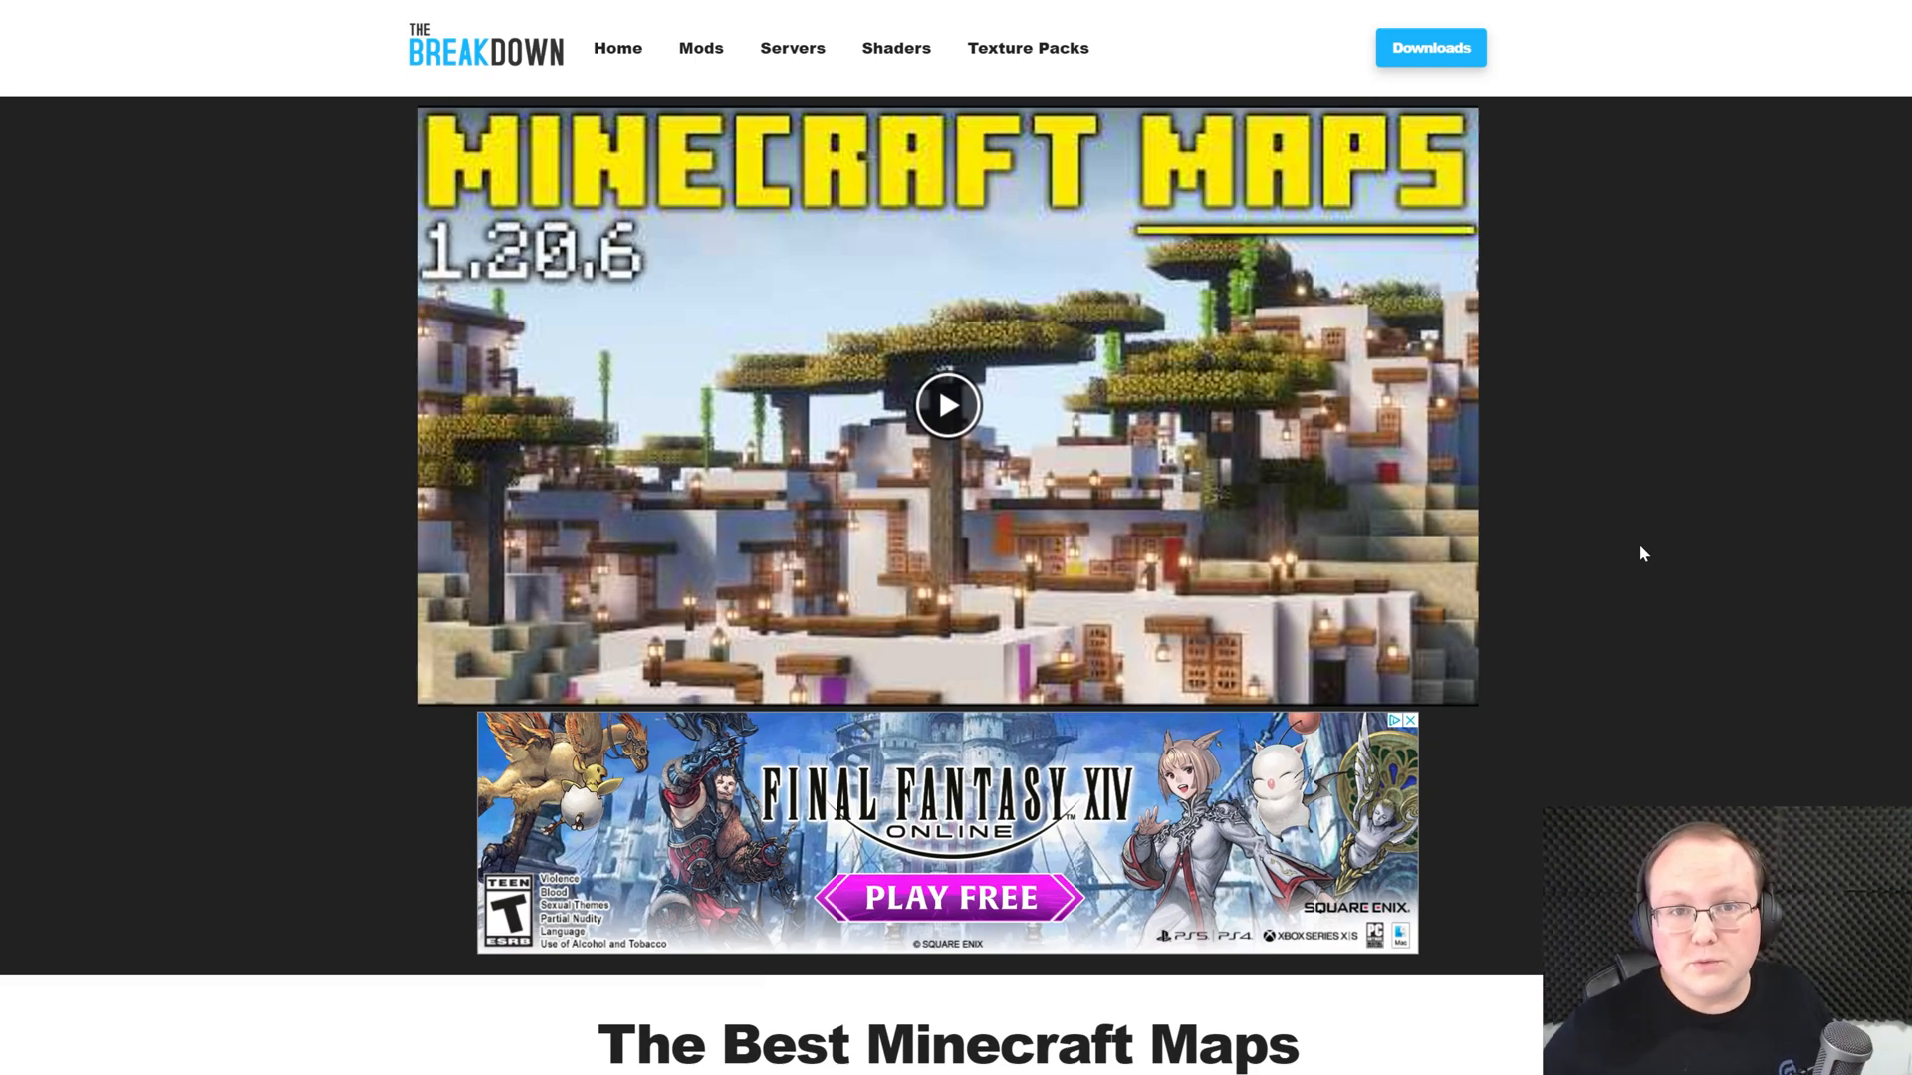
Step: Scroll the Best Minecraft Maps article to the Greek City entry and its Download button
{"action": "scroll", "scroll_direction": "down", "scroll_amount": 3}
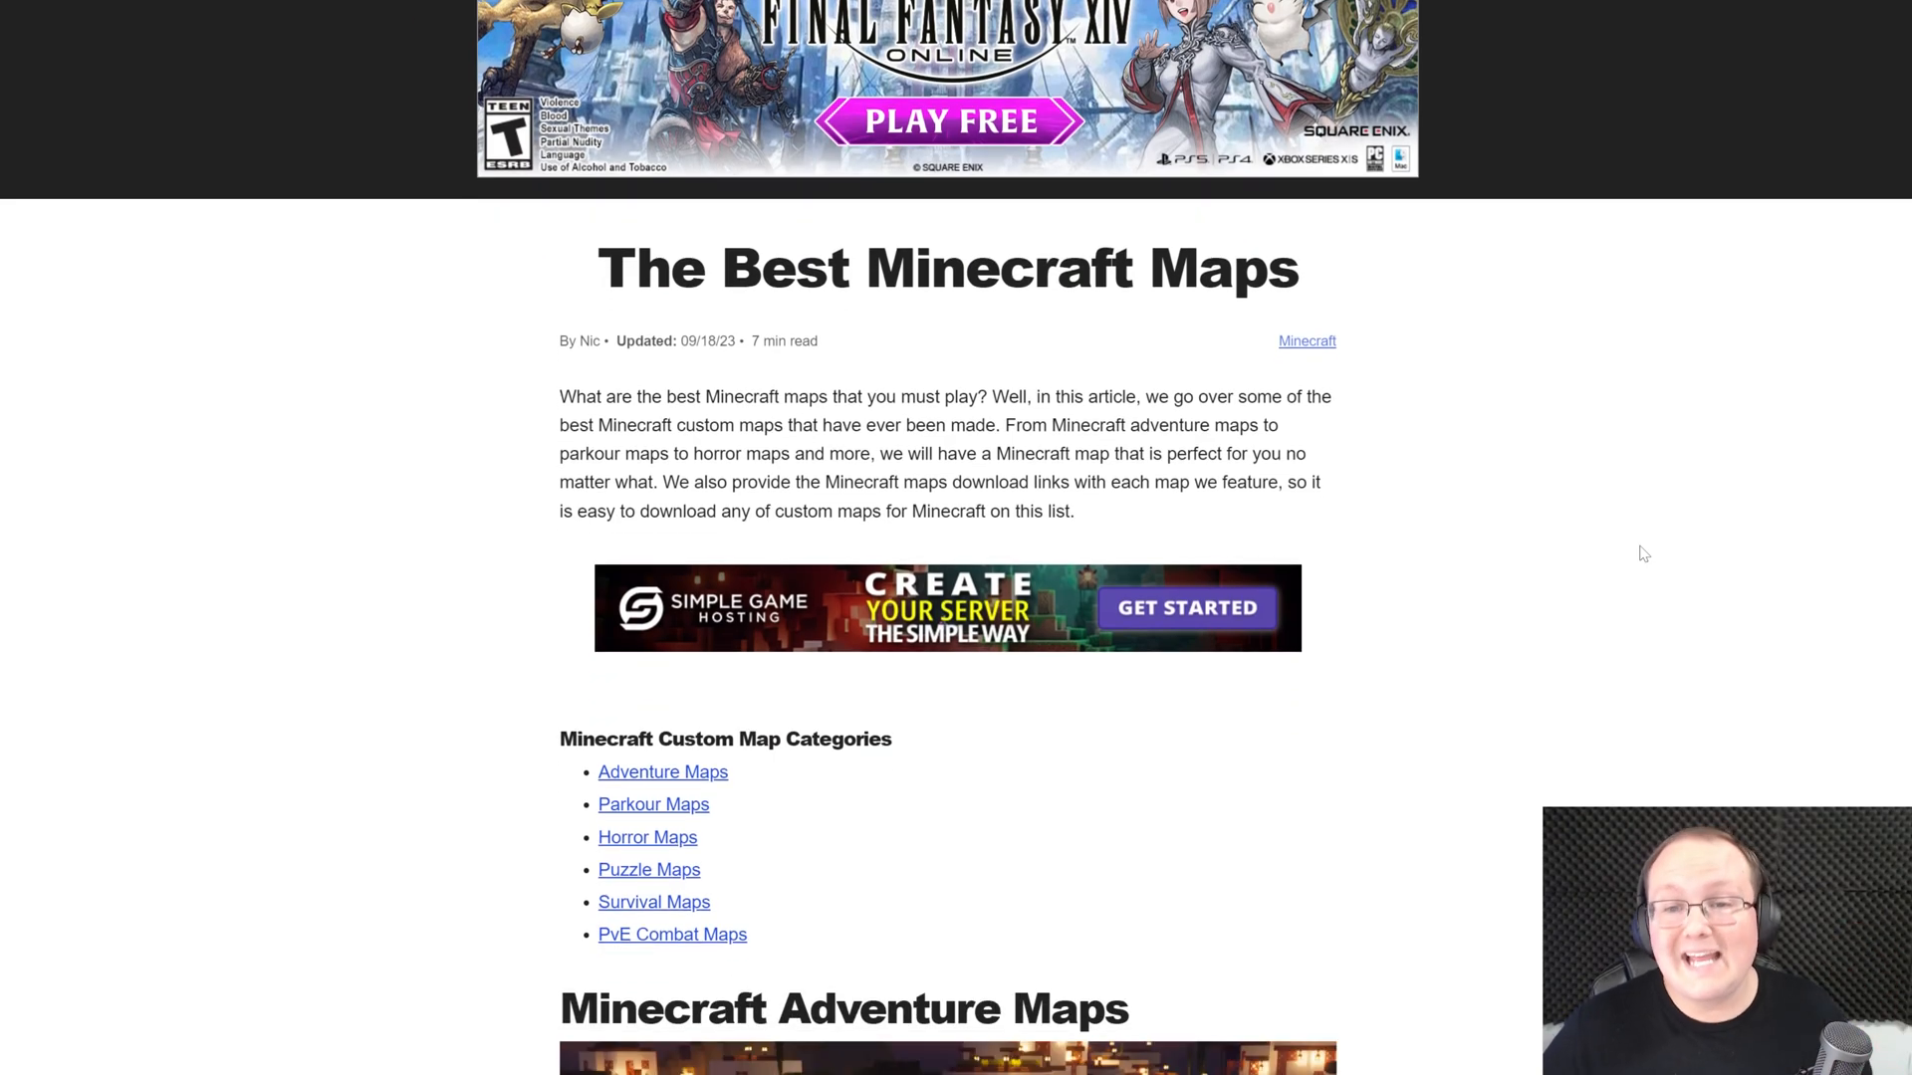
{"action": "scroll", "scroll_direction": "down", "scroll_amount": 3}
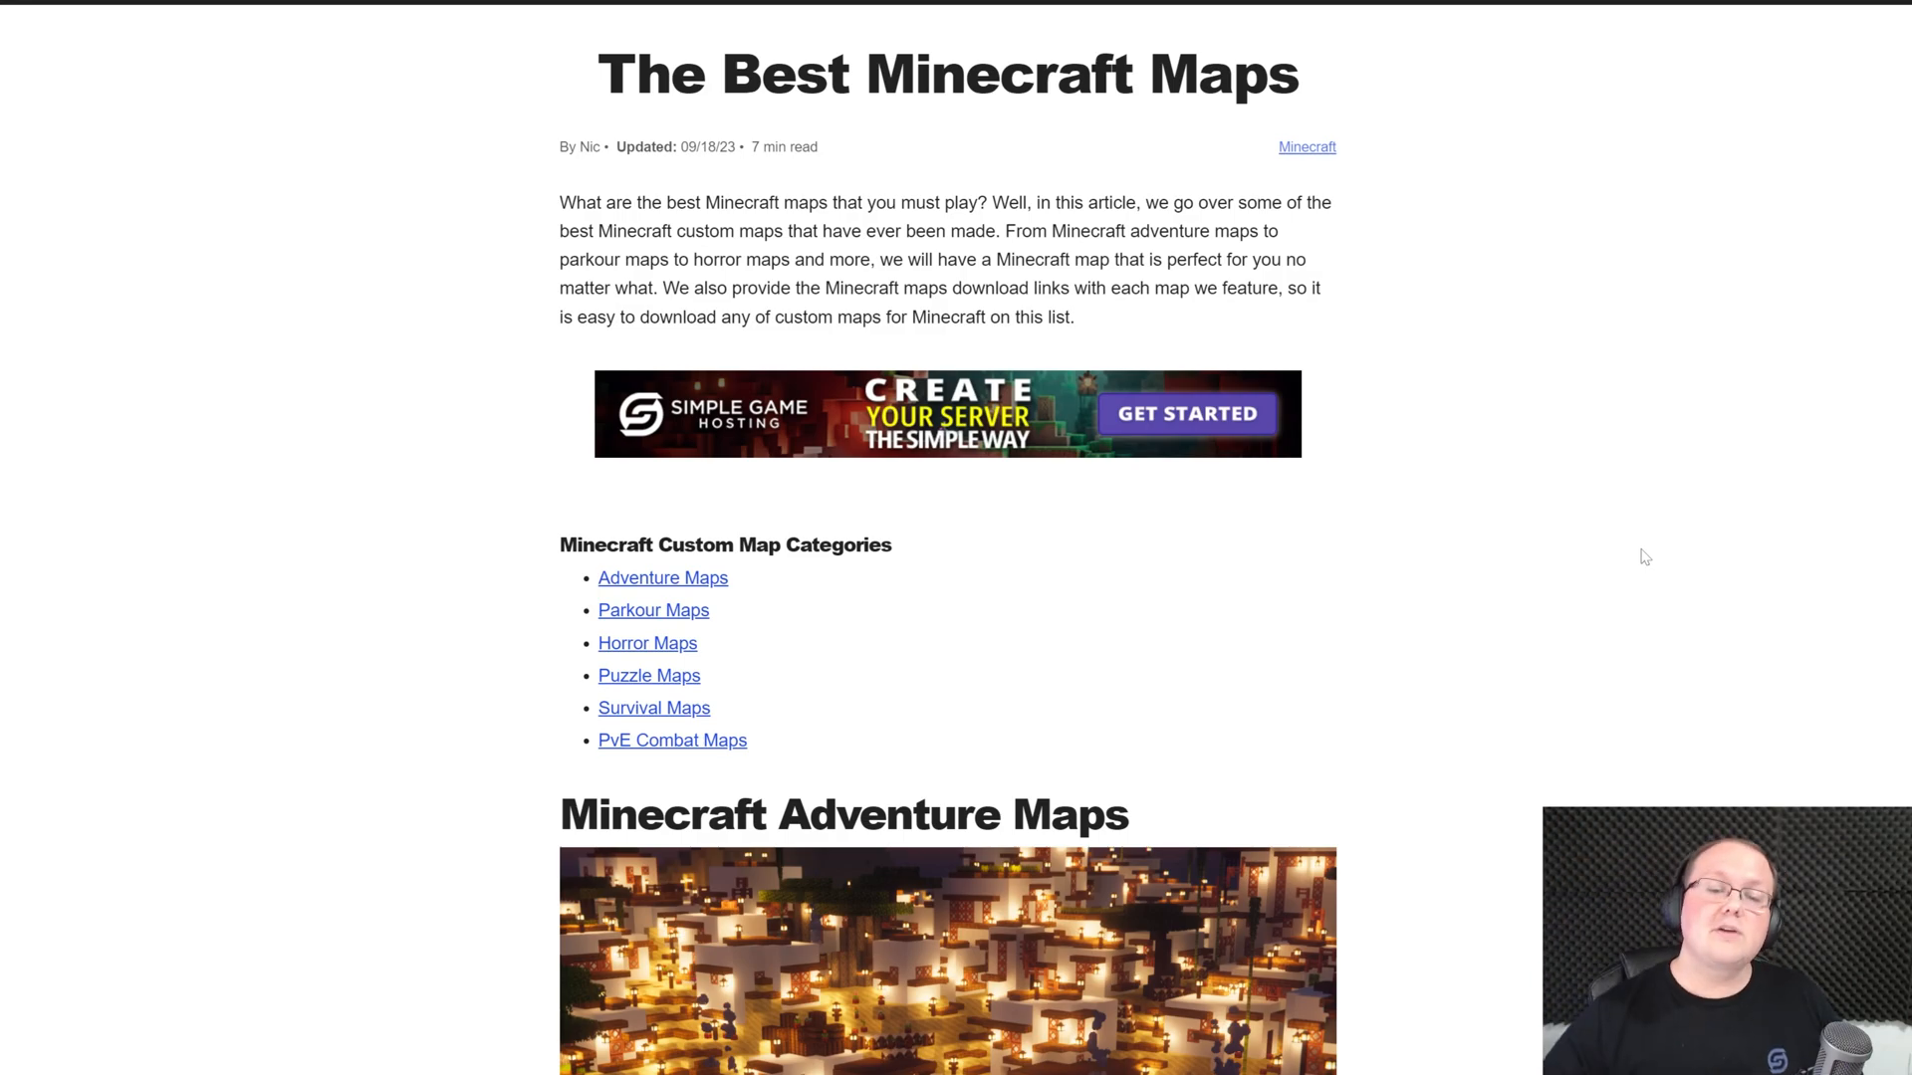
{"action": "mouse_move", "coordinate": [1404, 607]}
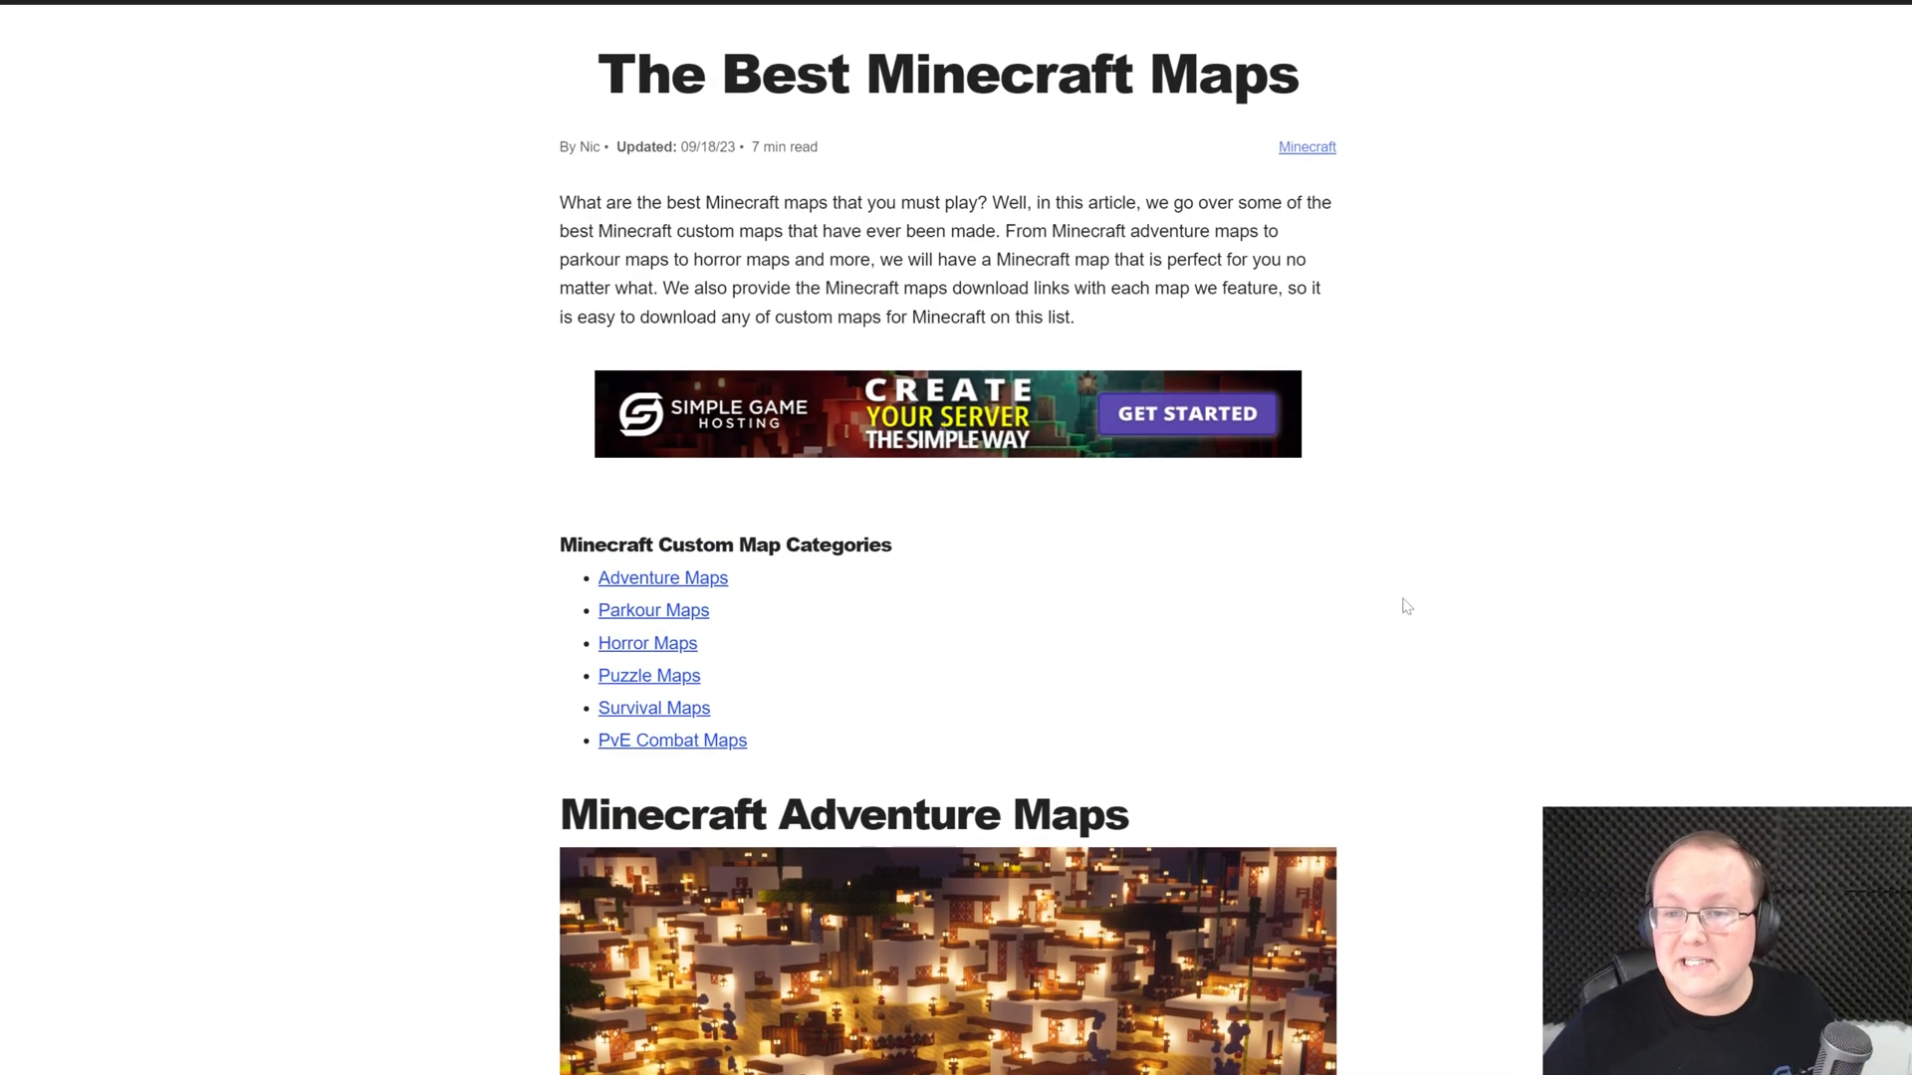
{"action": "scroll", "scroll_direction": "down", "scroll_amount": 3}
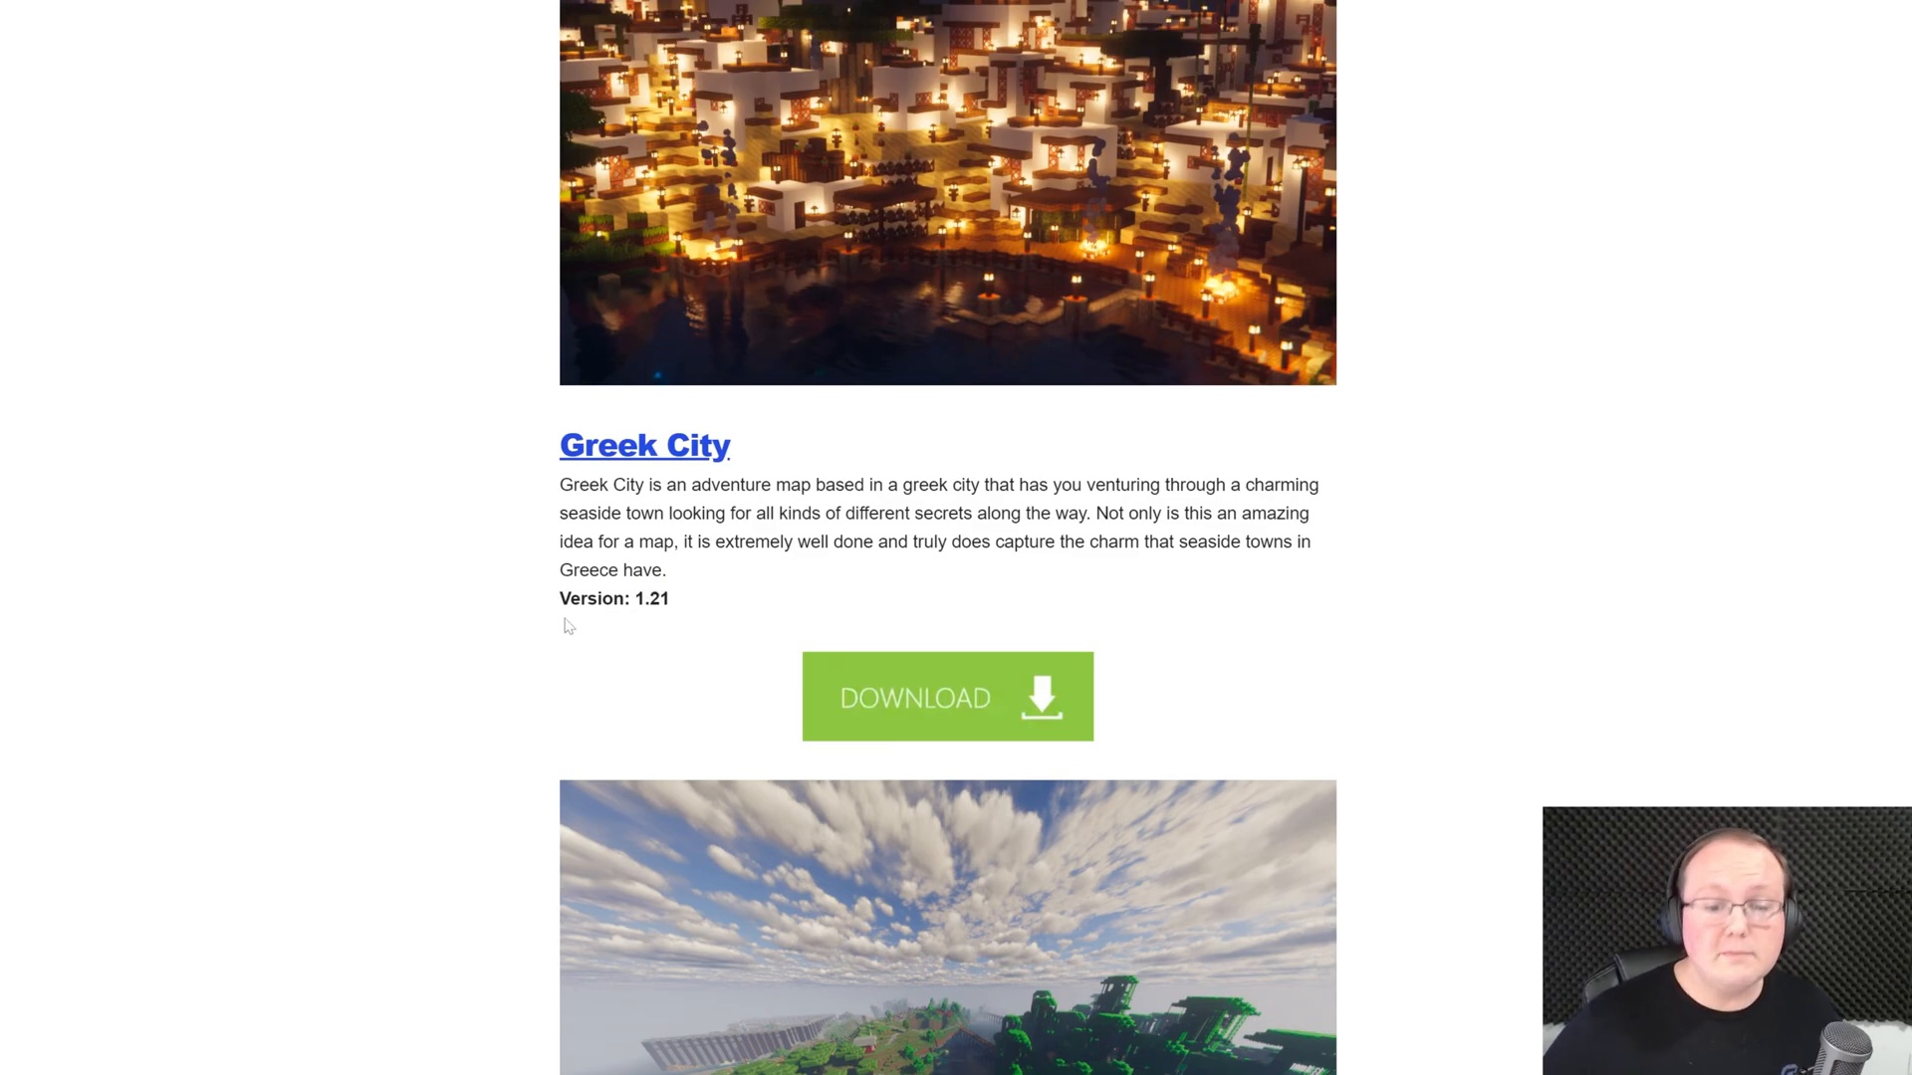
{"action": "scroll", "scroll_direction": "down", "scroll_amount": 3}
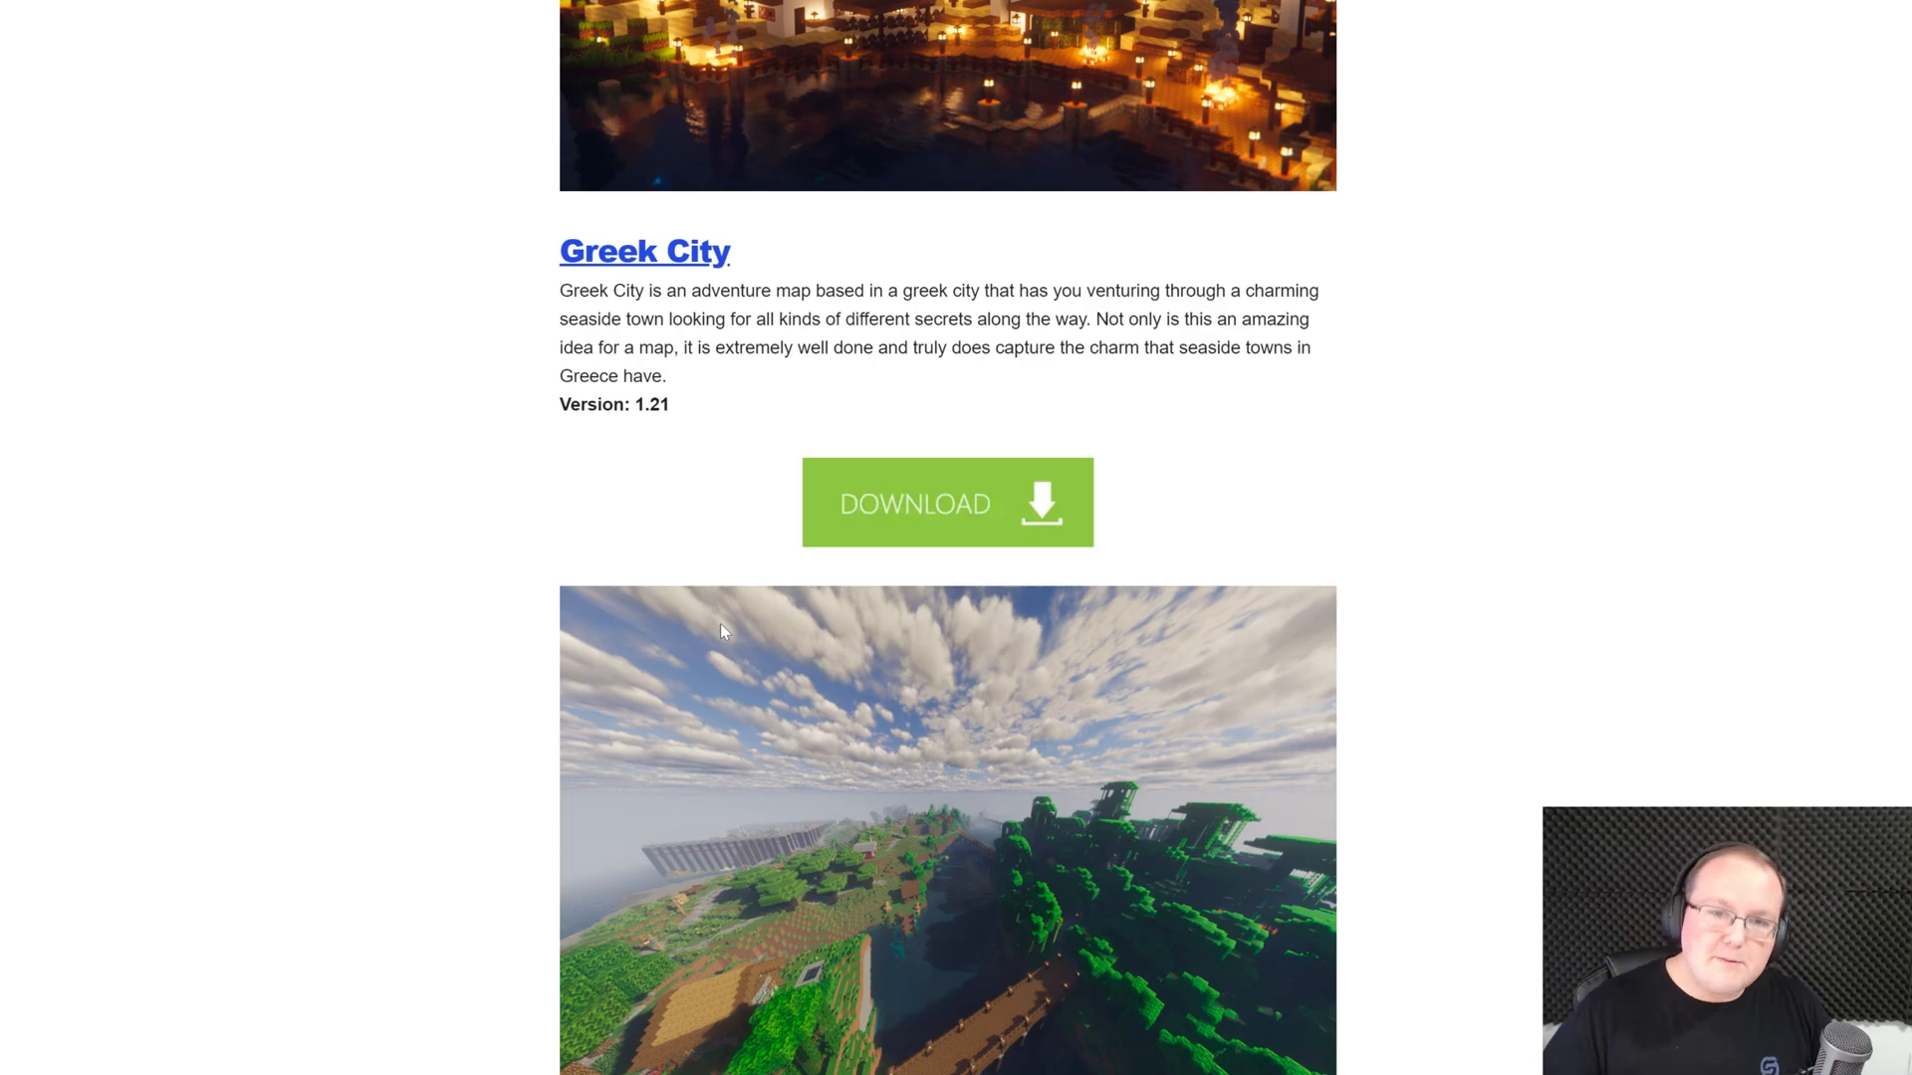
{"action": "scroll", "scroll_direction": "up", "scroll_amount": 3}
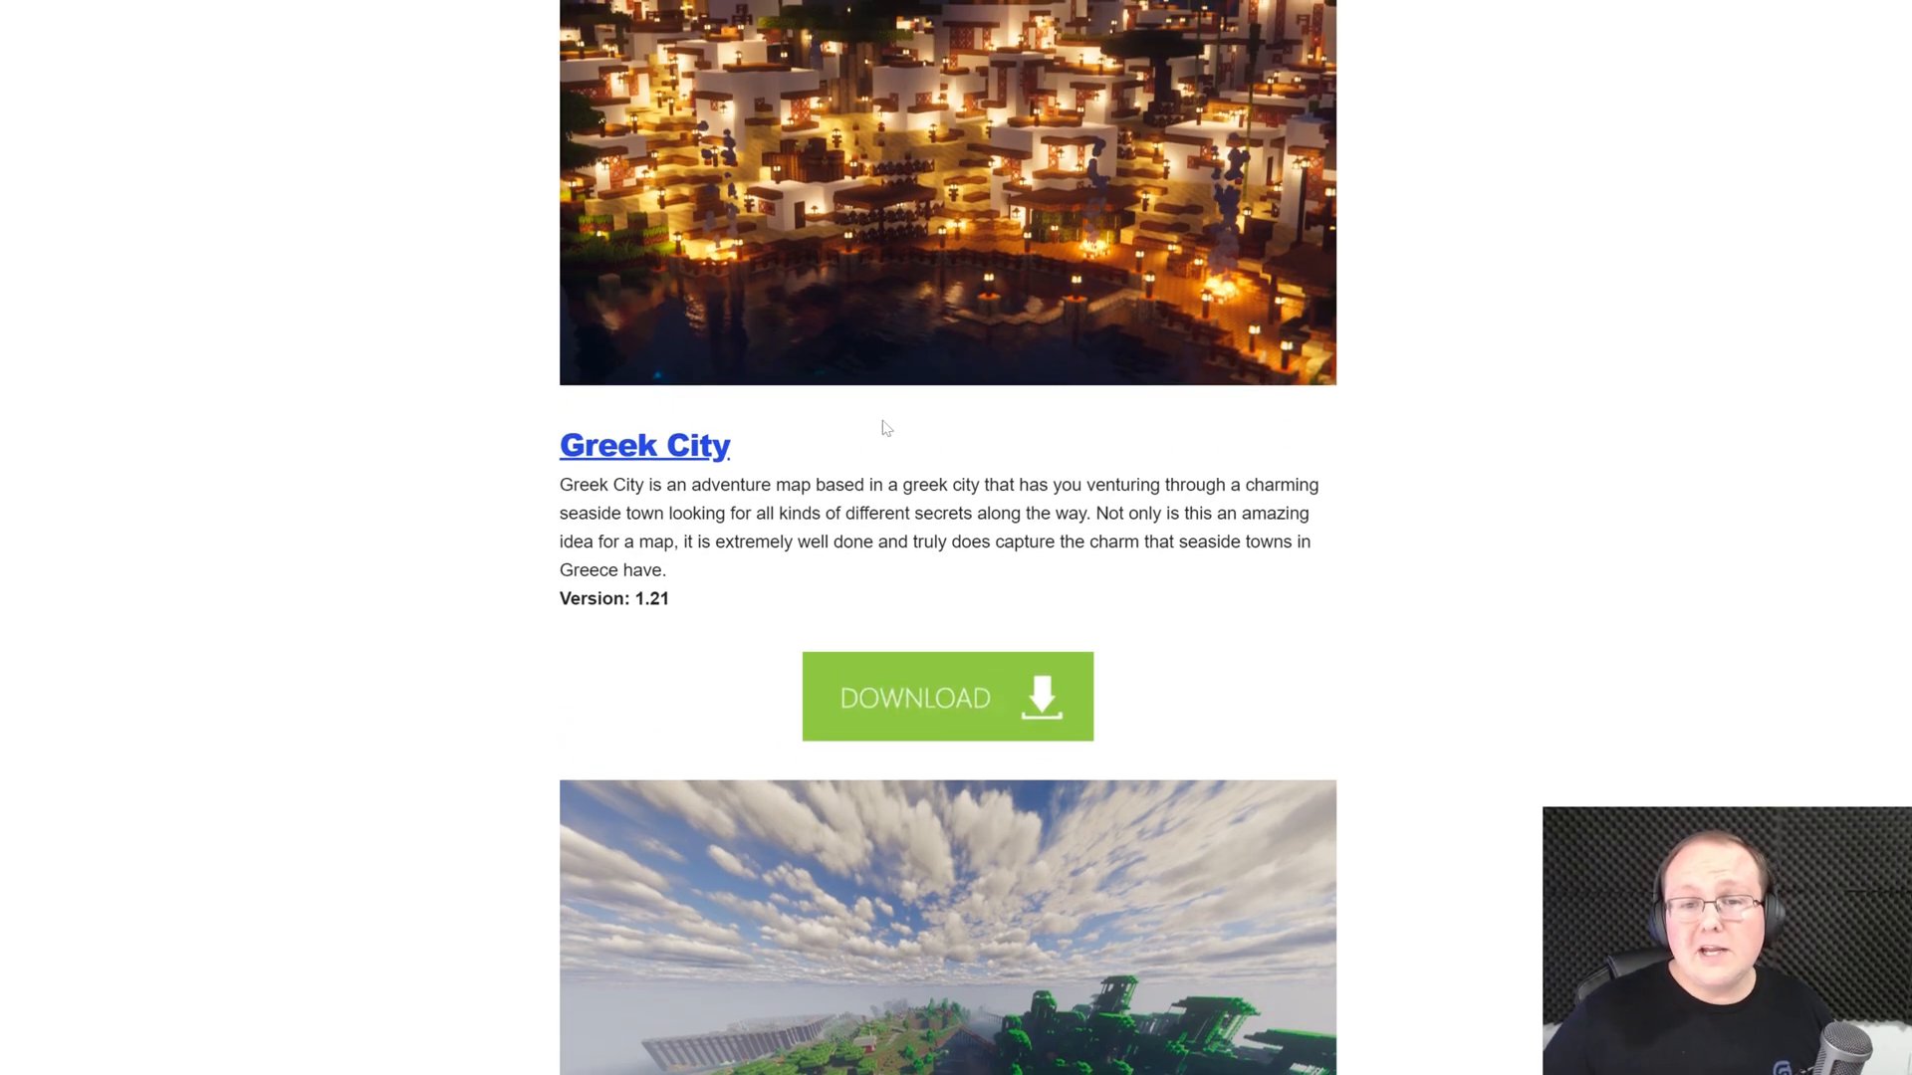
Step: Reach the Greek City CurseForge page and its list of downloadable files
{"action": "left_click", "coordinate": [643, 444]}
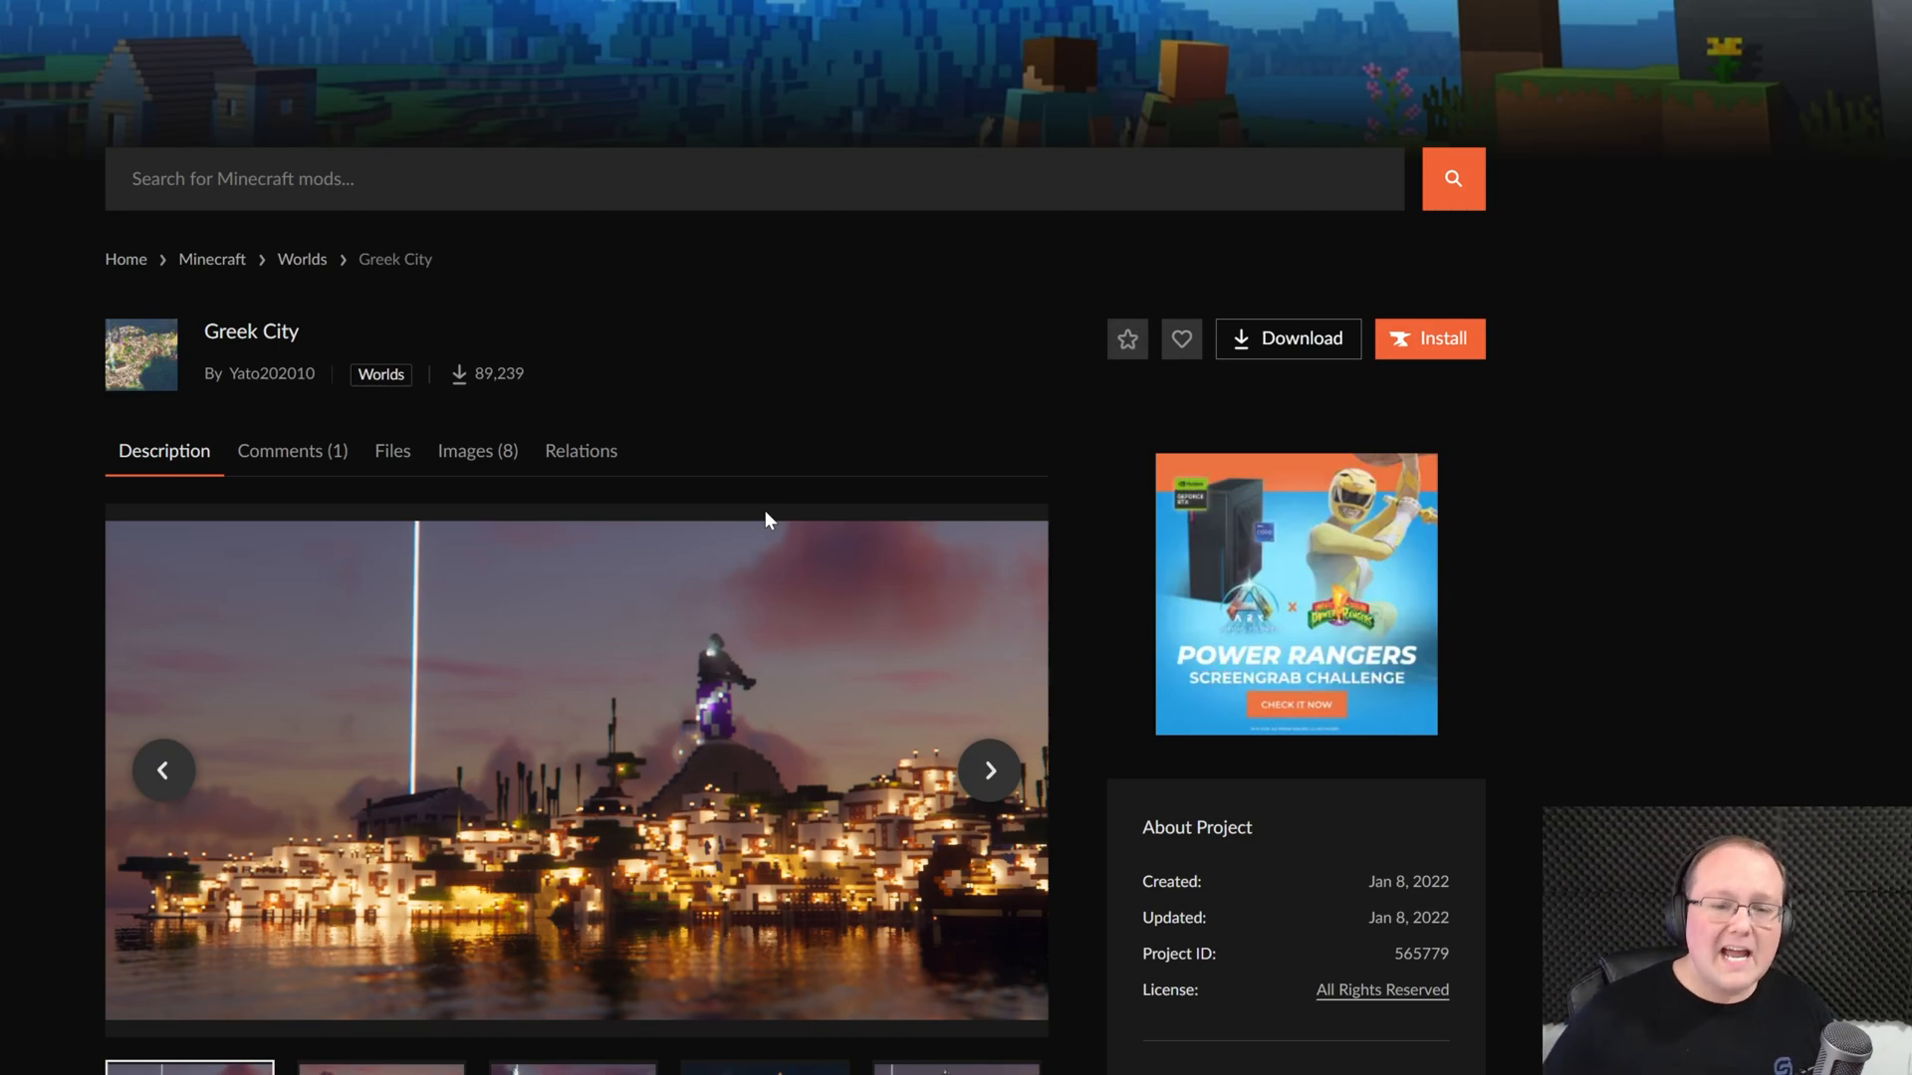
{"action": "scroll", "scroll_direction": "down", "scroll_amount": 3}
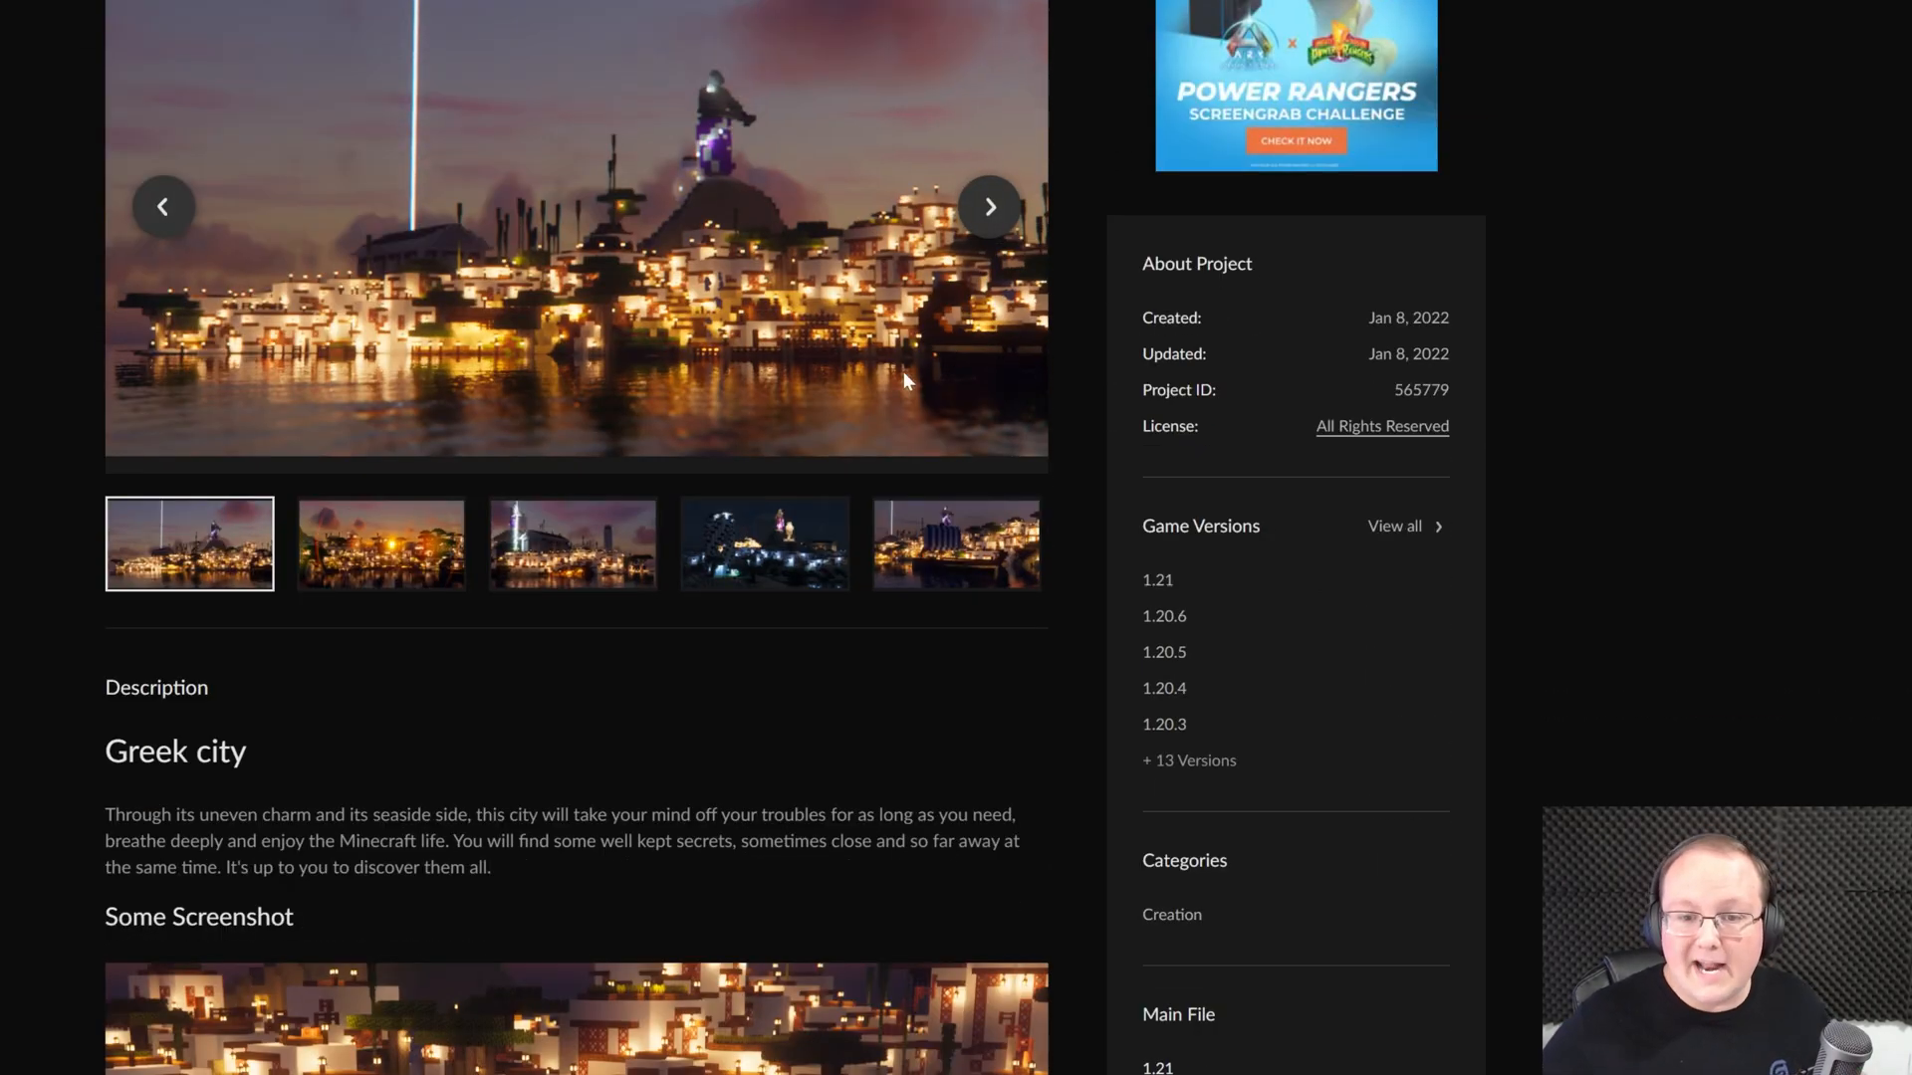
{"action": "scroll", "scroll_direction": "up", "scroll_amount": 3}
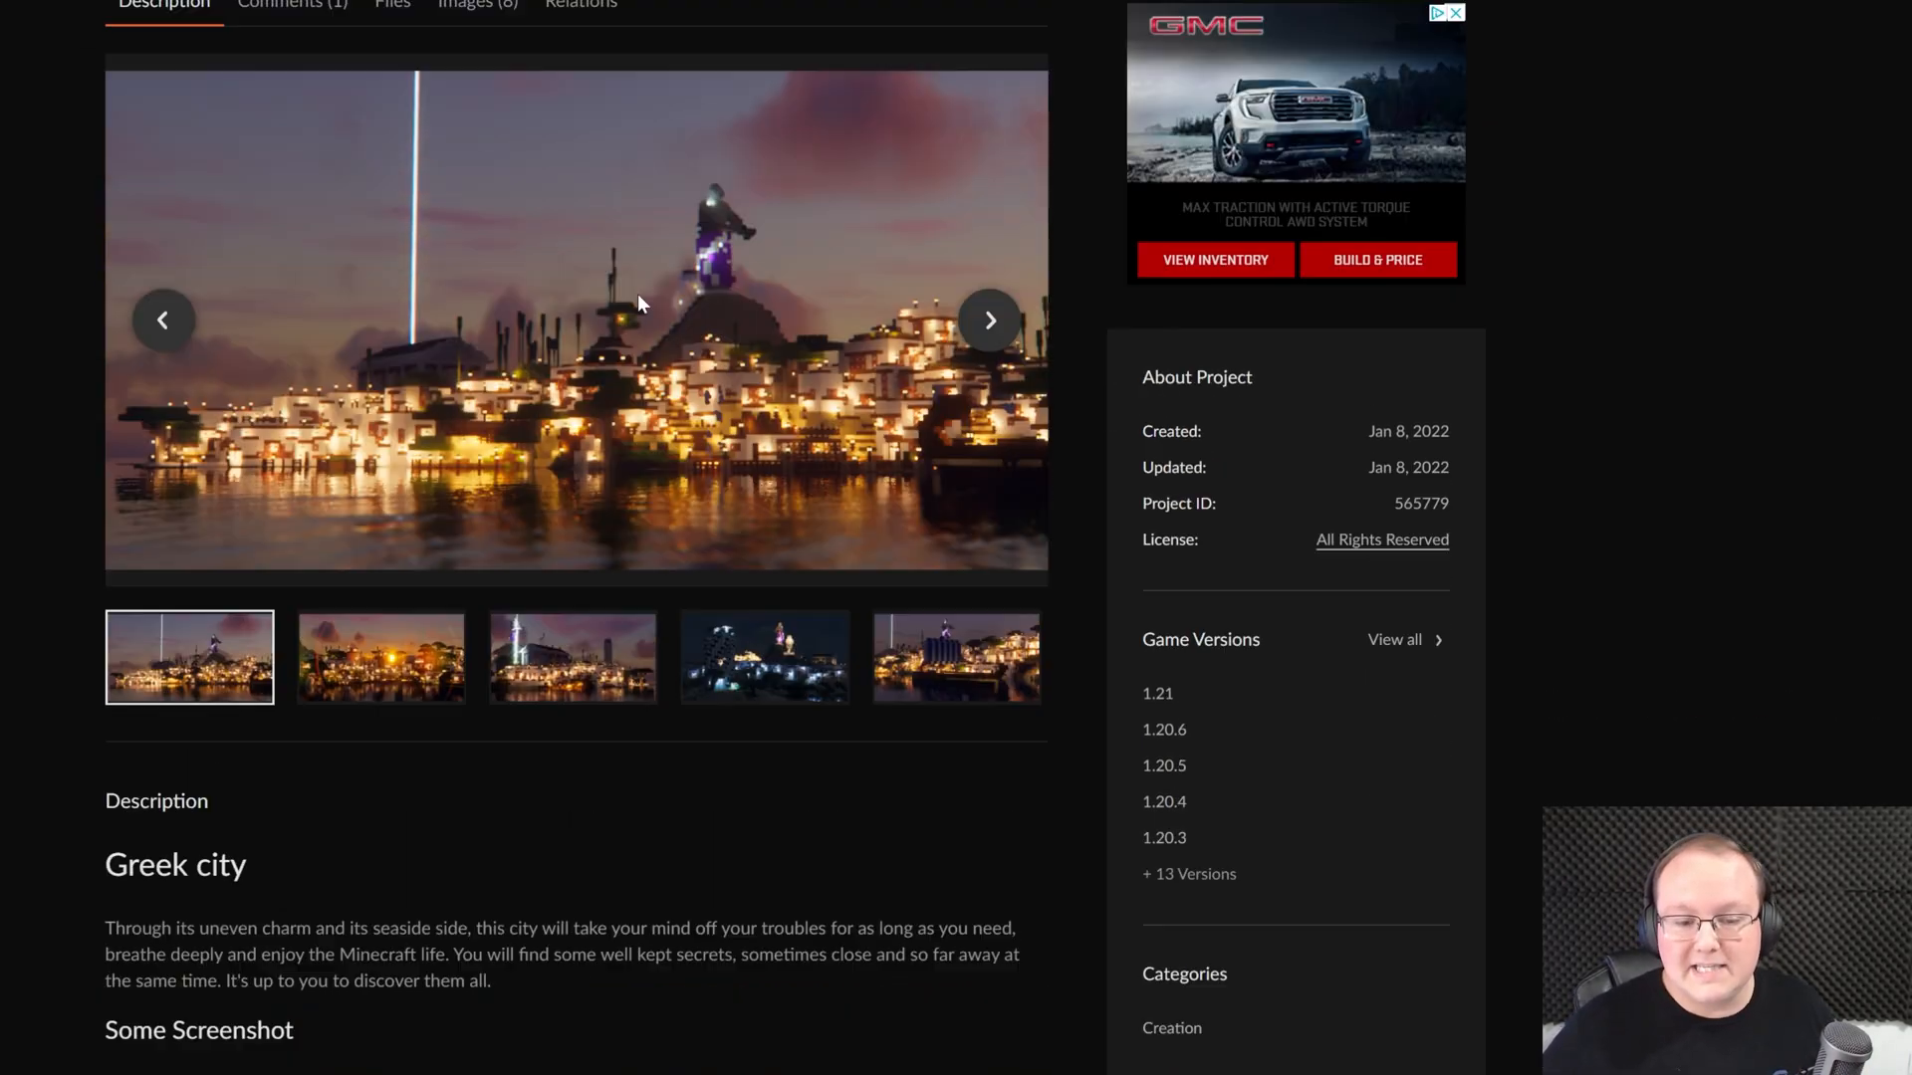
{"action": "scroll", "scroll_direction": "up", "scroll_amount": 3}
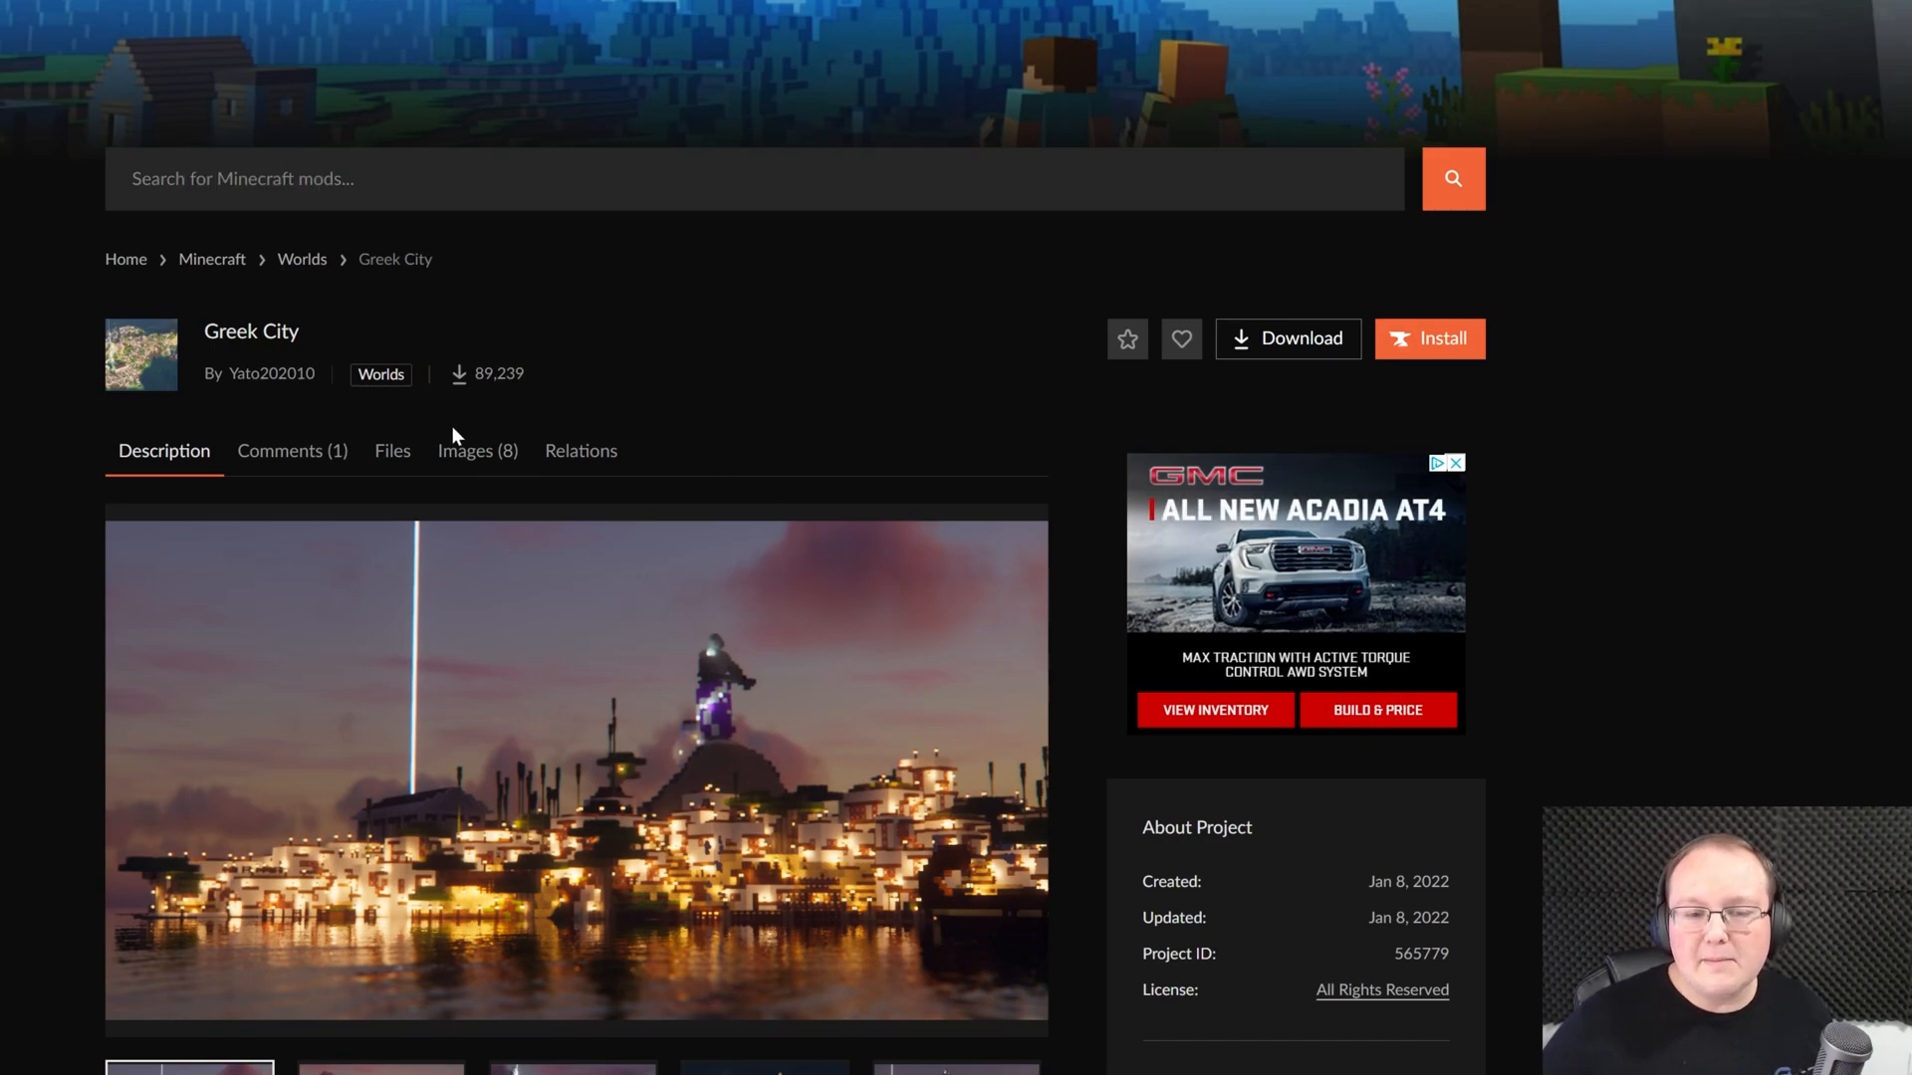
{"action": "mouse_move", "coordinate": [392, 458]}
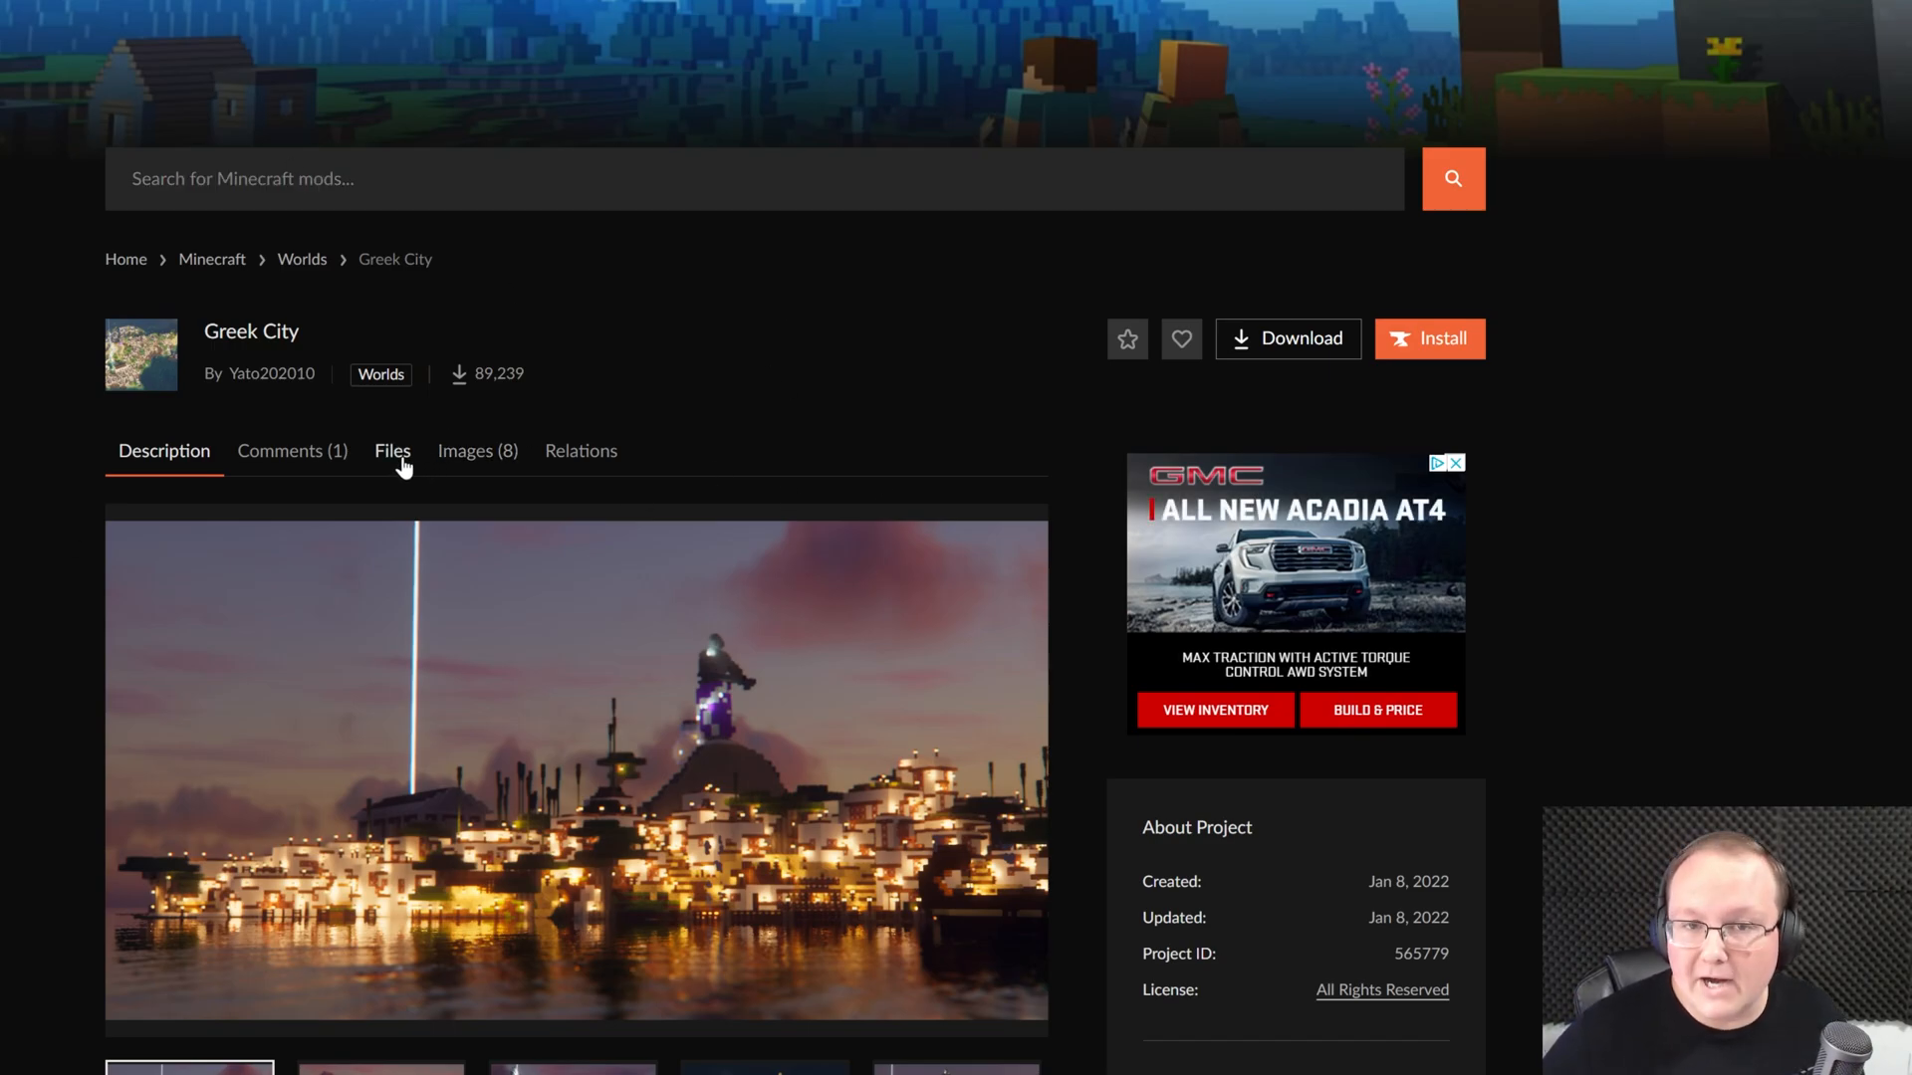
{"action": "left_click", "coordinate": [393, 450]}
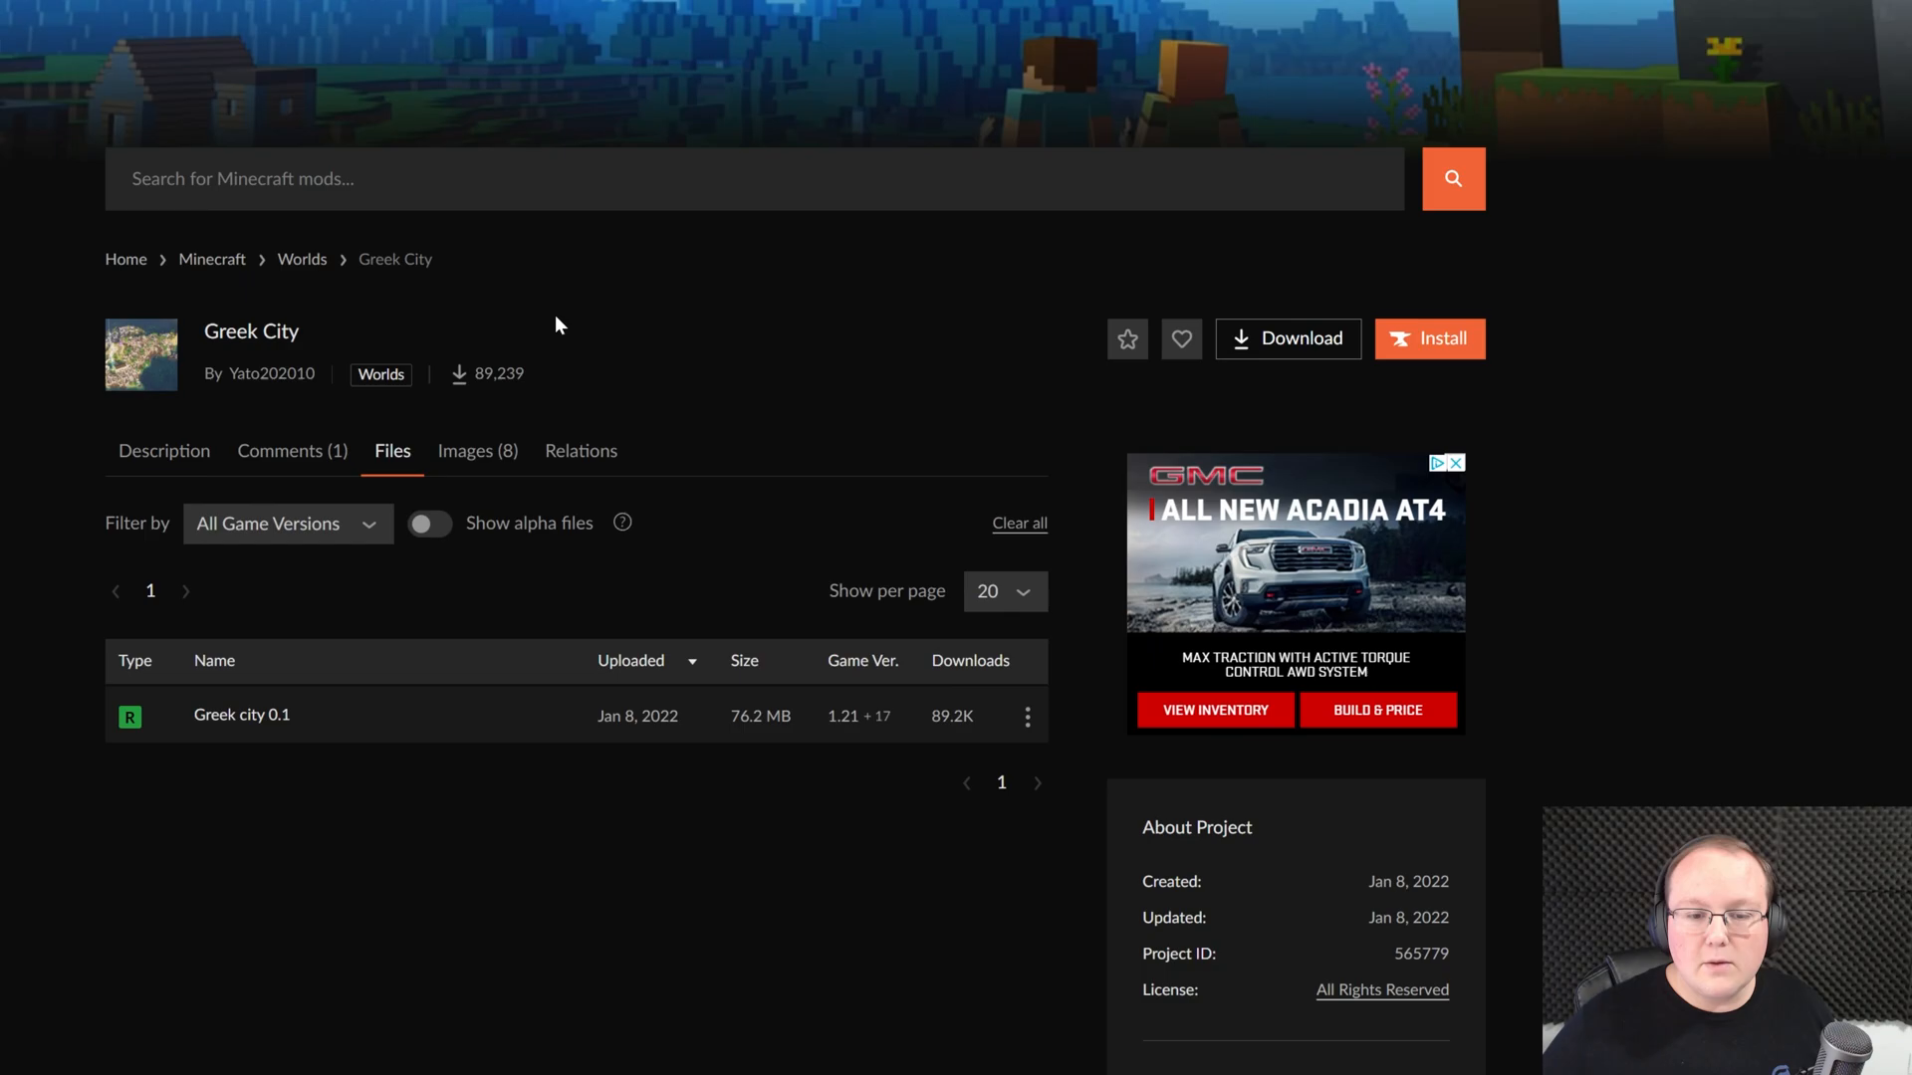
Step: Download the Greek city 0.1 file and save grecos.zip into Downloads
{"action": "left_click", "coordinate": [1025, 717]}
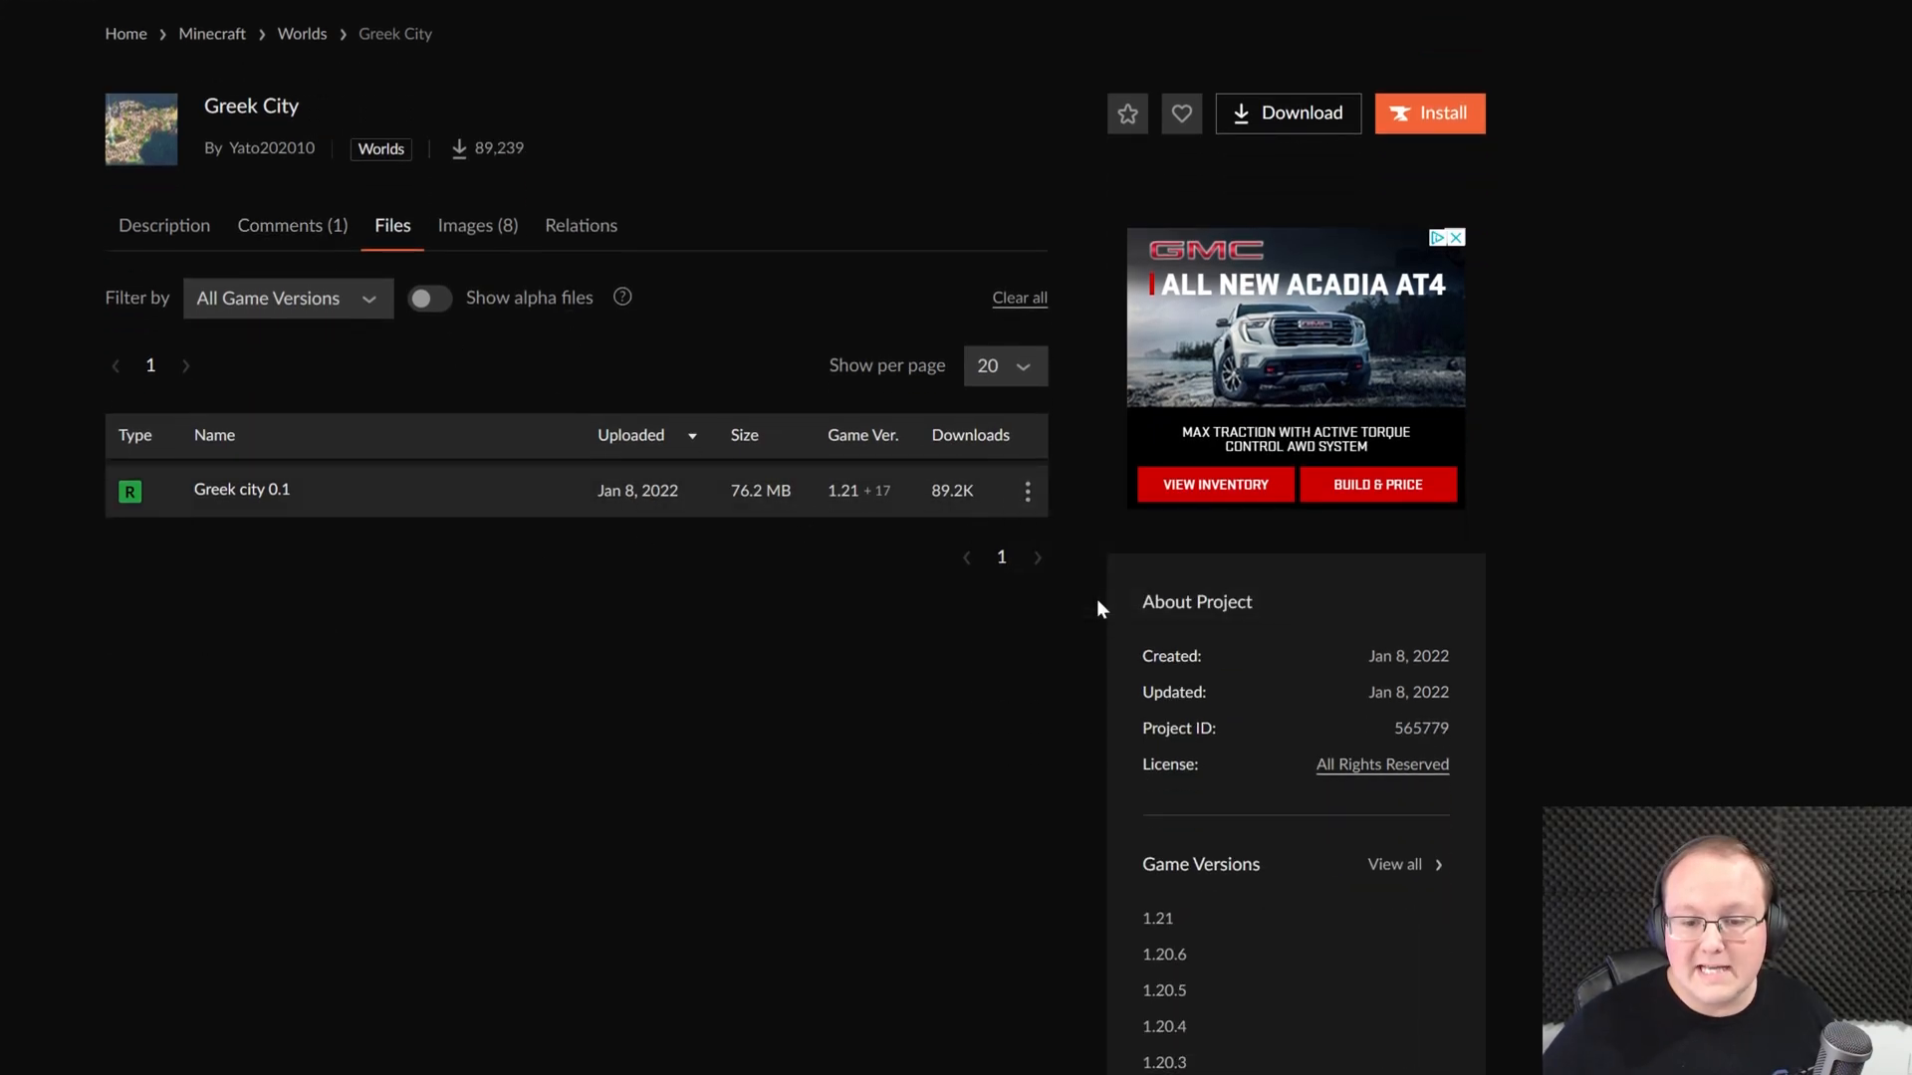
{"action": "left_click", "coordinate": [1286, 111]}
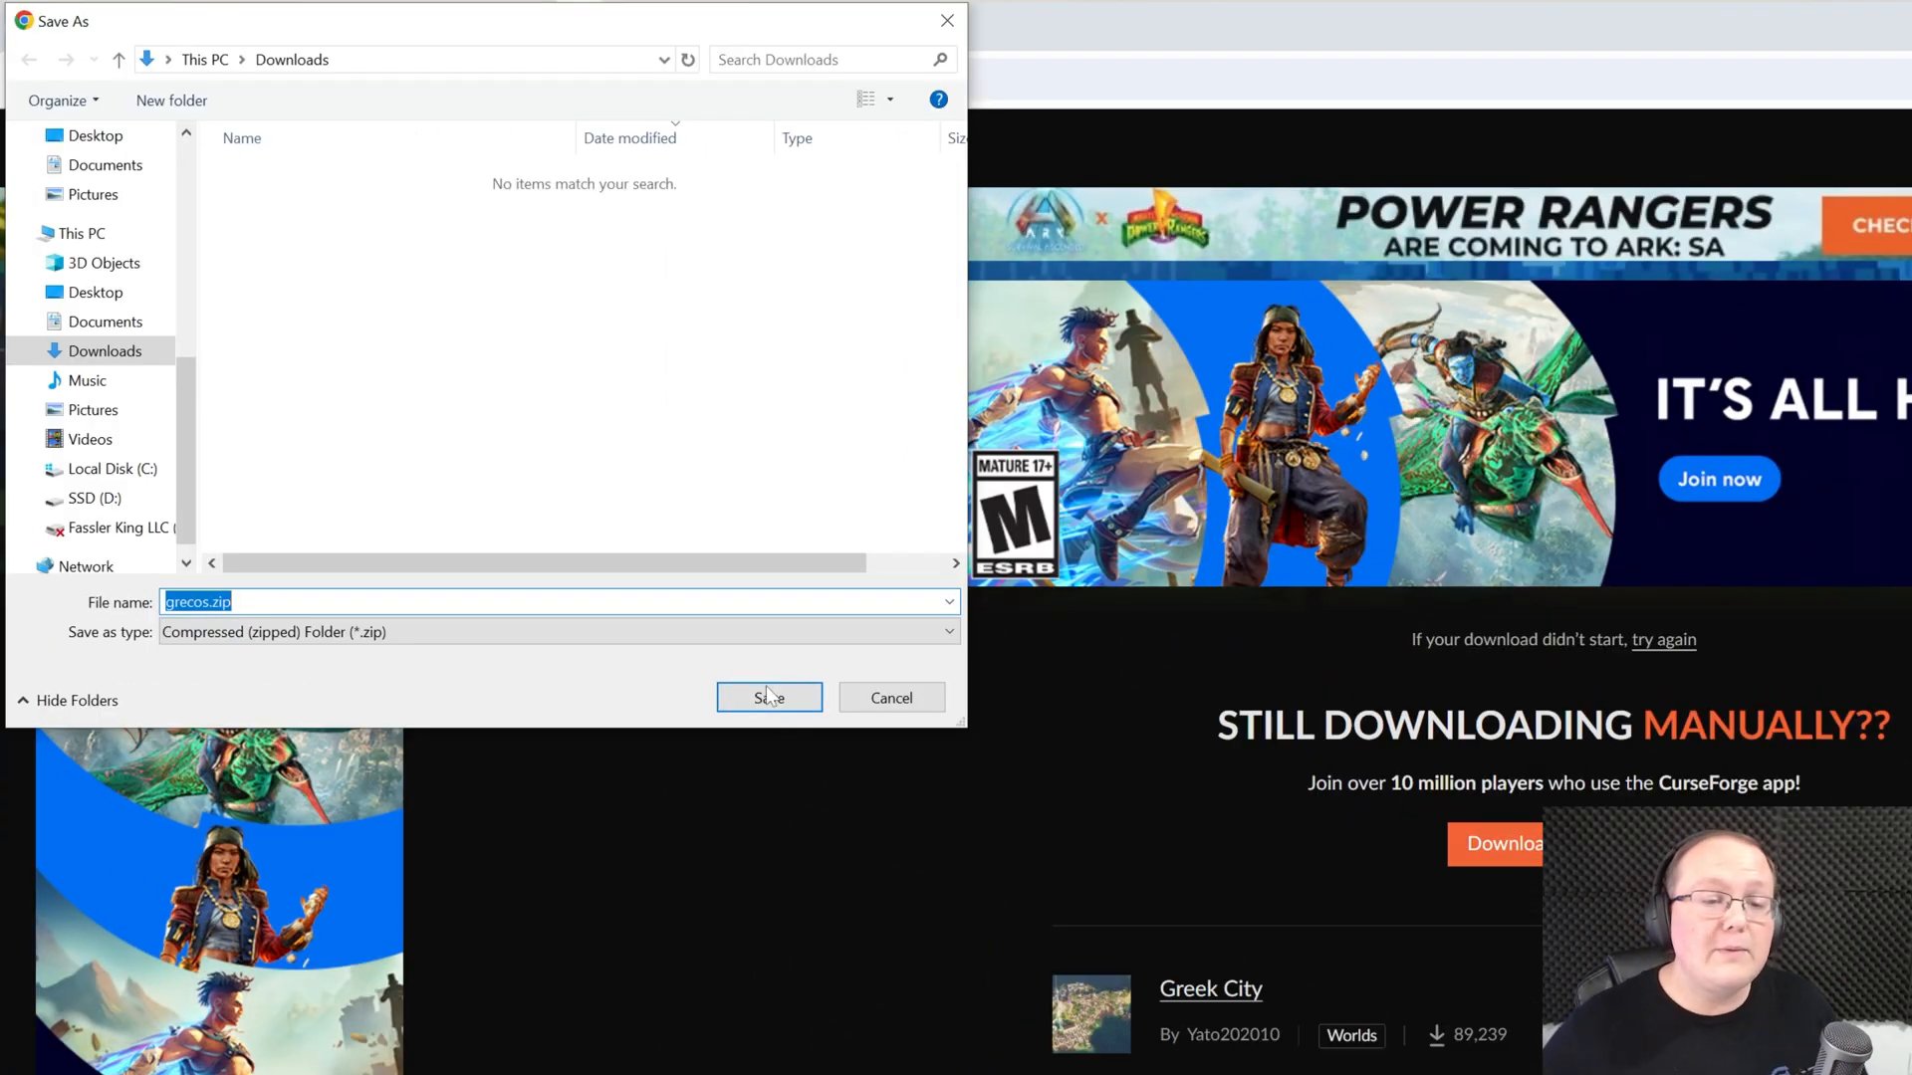
{"action": "left_click", "coordinate": [768, 697]}
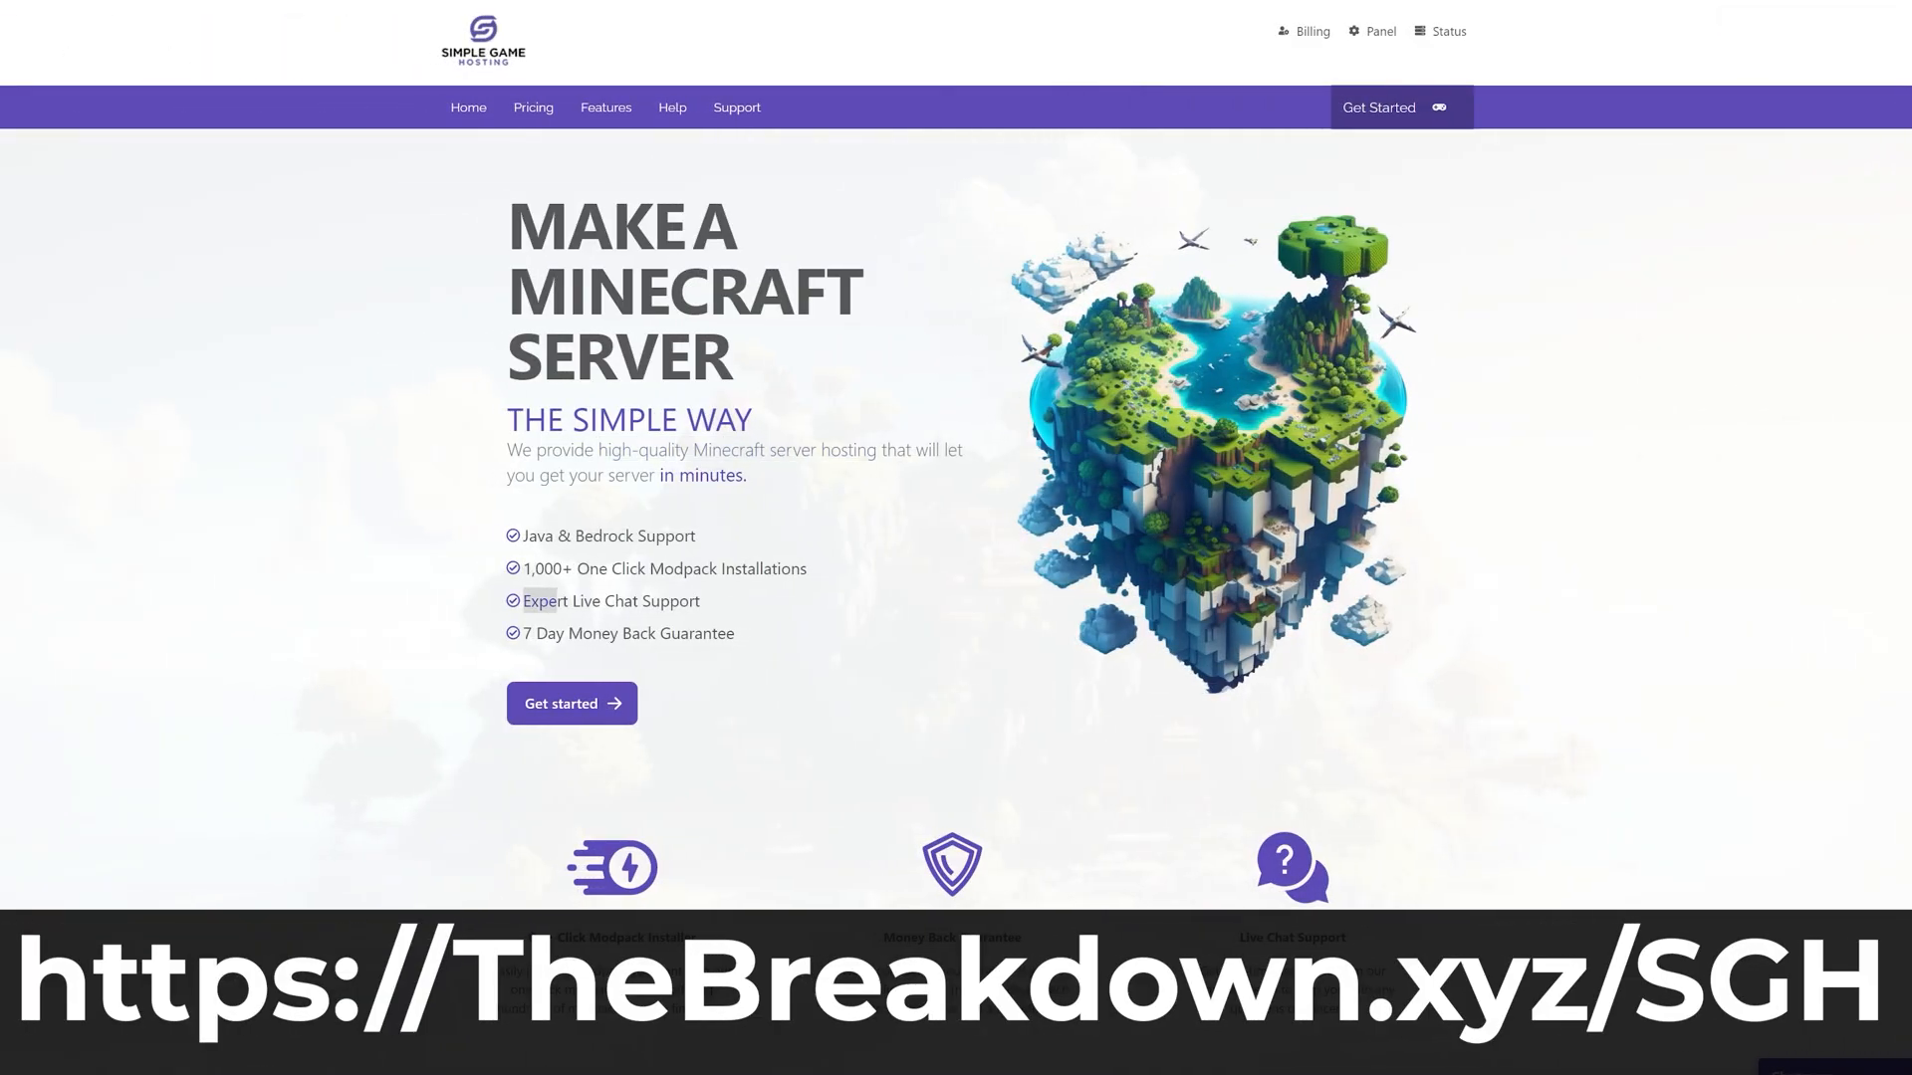
Step: Scroll through the Simple Game Hosting server hosting pages
{"action": "scroll", "scroll_direction": "down", "scroll_amount": 3}
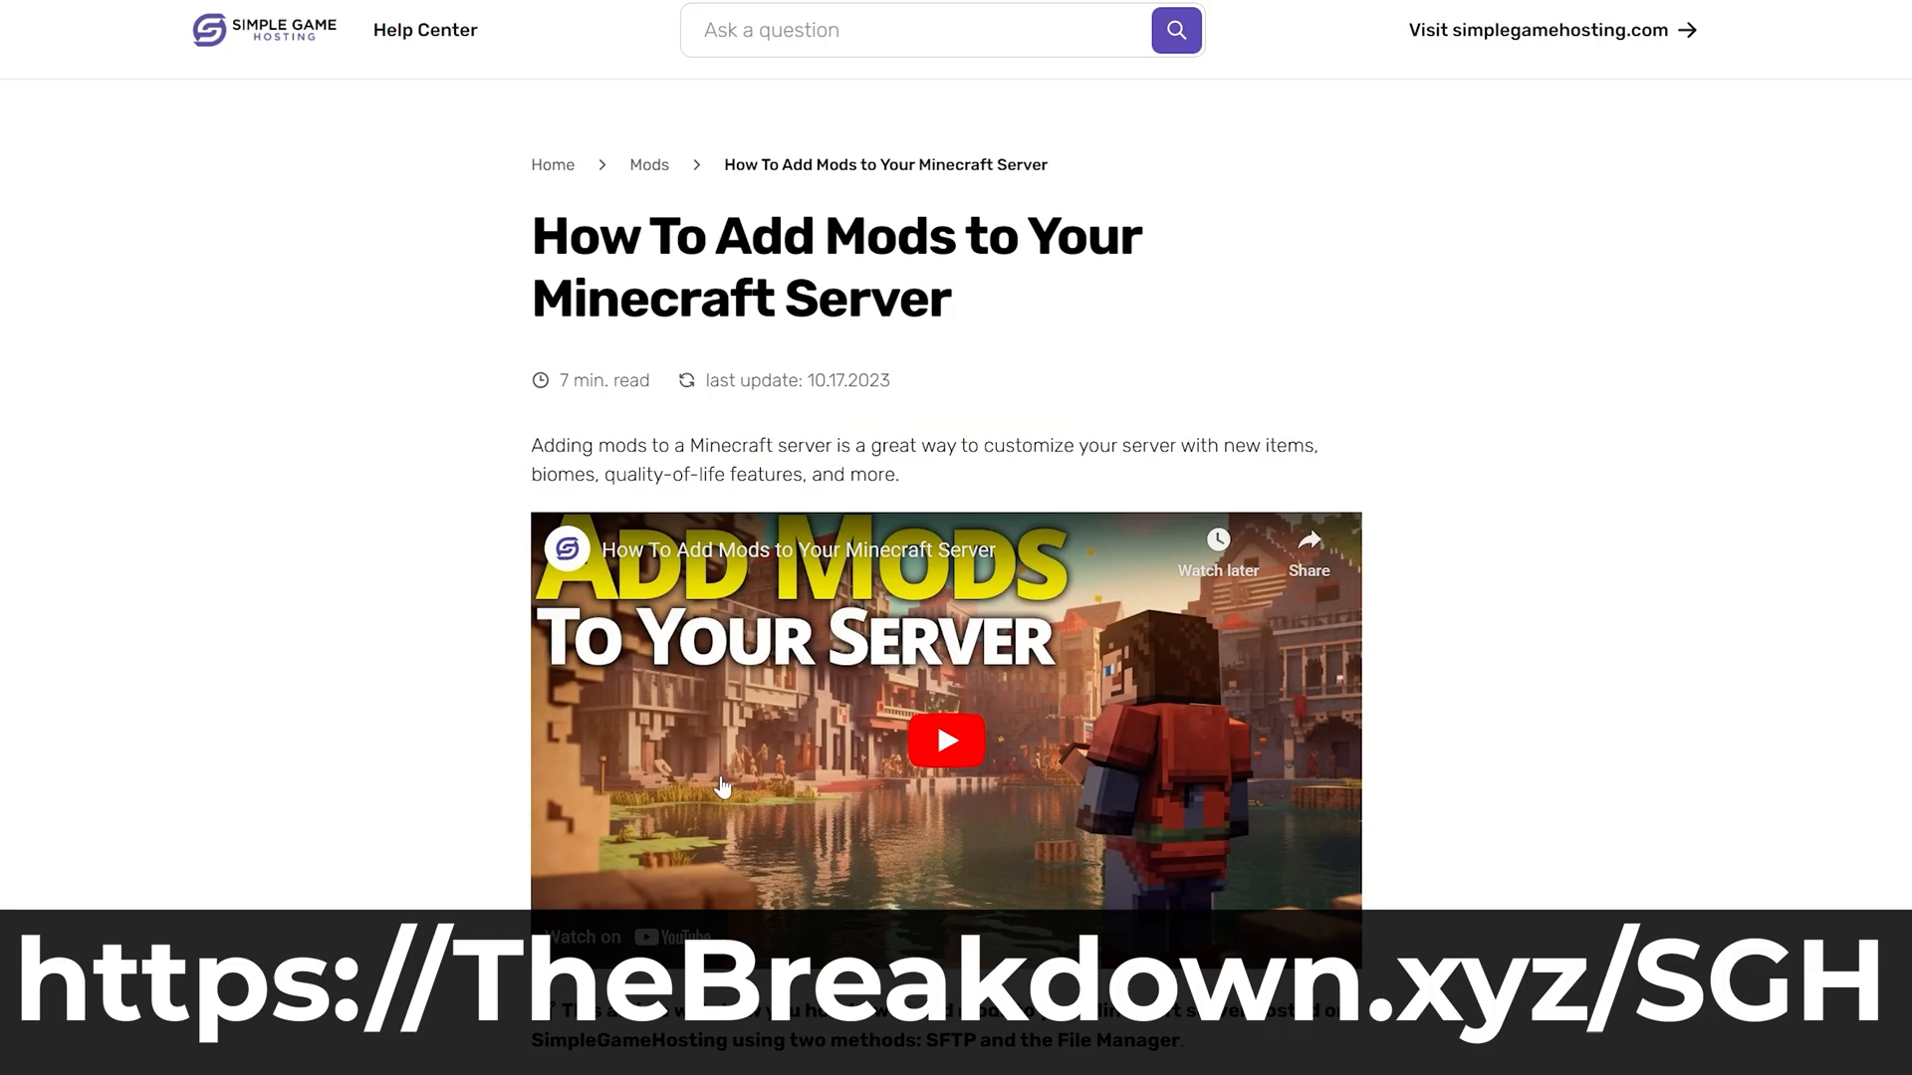
{"action": "scroll", "scroll_direction": "down", "scroll_amount": 3}
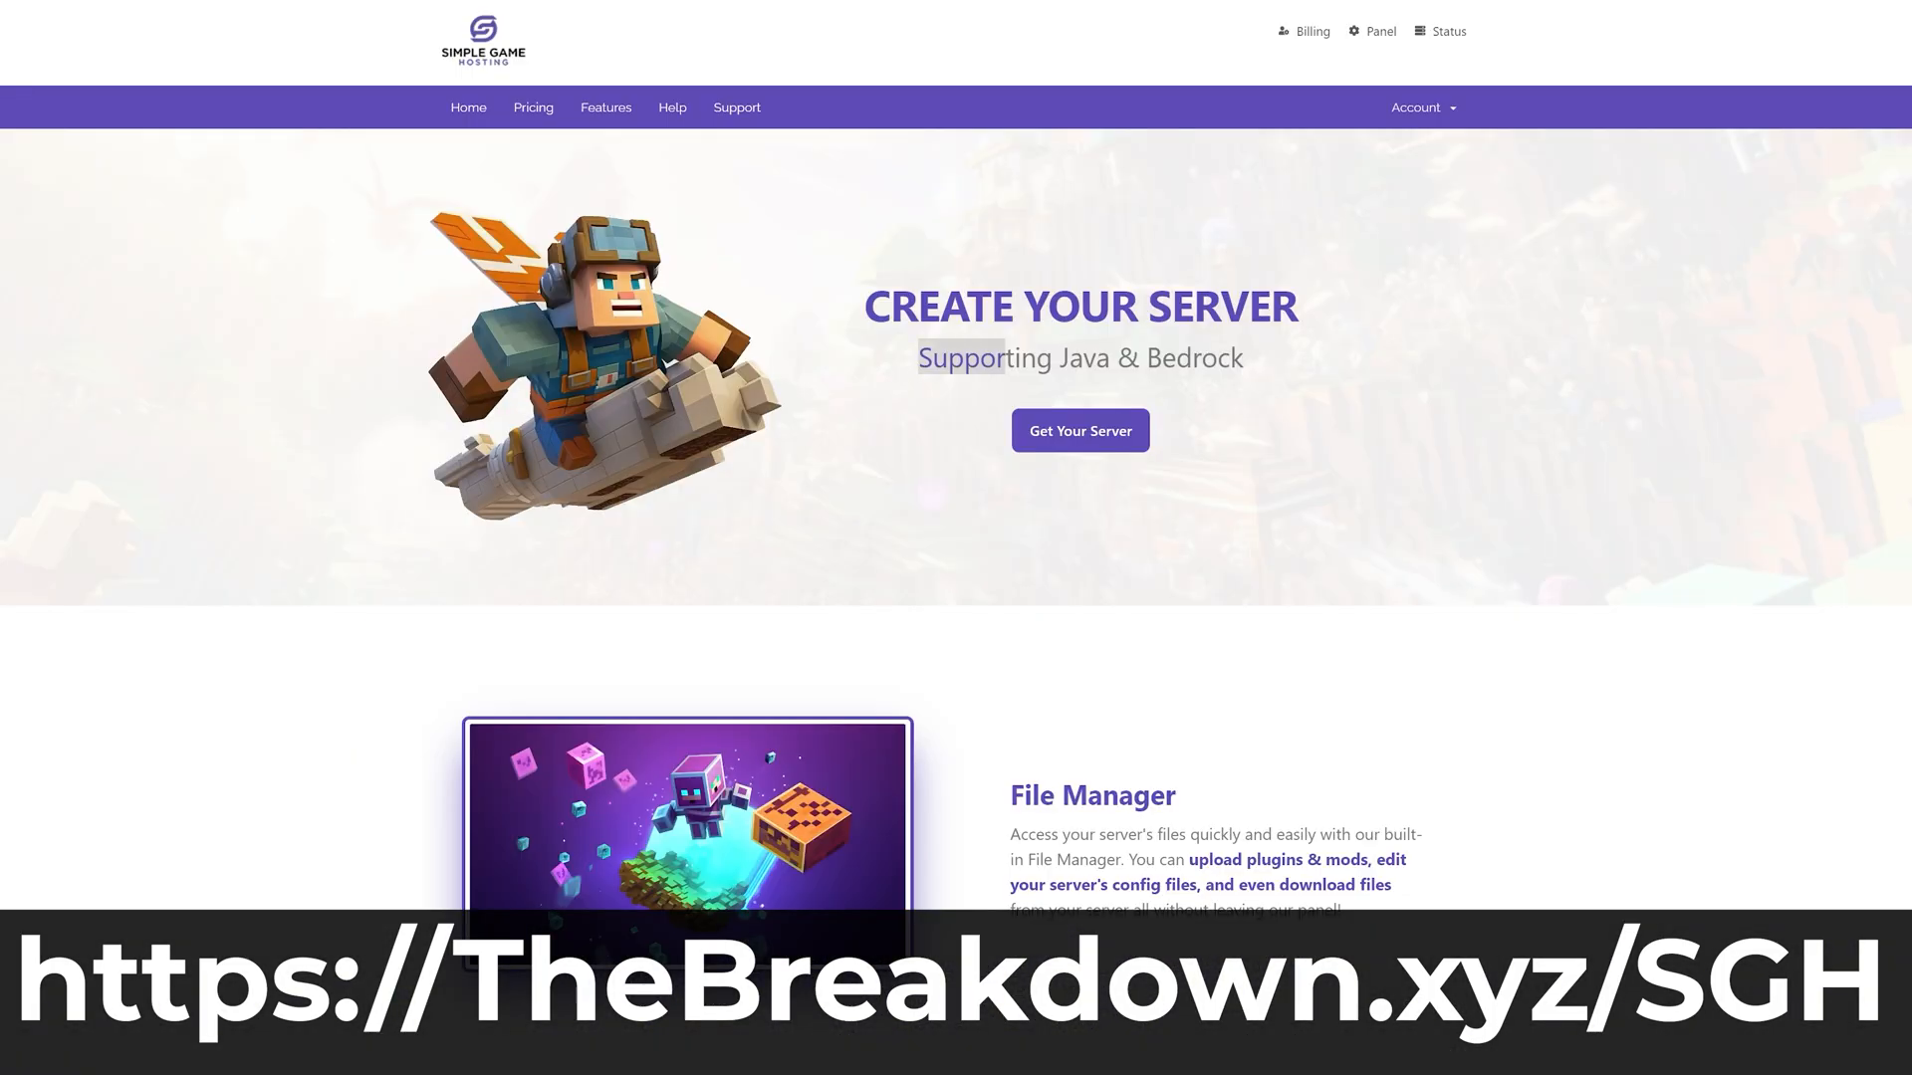
{"action": "scroll", "scroll_direction": "down", "scroll_amount": 3}
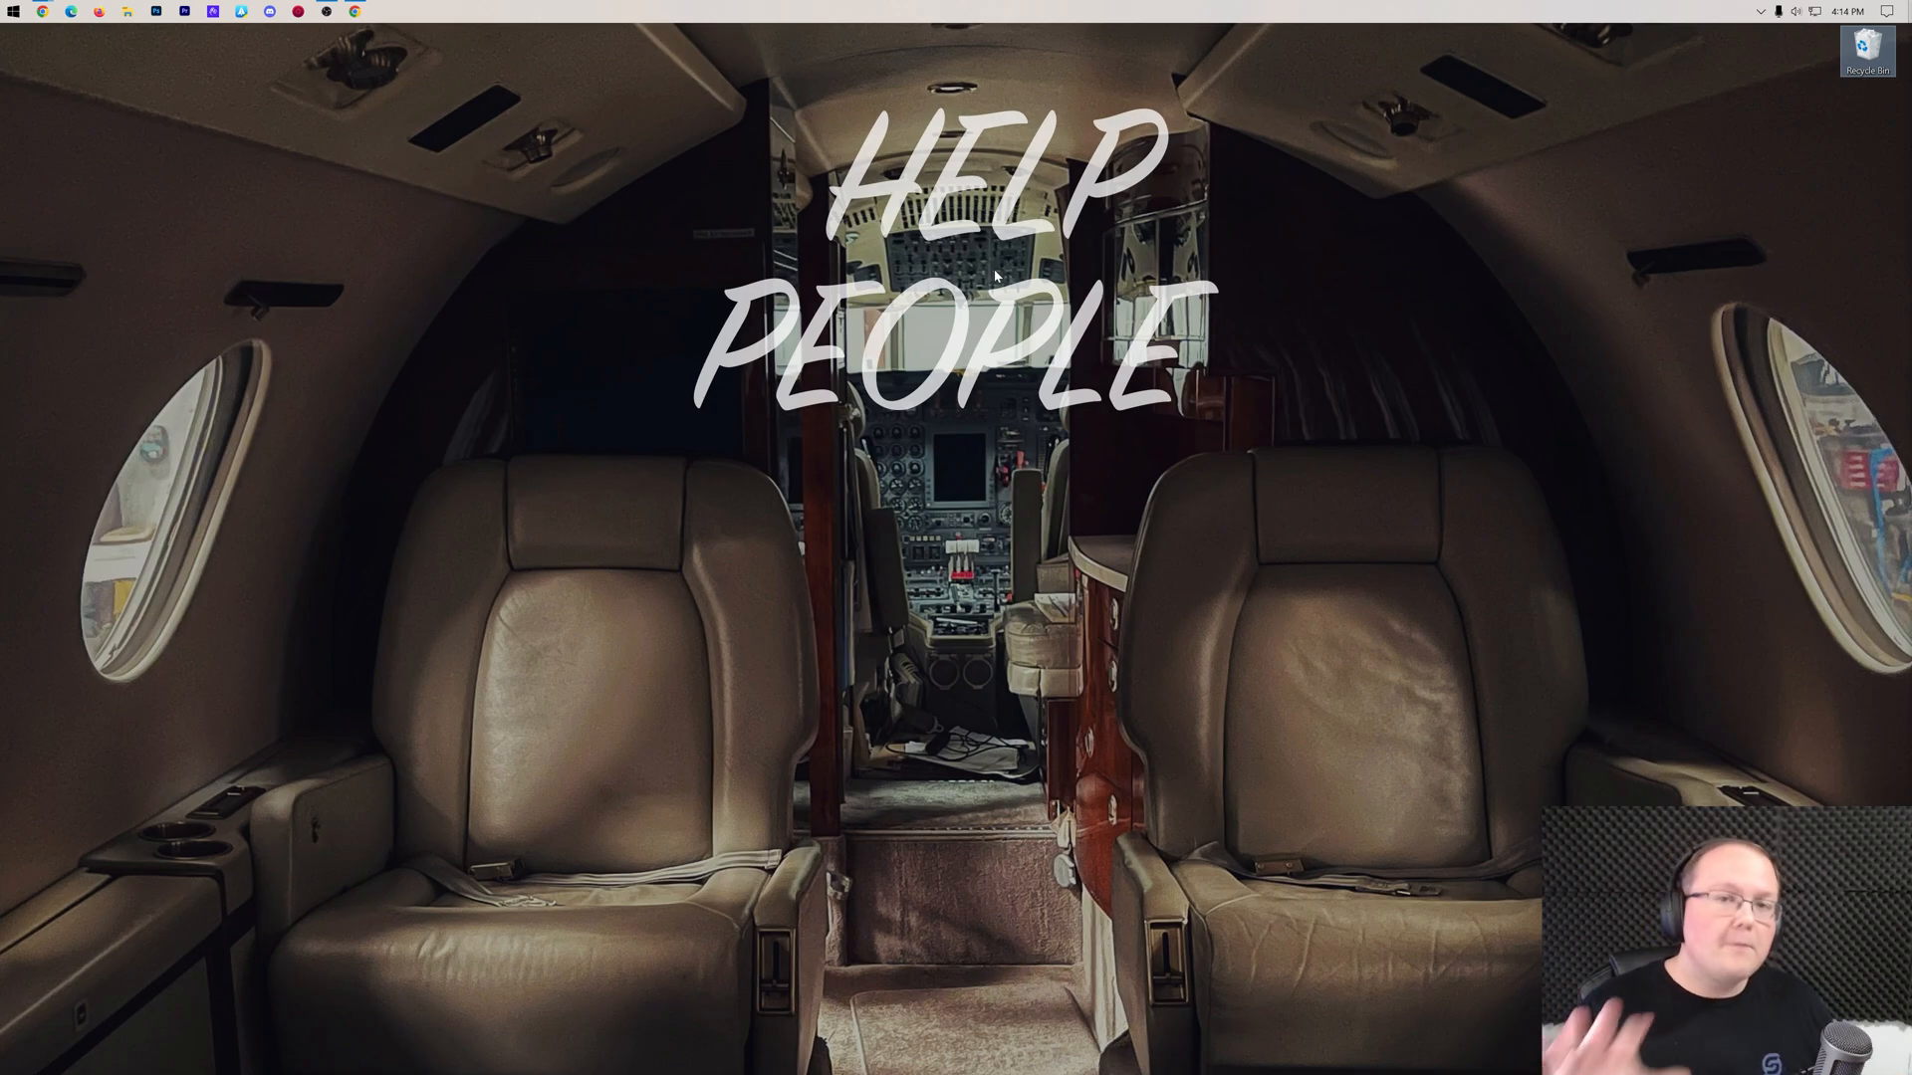
{"action": "mouse_move", "coordinate": [200, 46]}
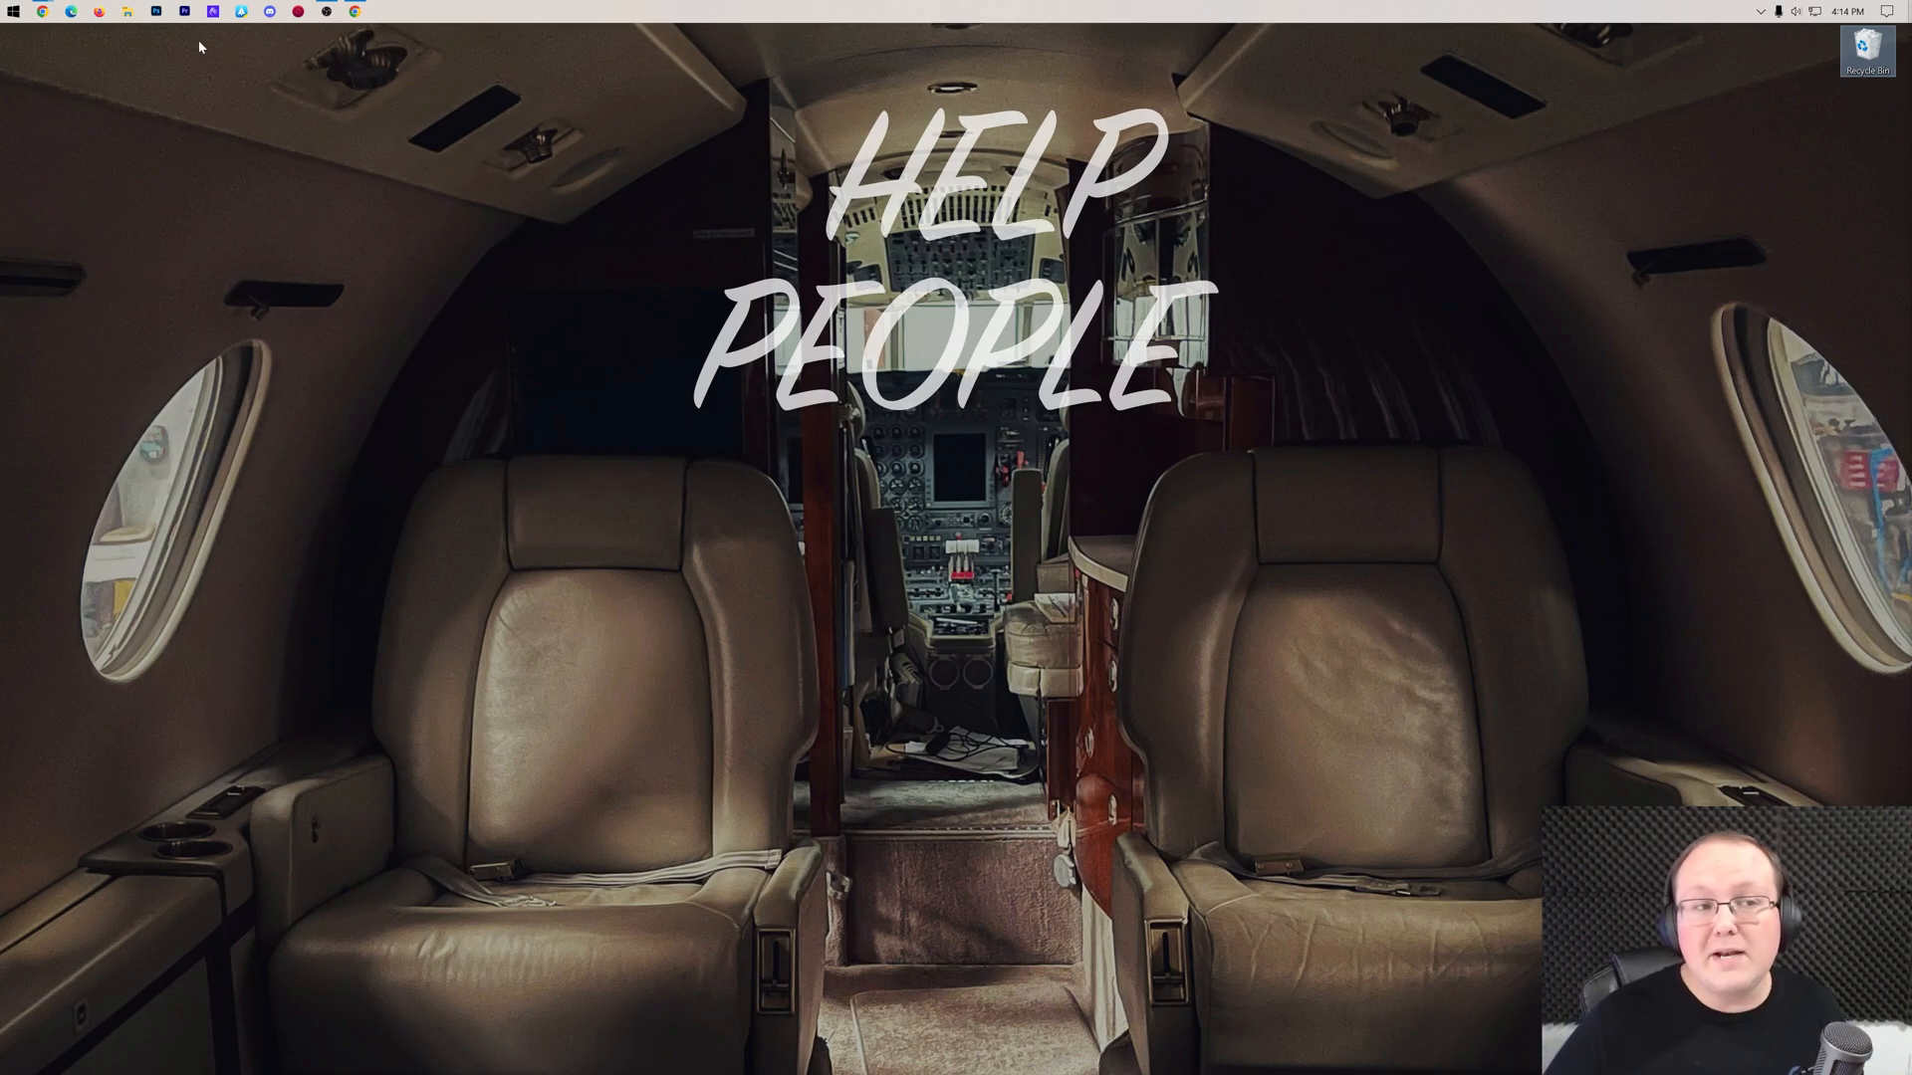
Step: Move grecos.zip from Downloads onto the desktop and bring up its context menu
{"action": "left_click", "coordinate": [156, 12]}
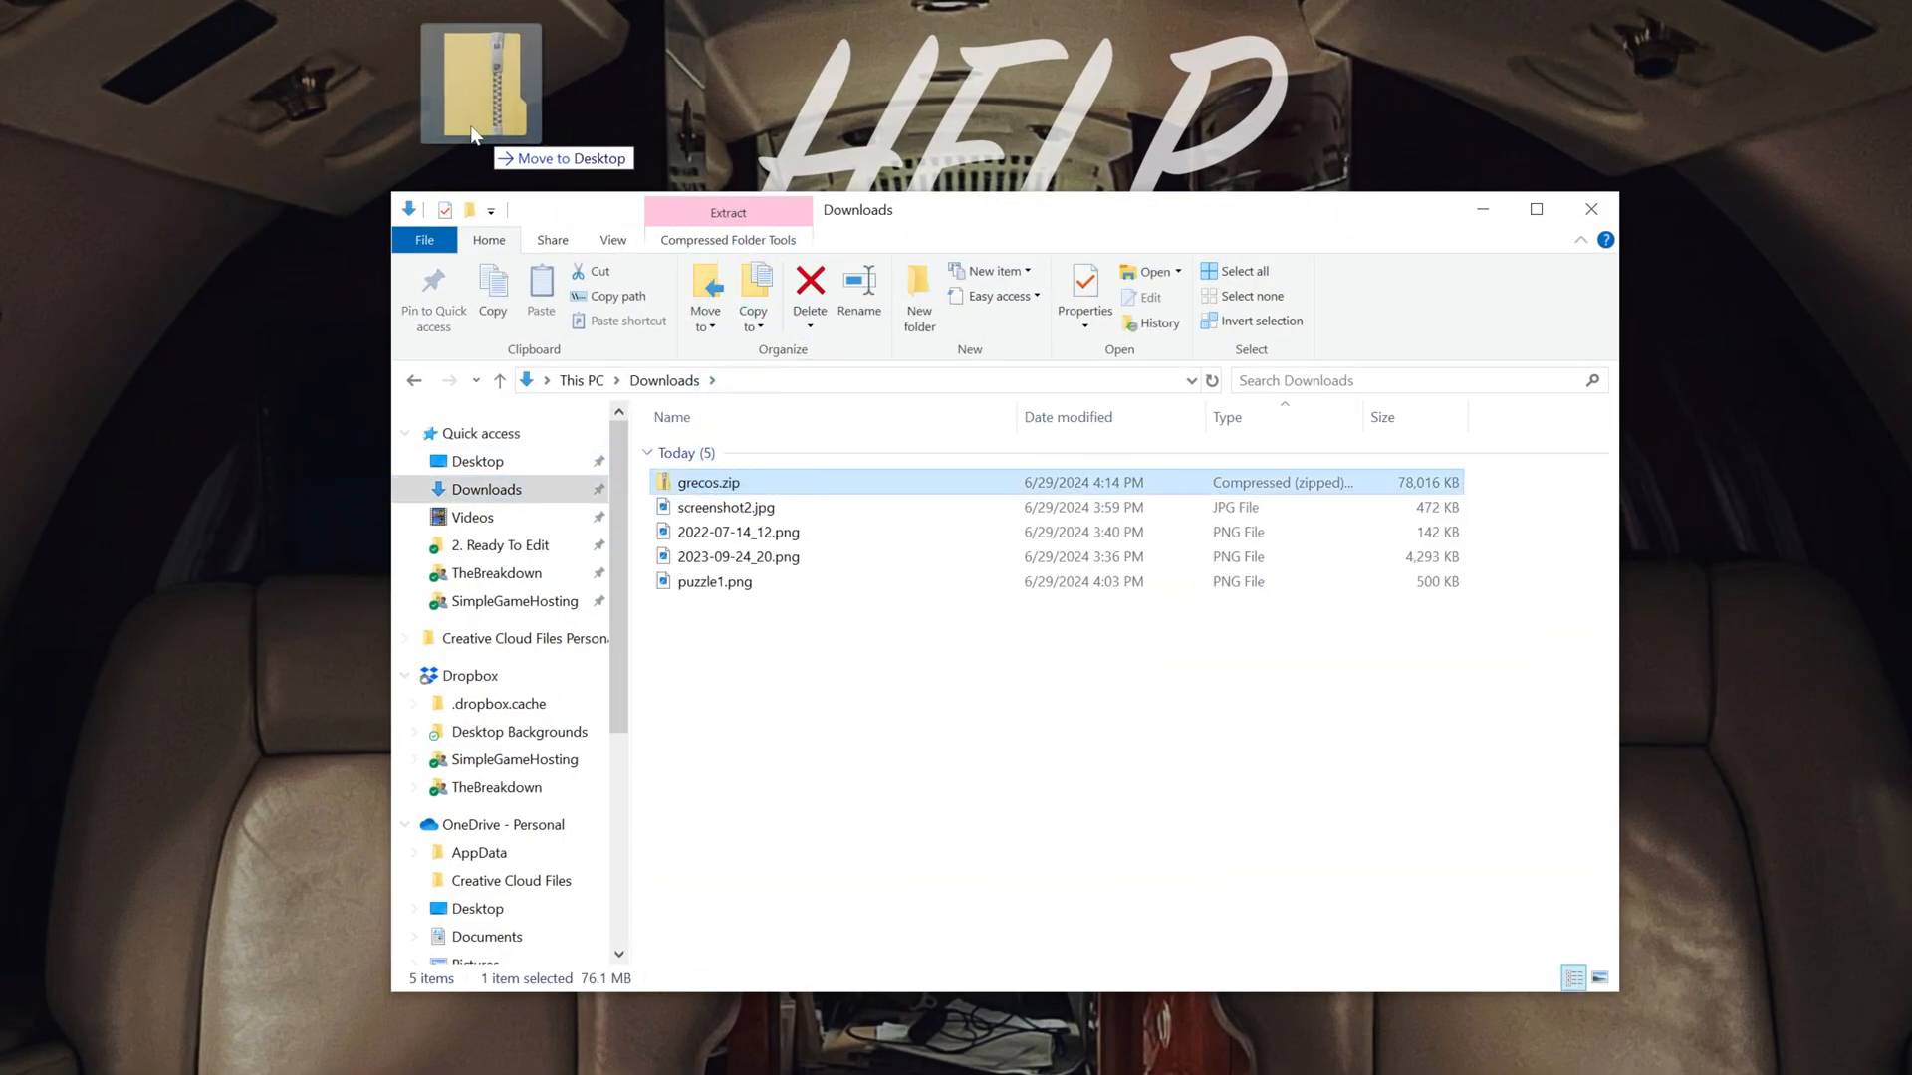
{"action": "right_click", "coordinate": [430, 153]}
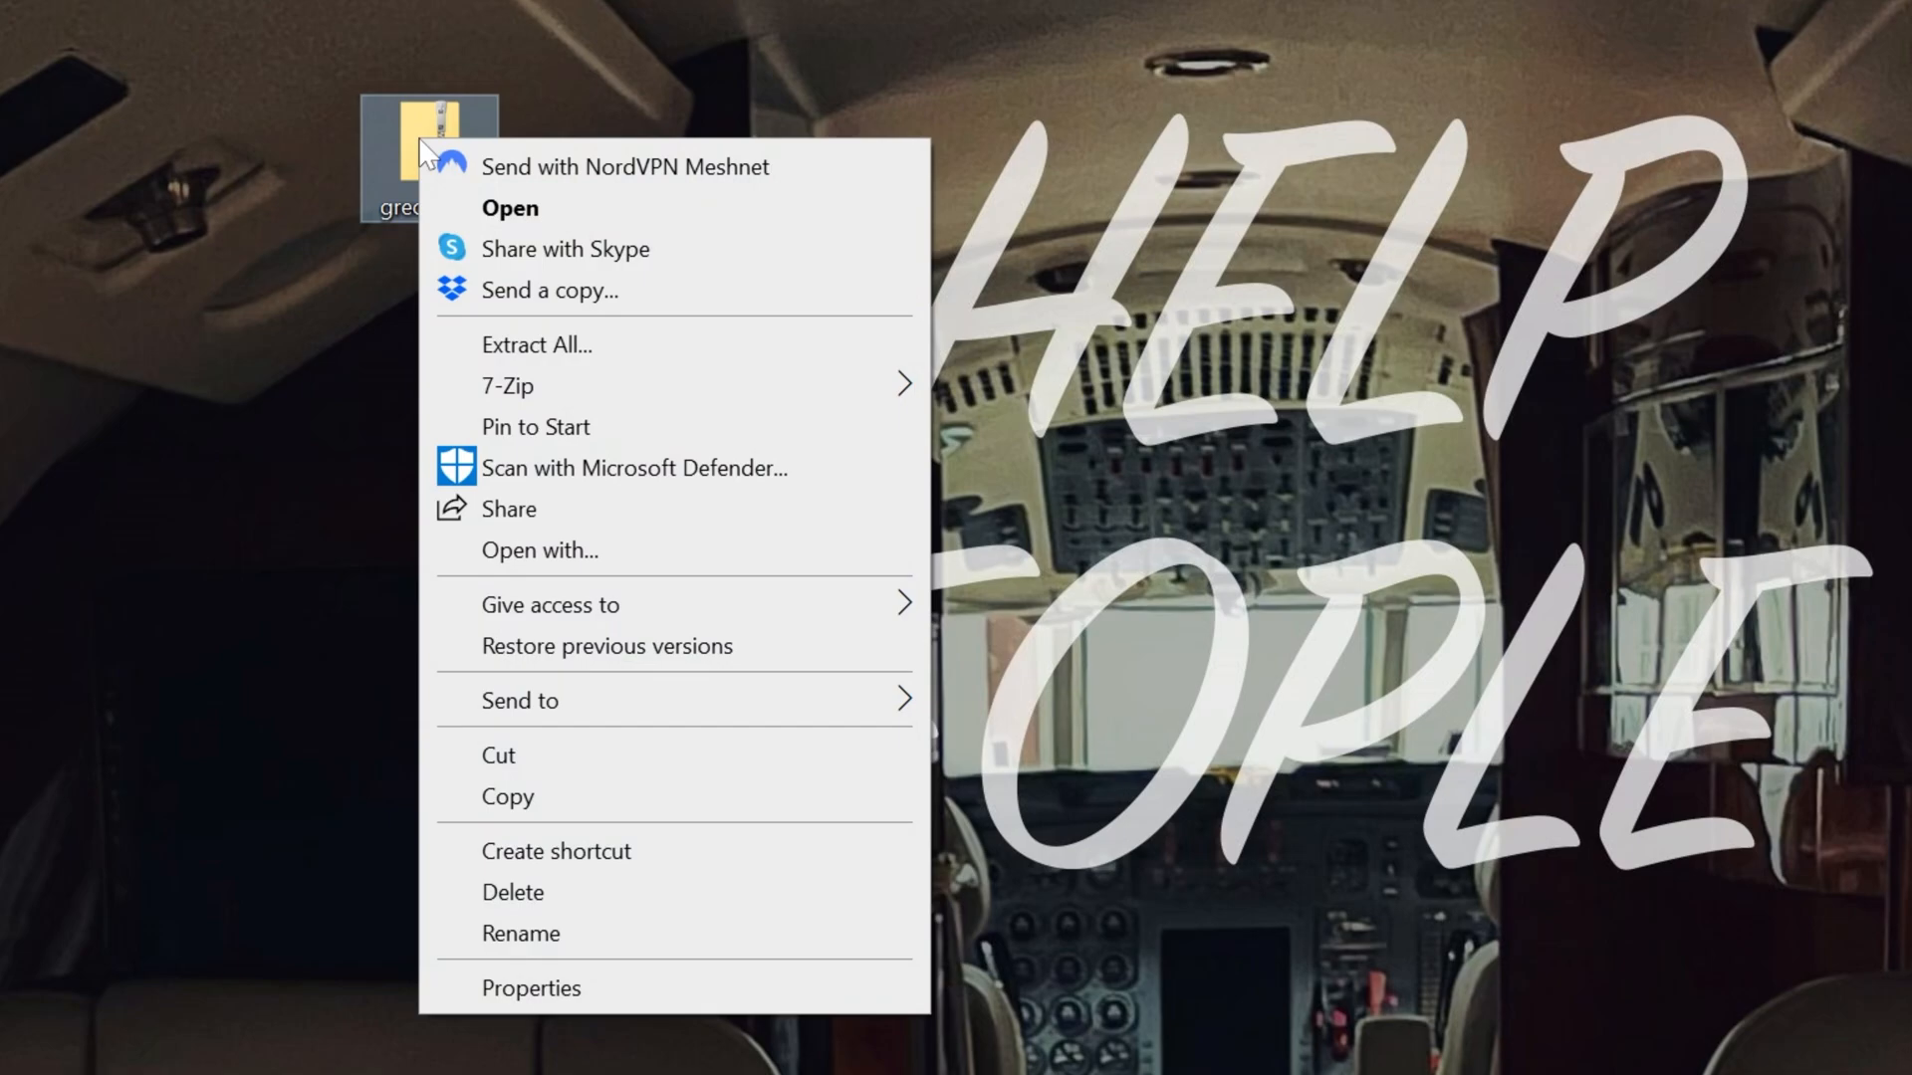
Step: Extract grecos.zip into a grecos folder on the desktop and view its world folder
{"action": "left_click", "coordinate": [536, 344]}
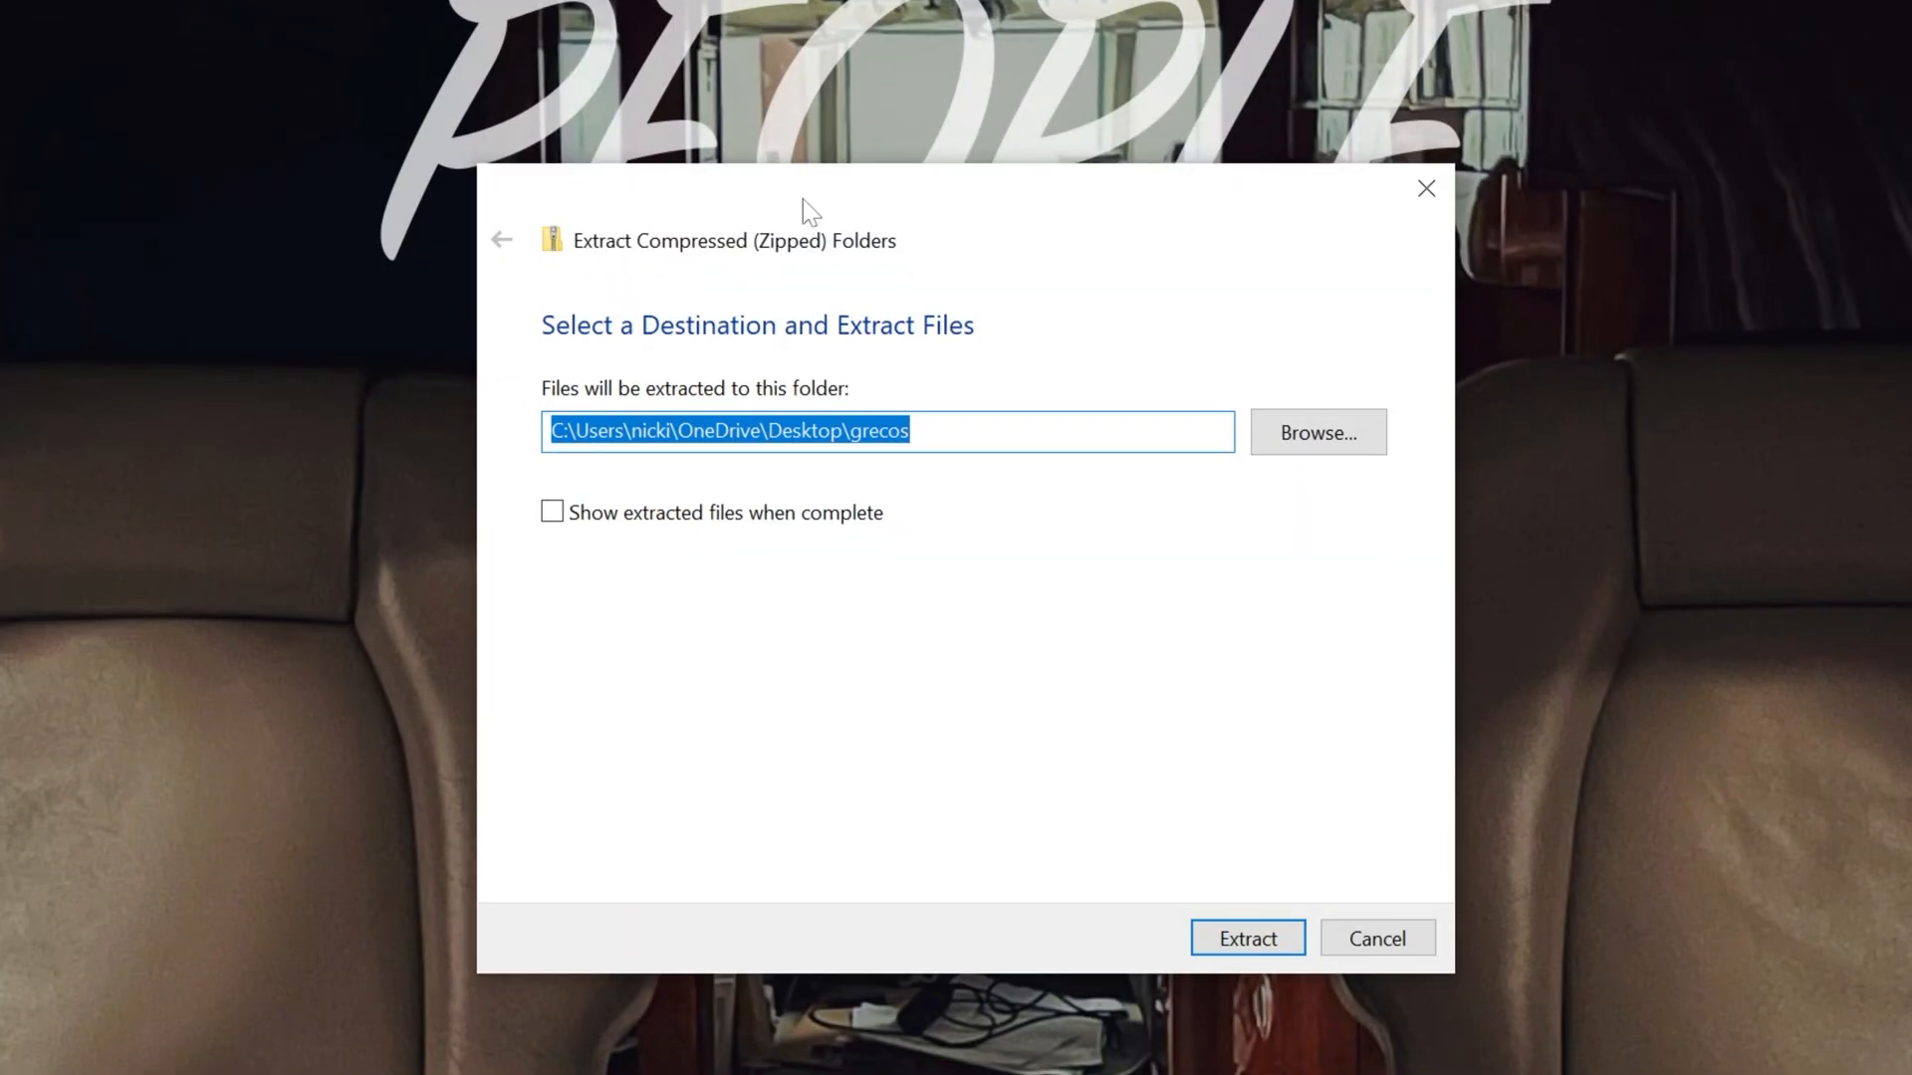
{"action": "left_click", "coordinate": [1247, 938]}
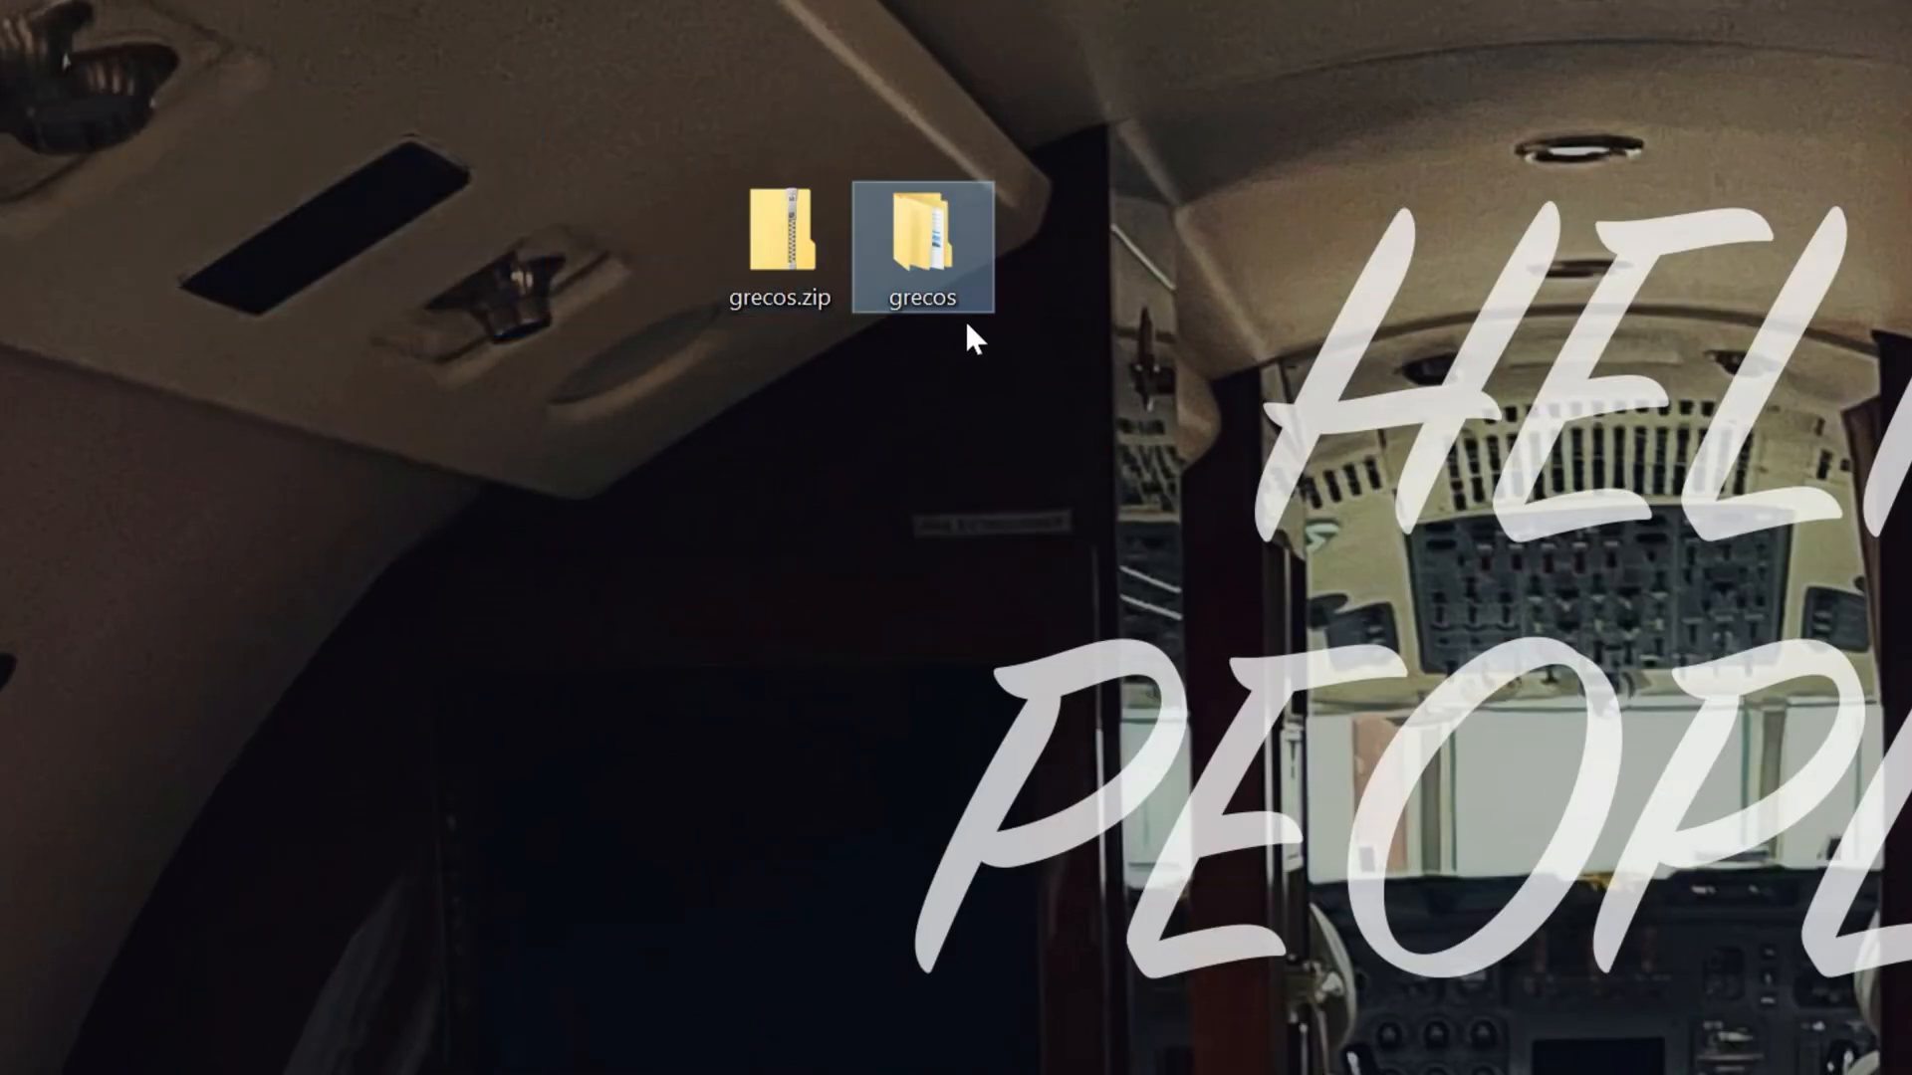
{"action": "double_click", "coordinate": [924, 237]}
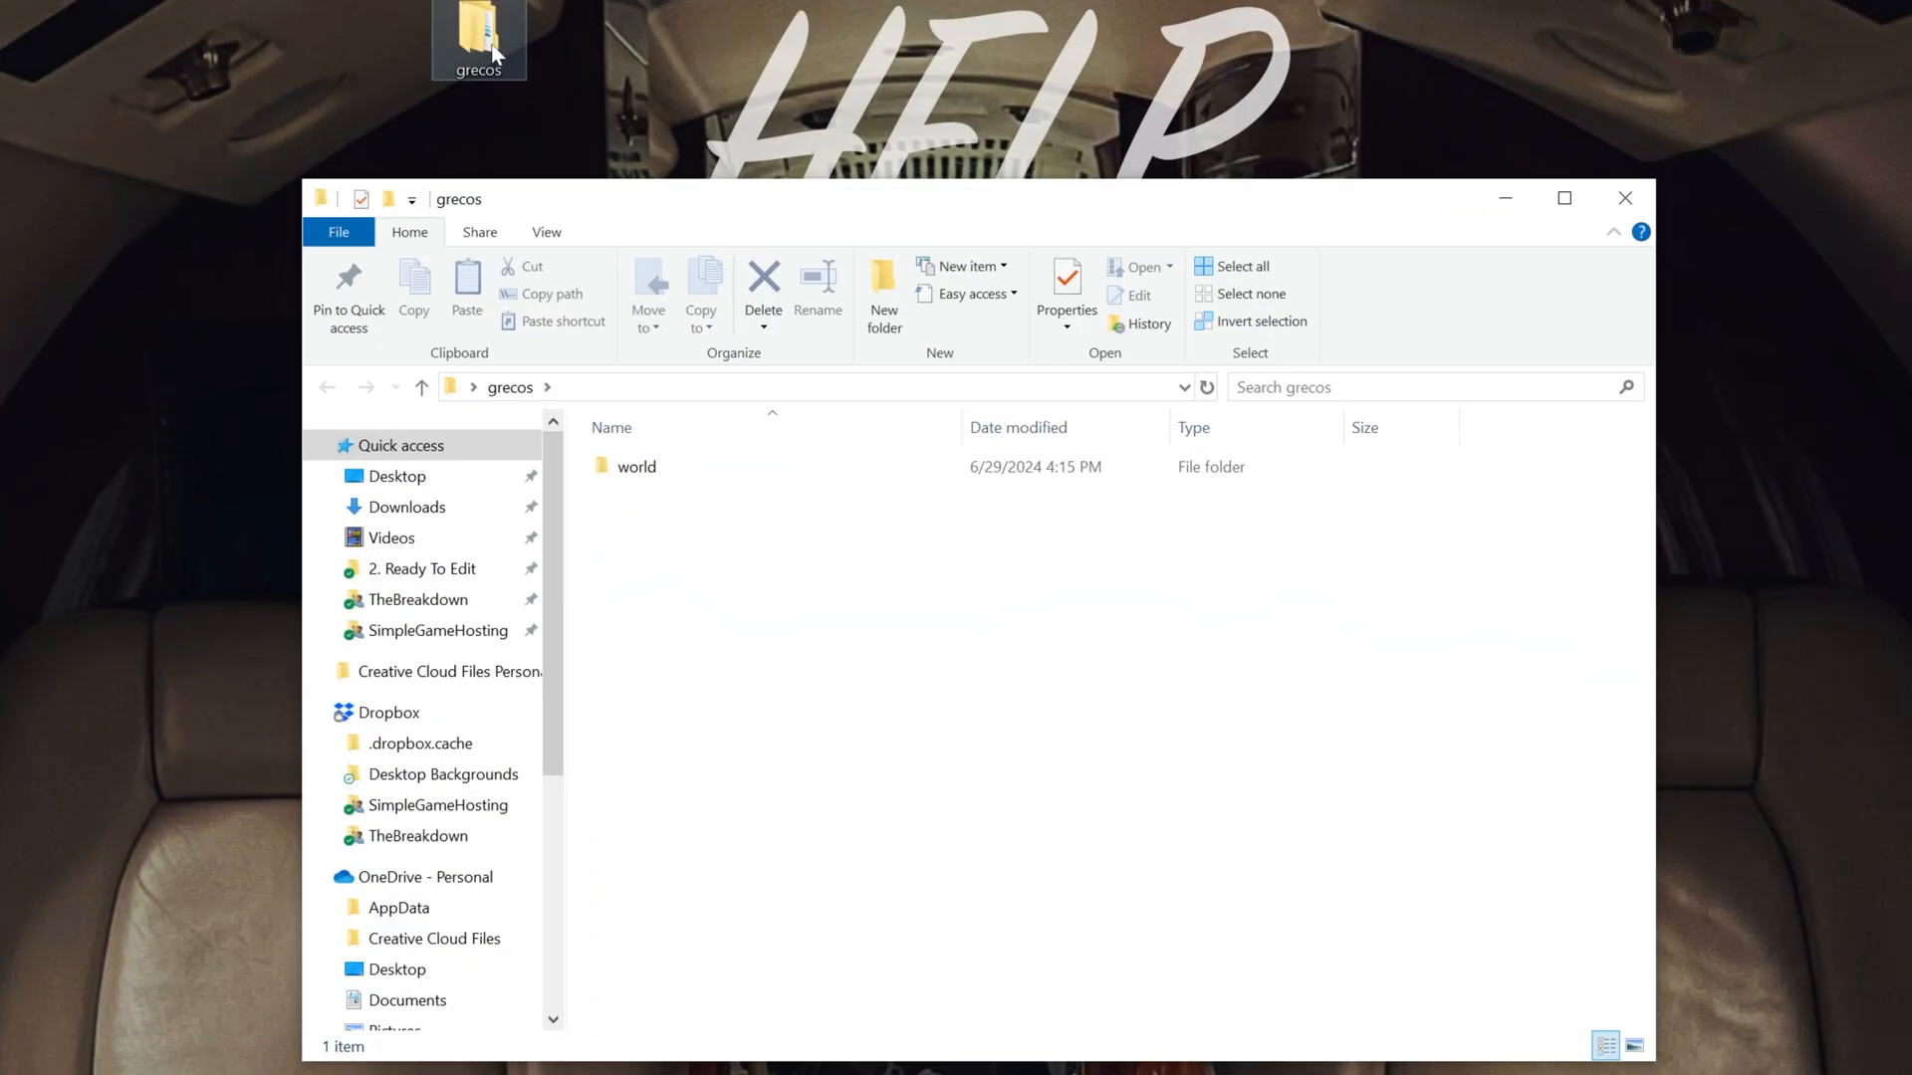
Step: Move the nested world folder out to the Desktop and rename it grecos
{"action": "left_click", "coordinate": [635, 465]}
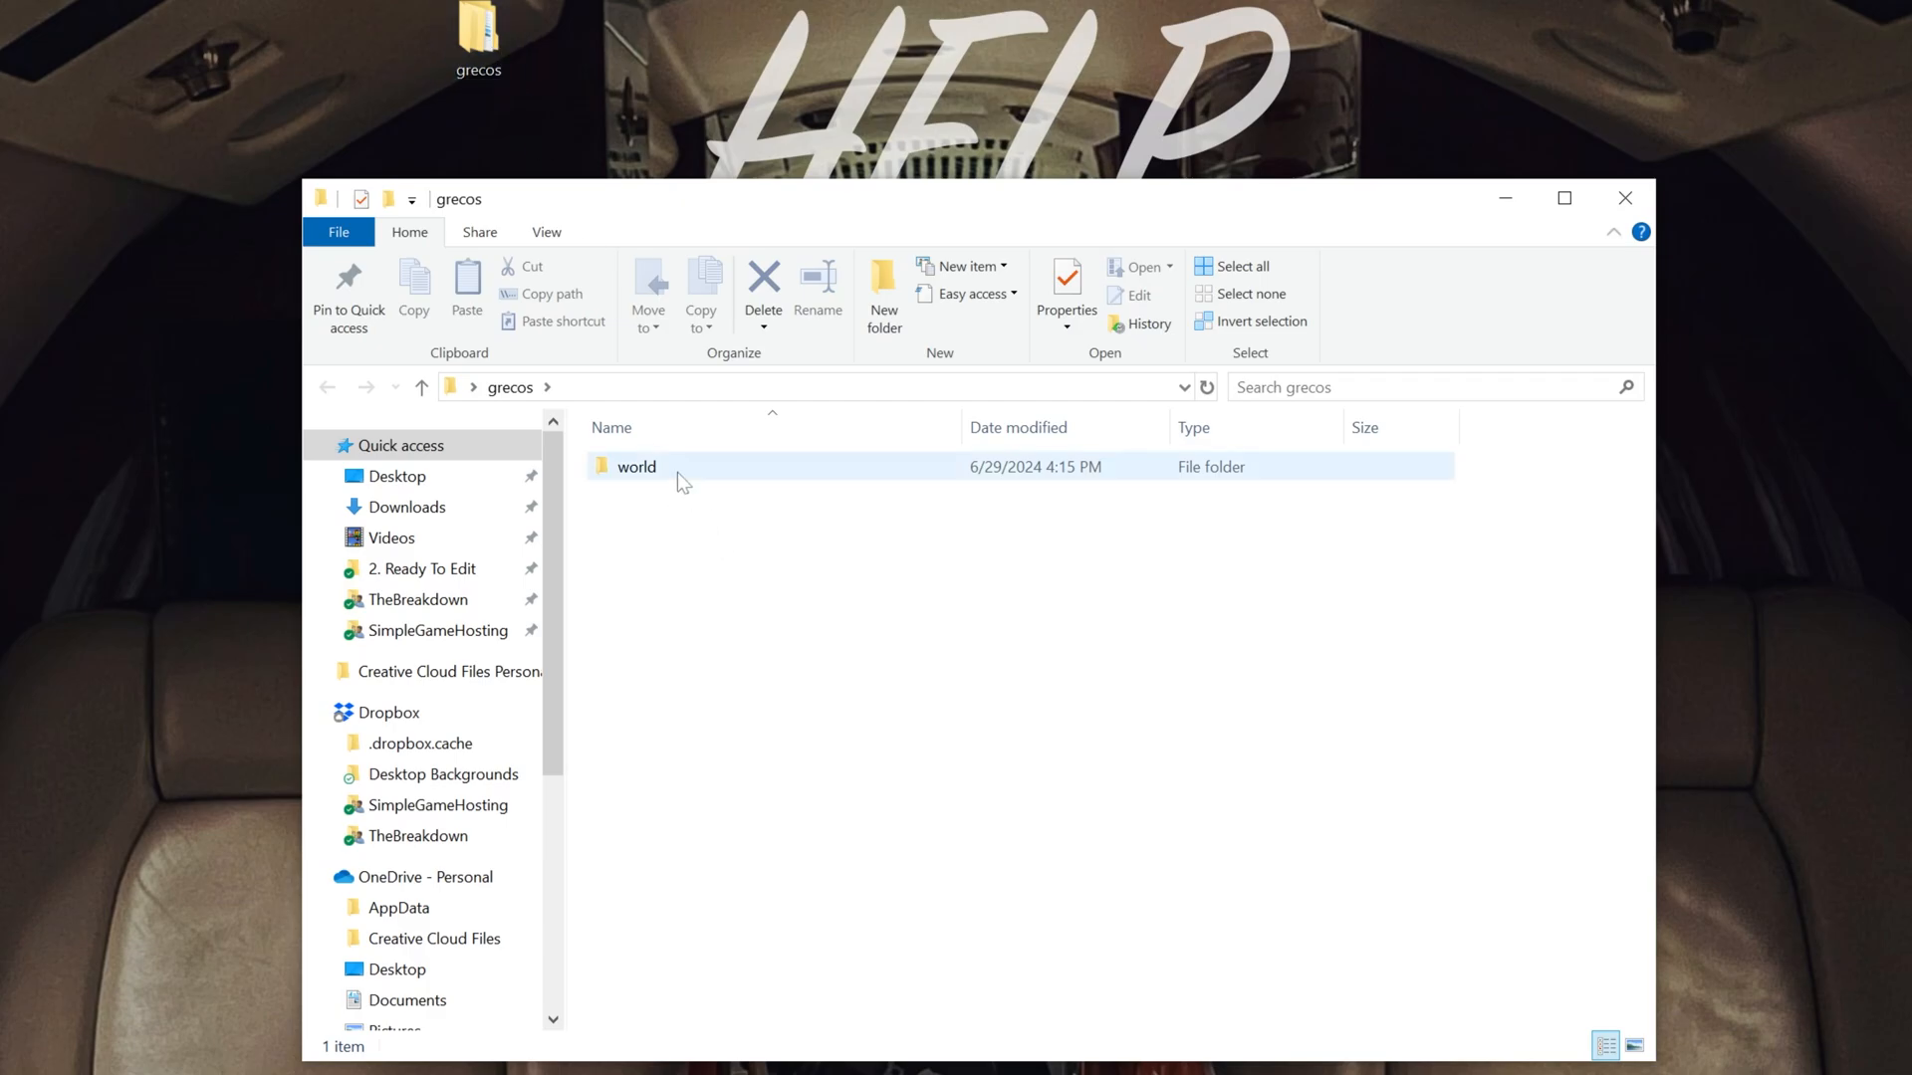
{"action": "double_click", "coordinate": [635, 466]}
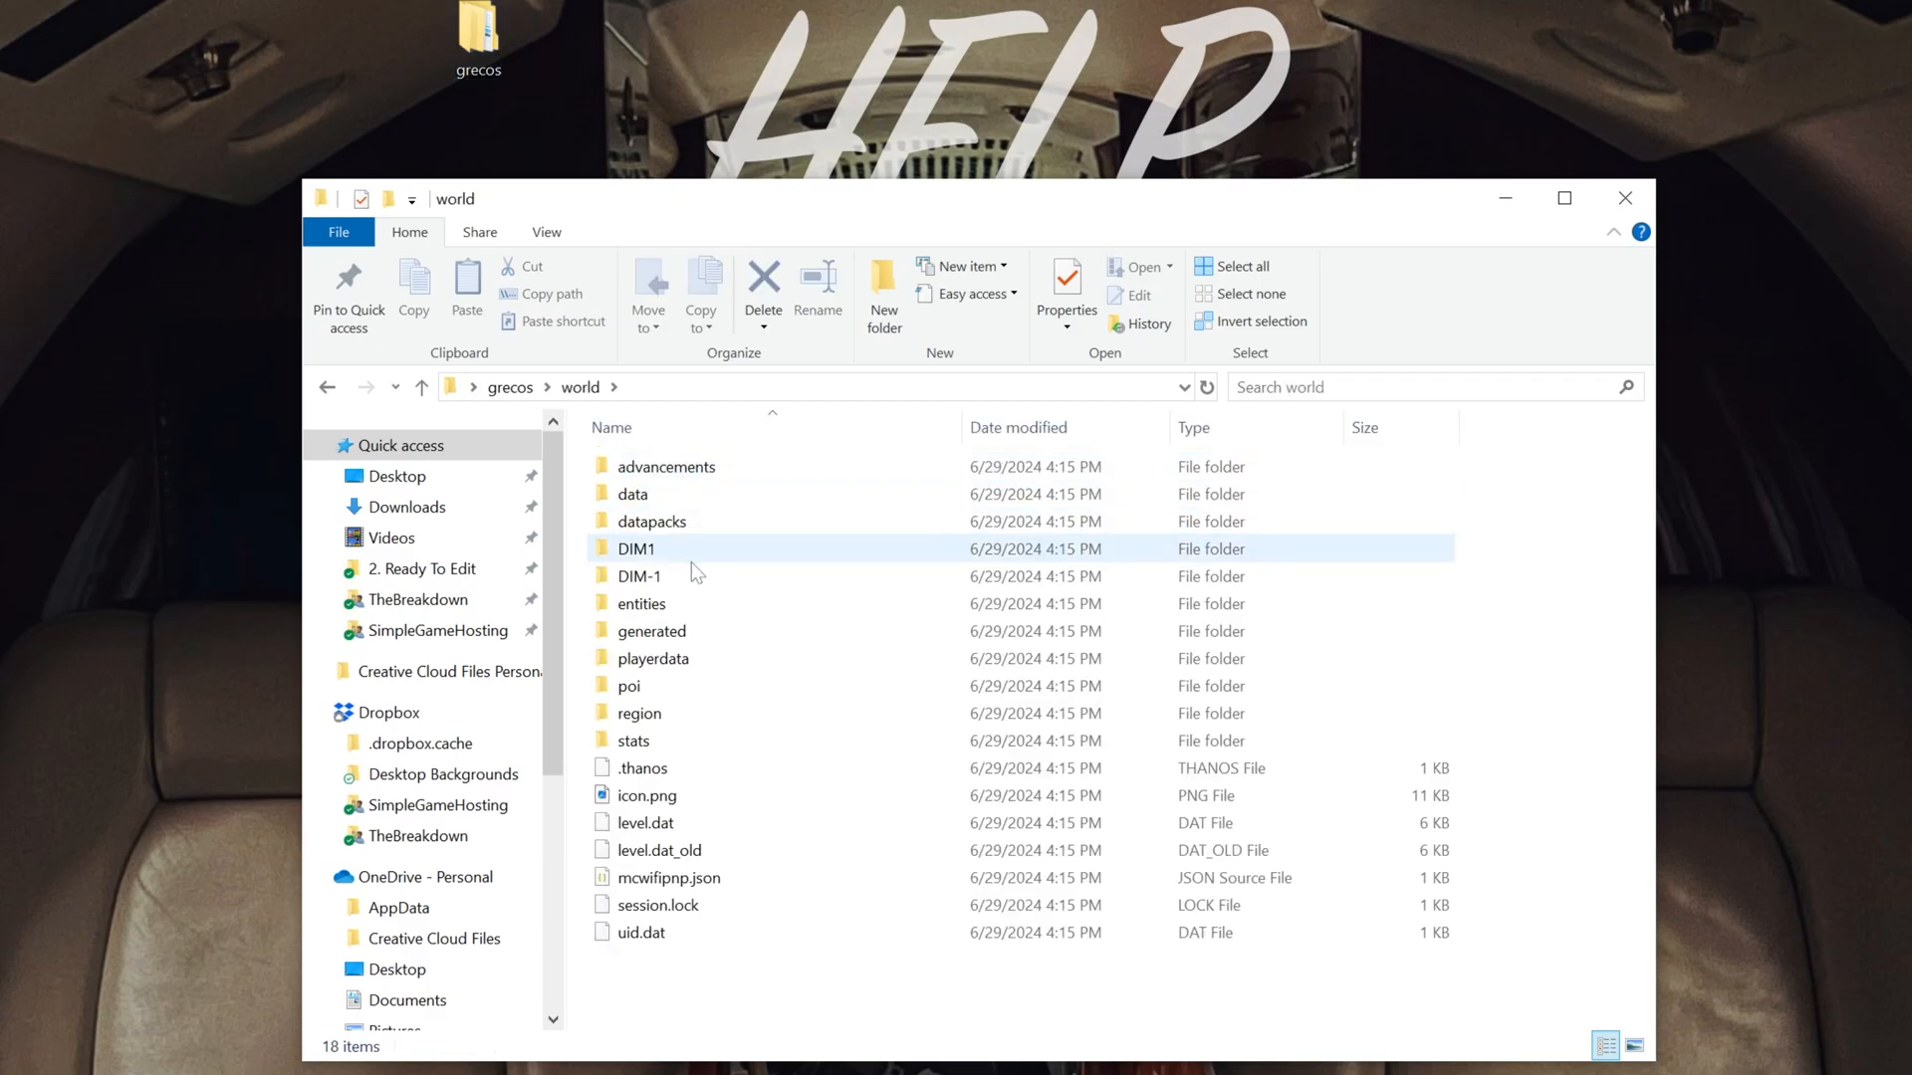
{"action": "mouse_move", "coordinate": [644, 768]}
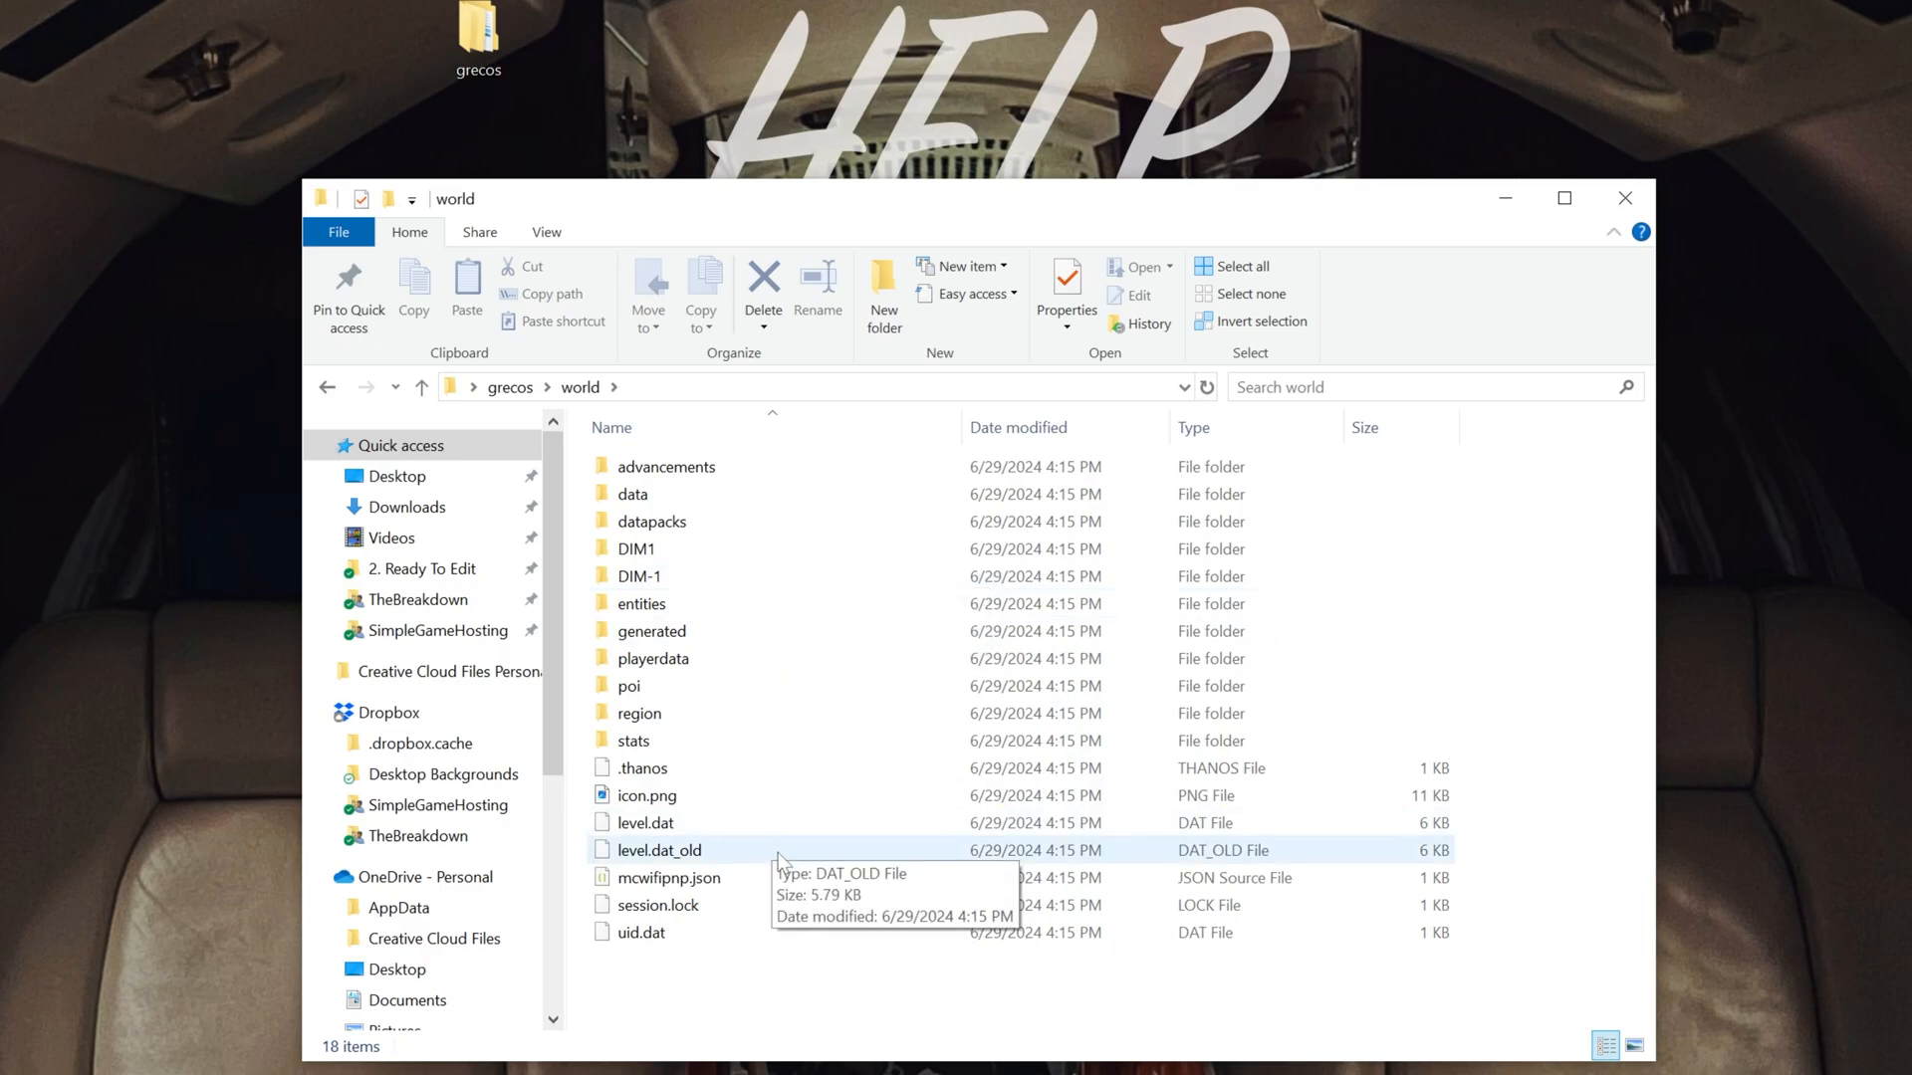
{"action": "mouse_move", "coordinate": [924, 452]}
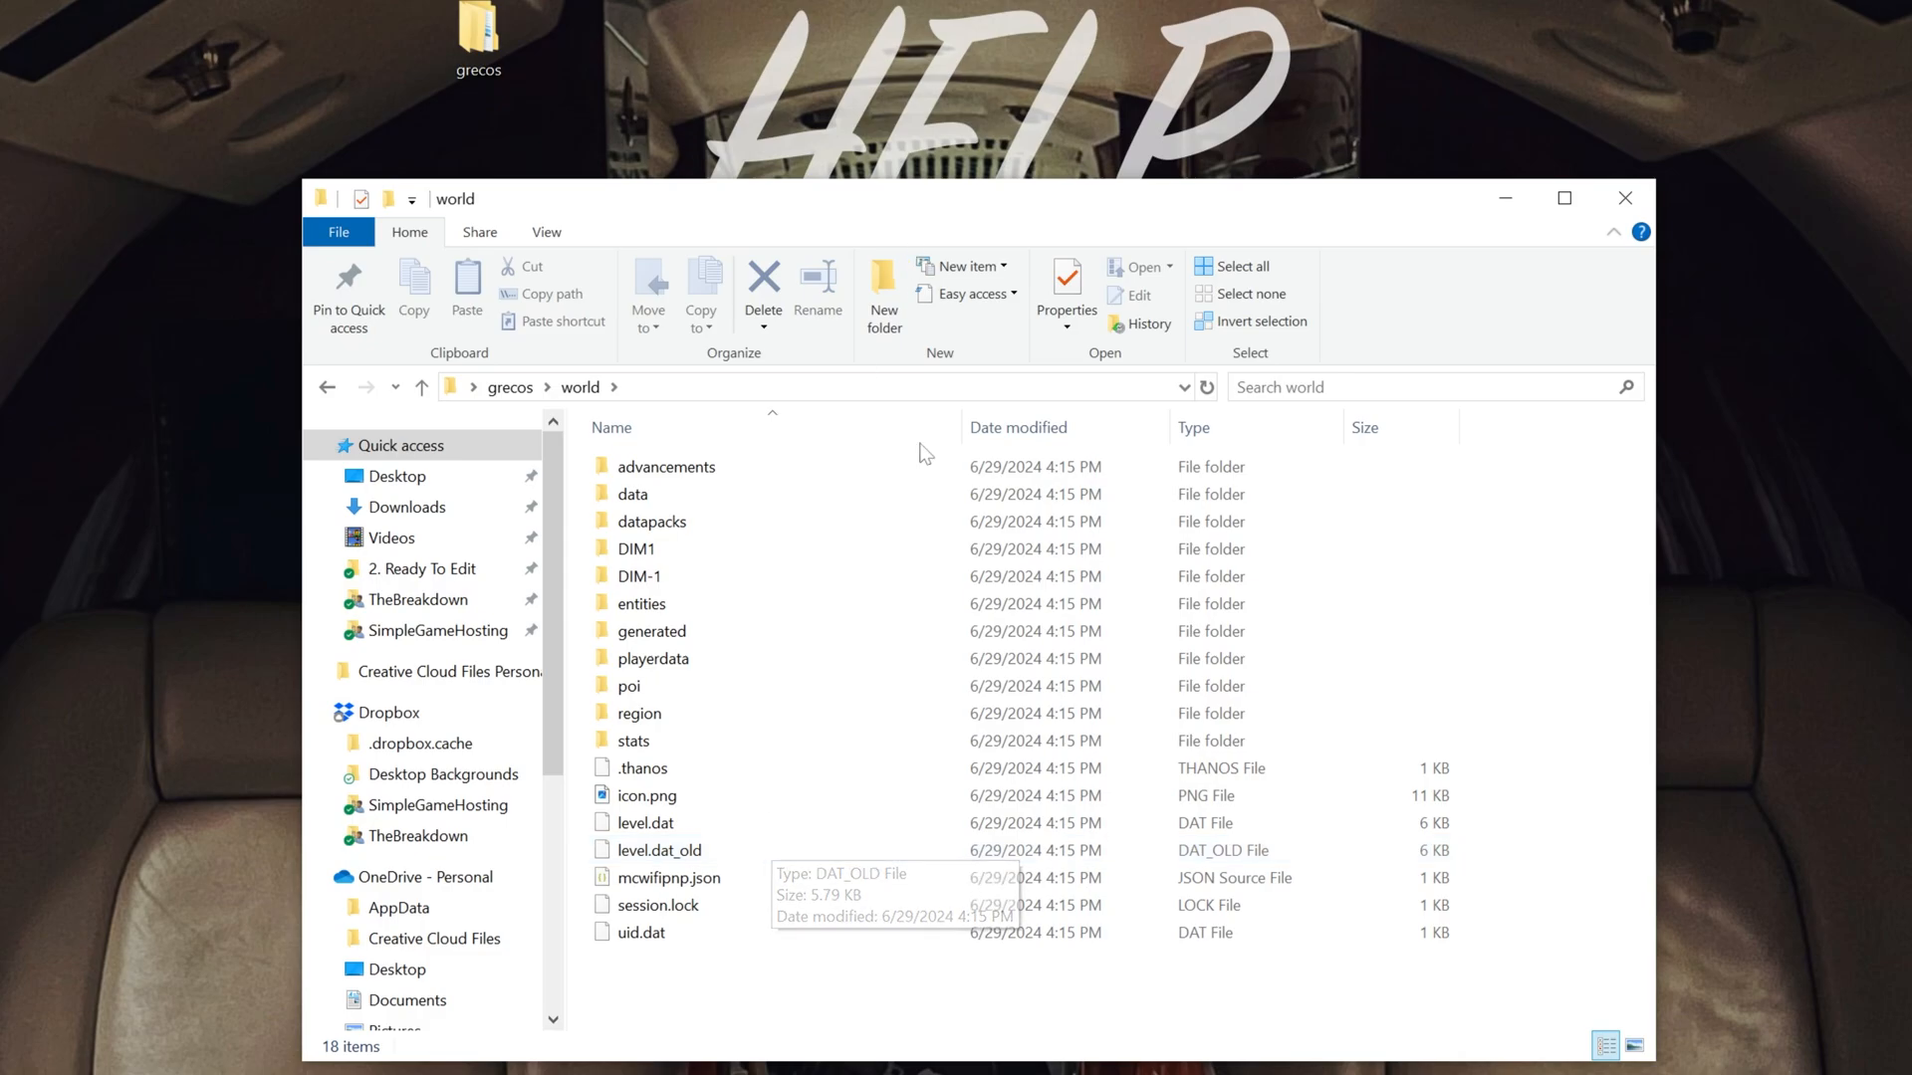
{"action": "left_click", "coordinate": [423, 387]}
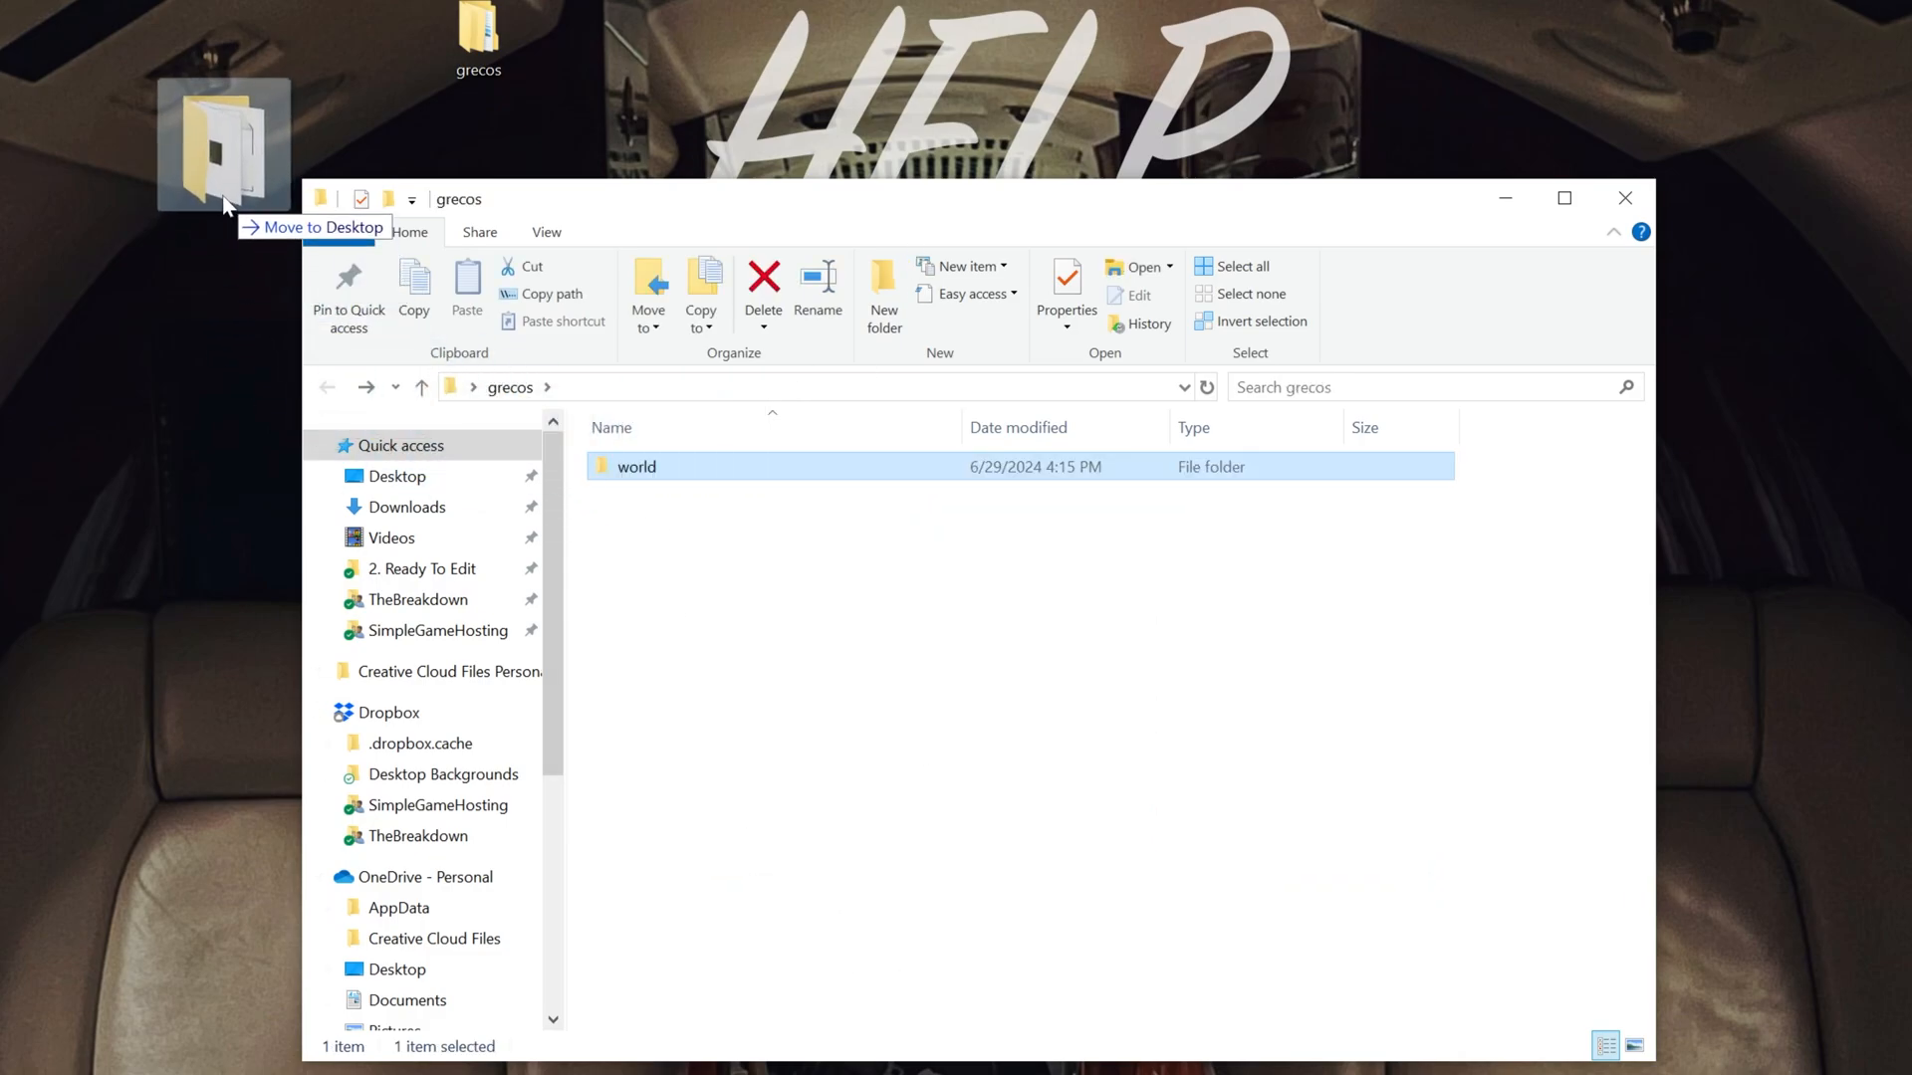
Step: Confirm the grecos folder directly holds advancements, level.dat and the other world files
{"action": "double_click", "coordinate": [637, 466]}
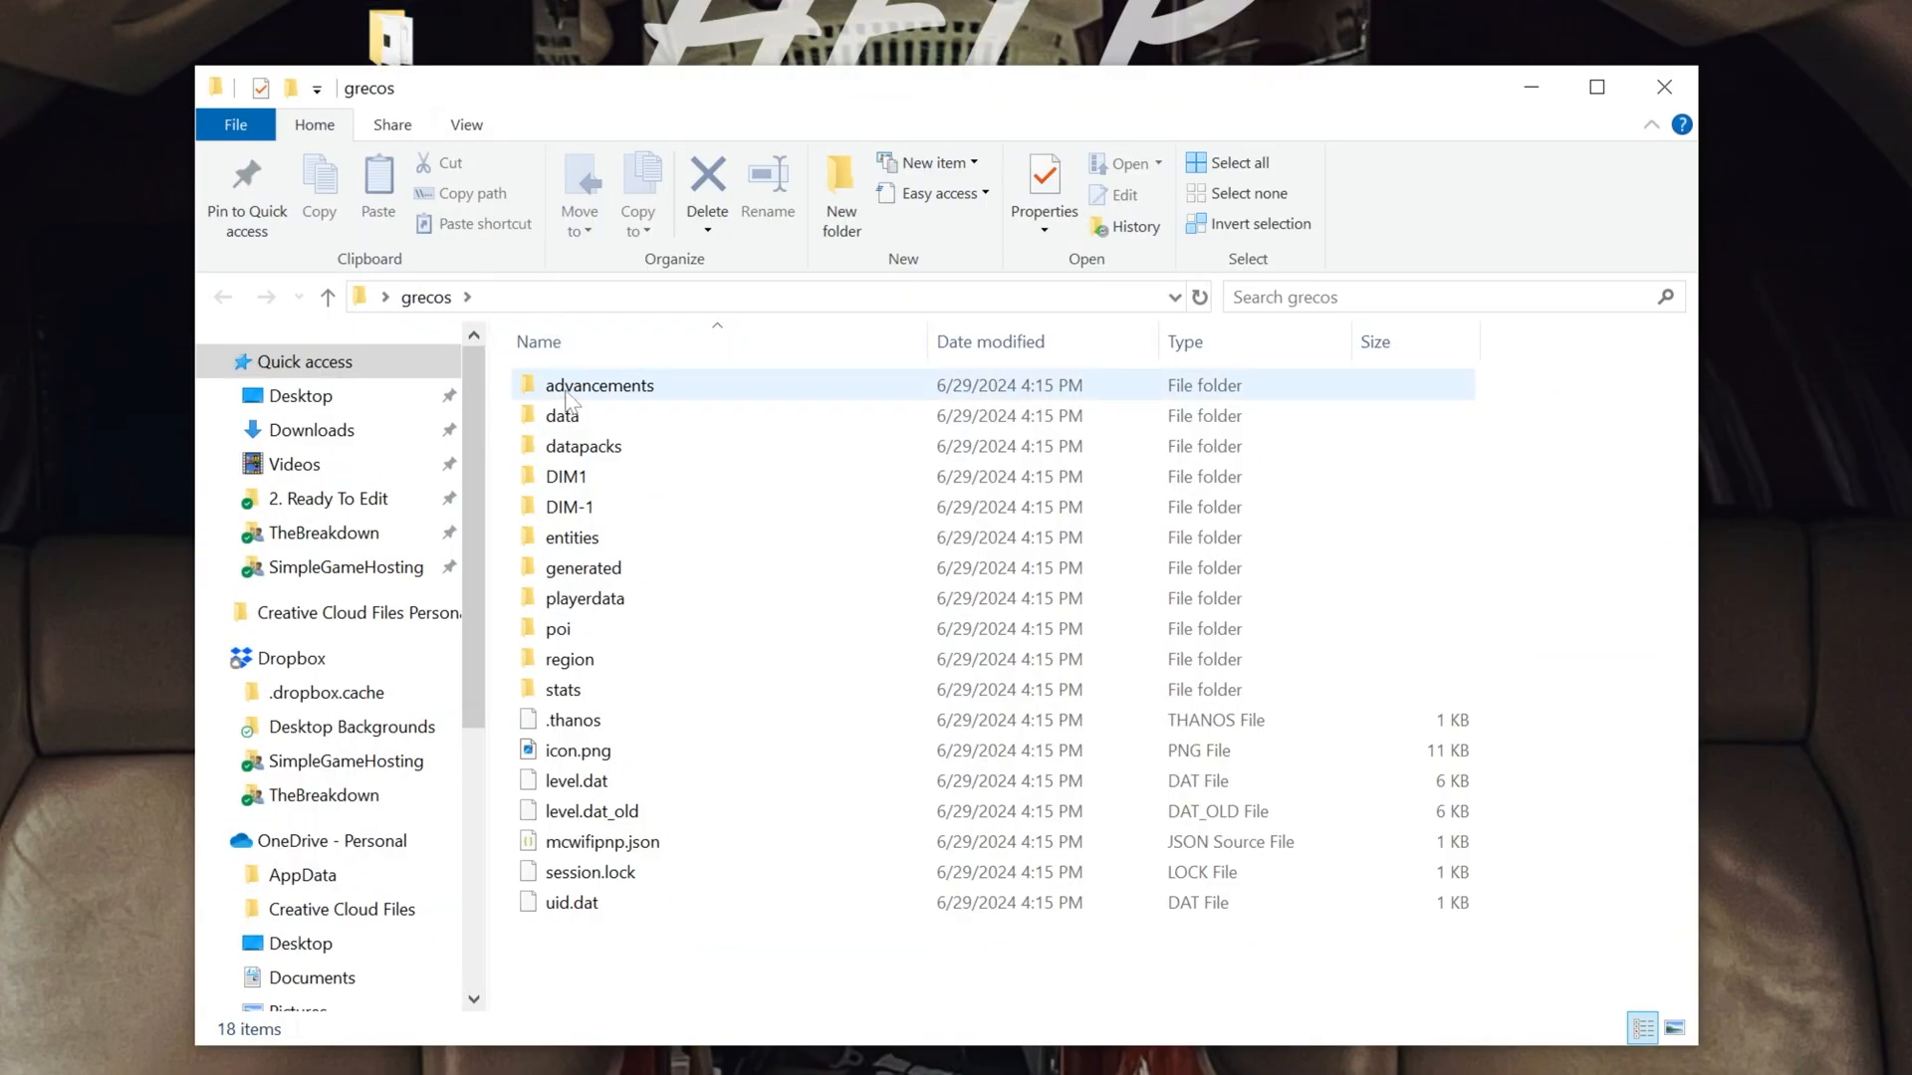
{"action": "left_click", "coordinate": [677, 988]}
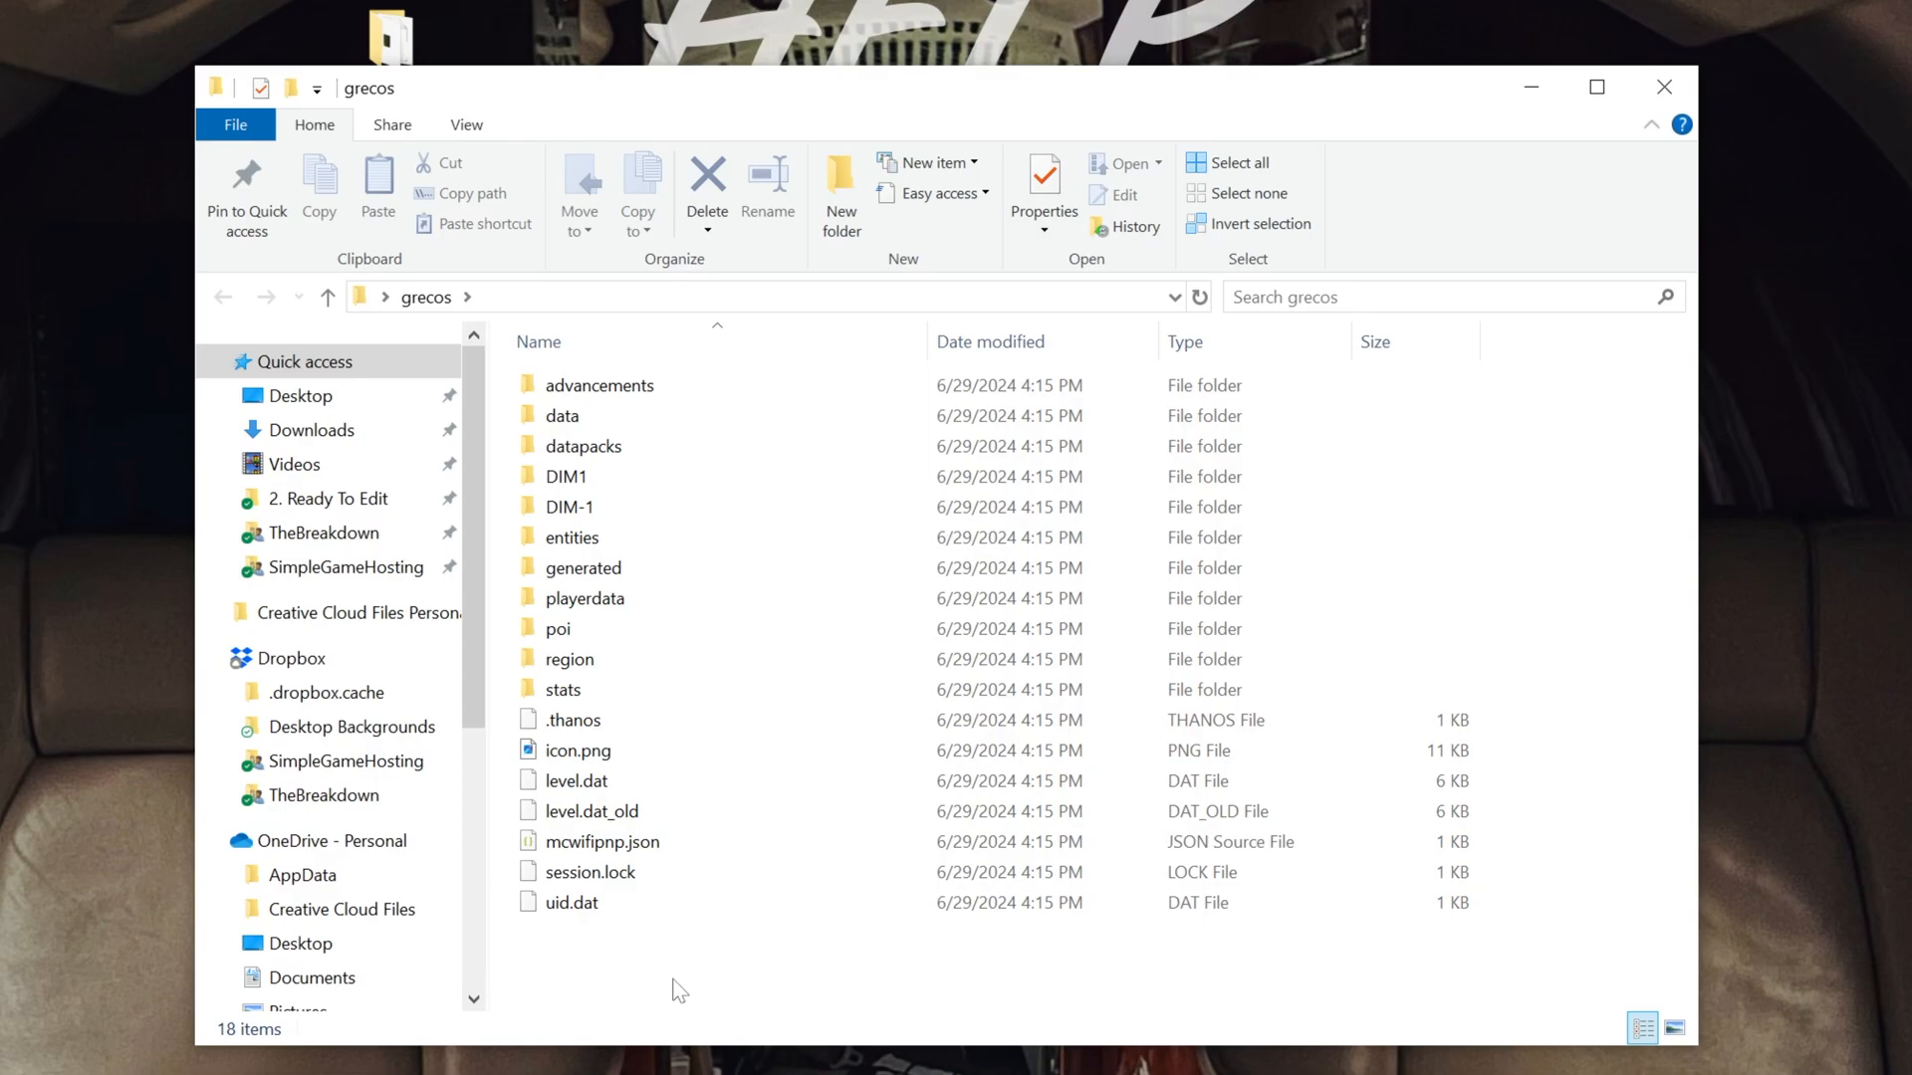
{"action": "left_click", "coordinate": [599, 384]}
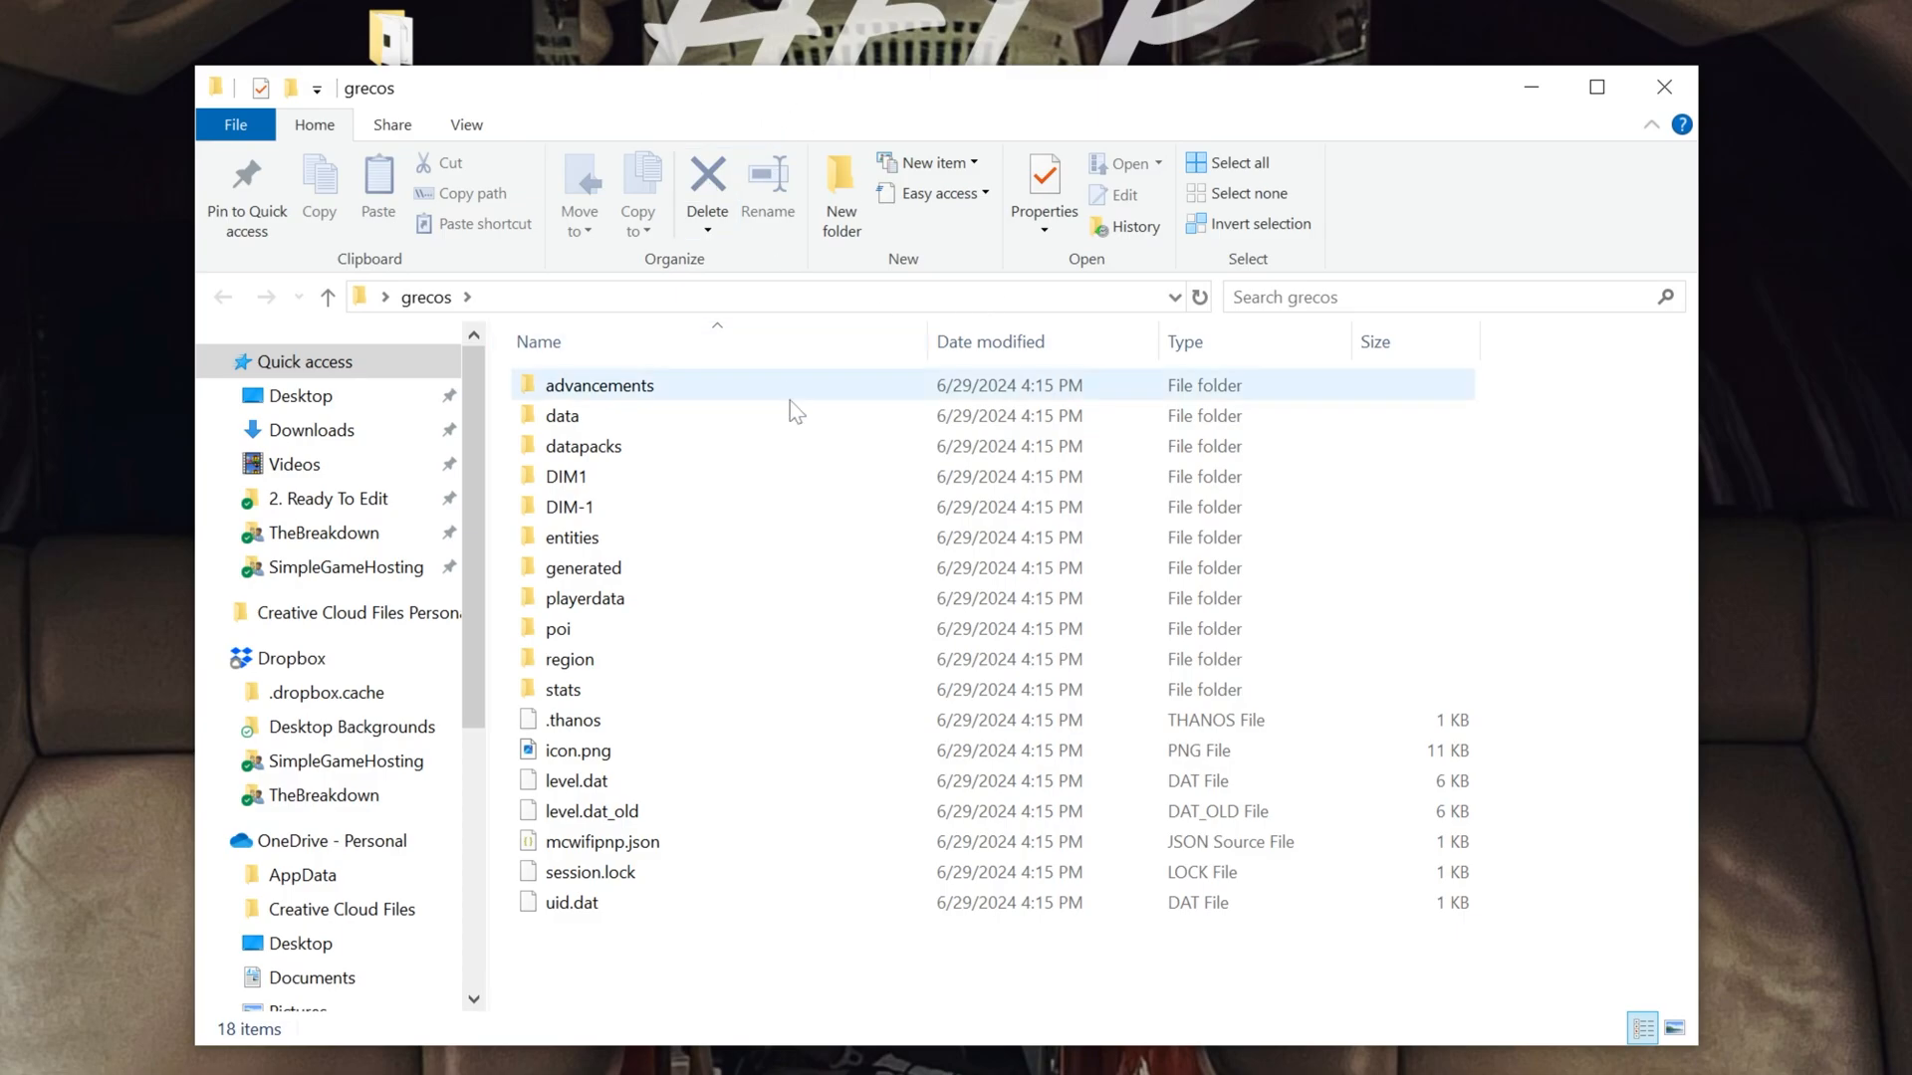
{"action": "mouse_move", "coordinate": [1664, 86]}
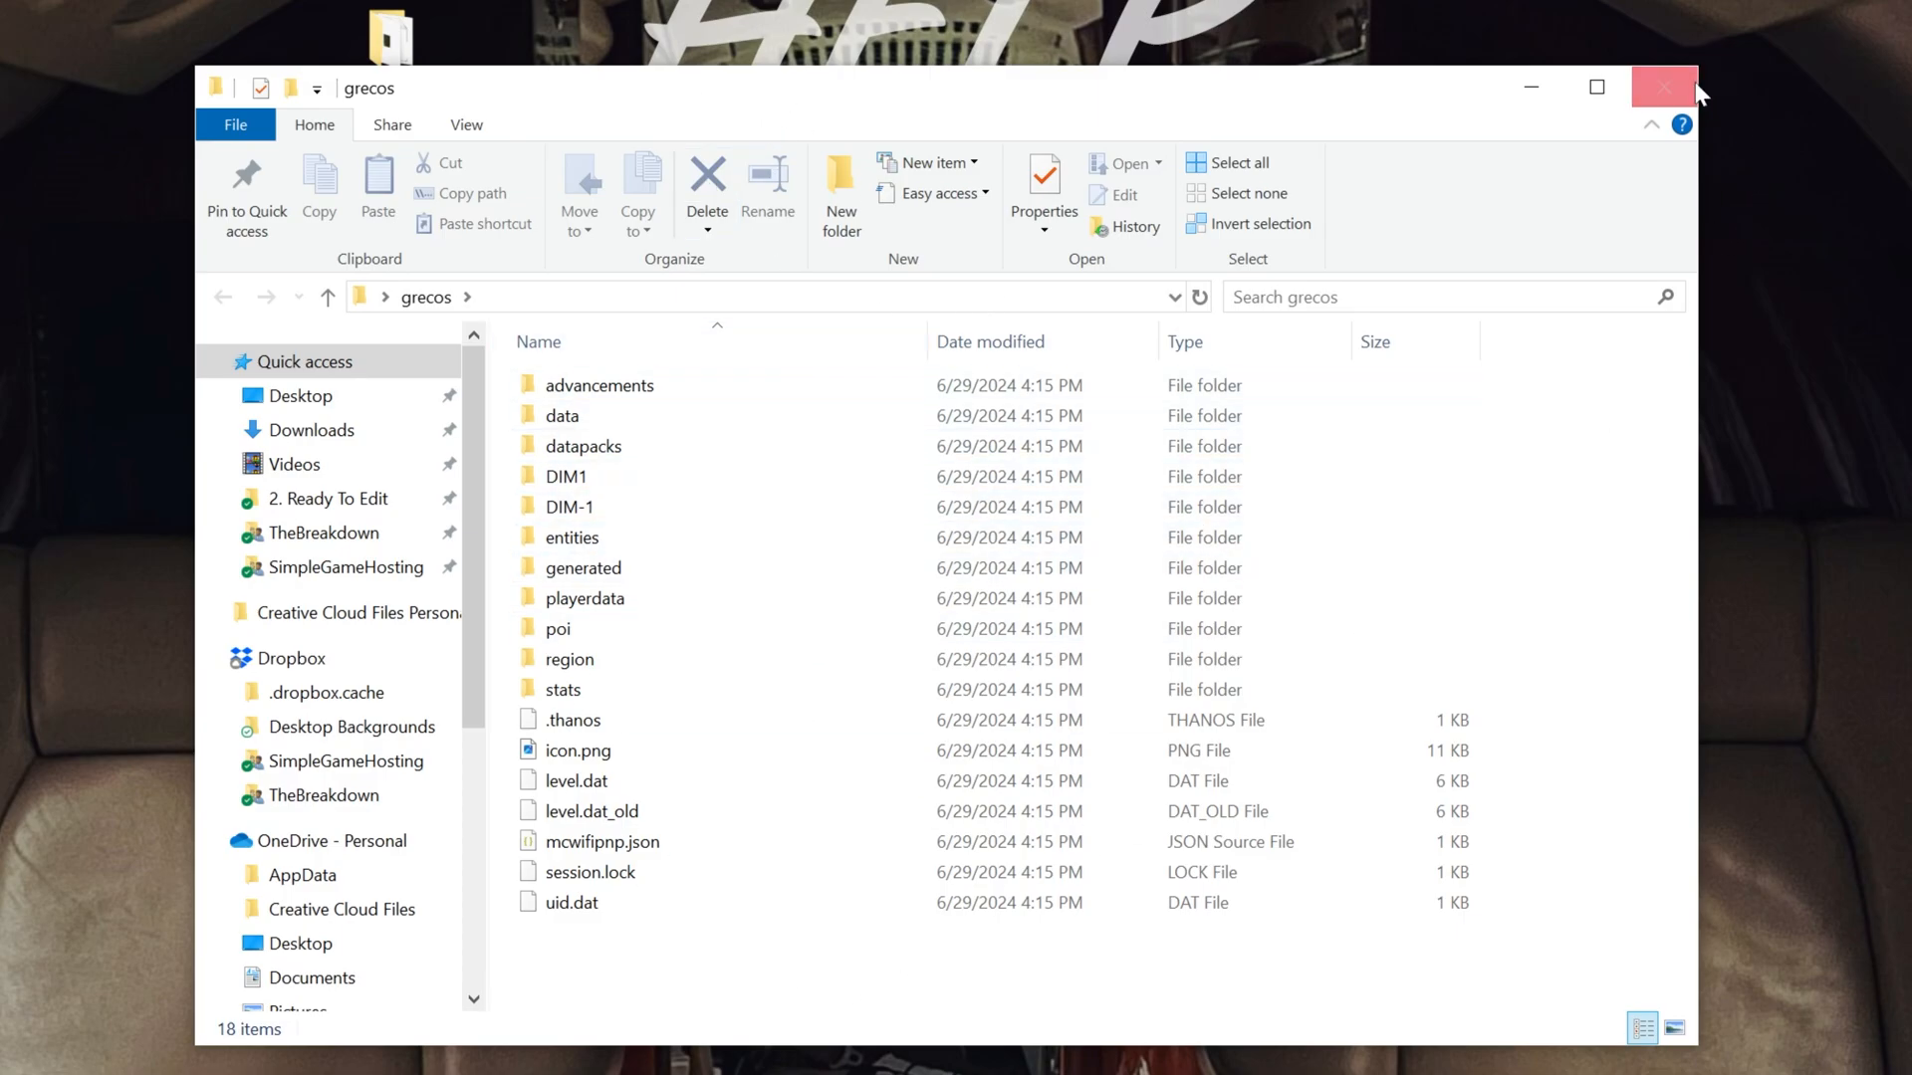
{"action": "mouse_move", "coordinate": [494, 99]}
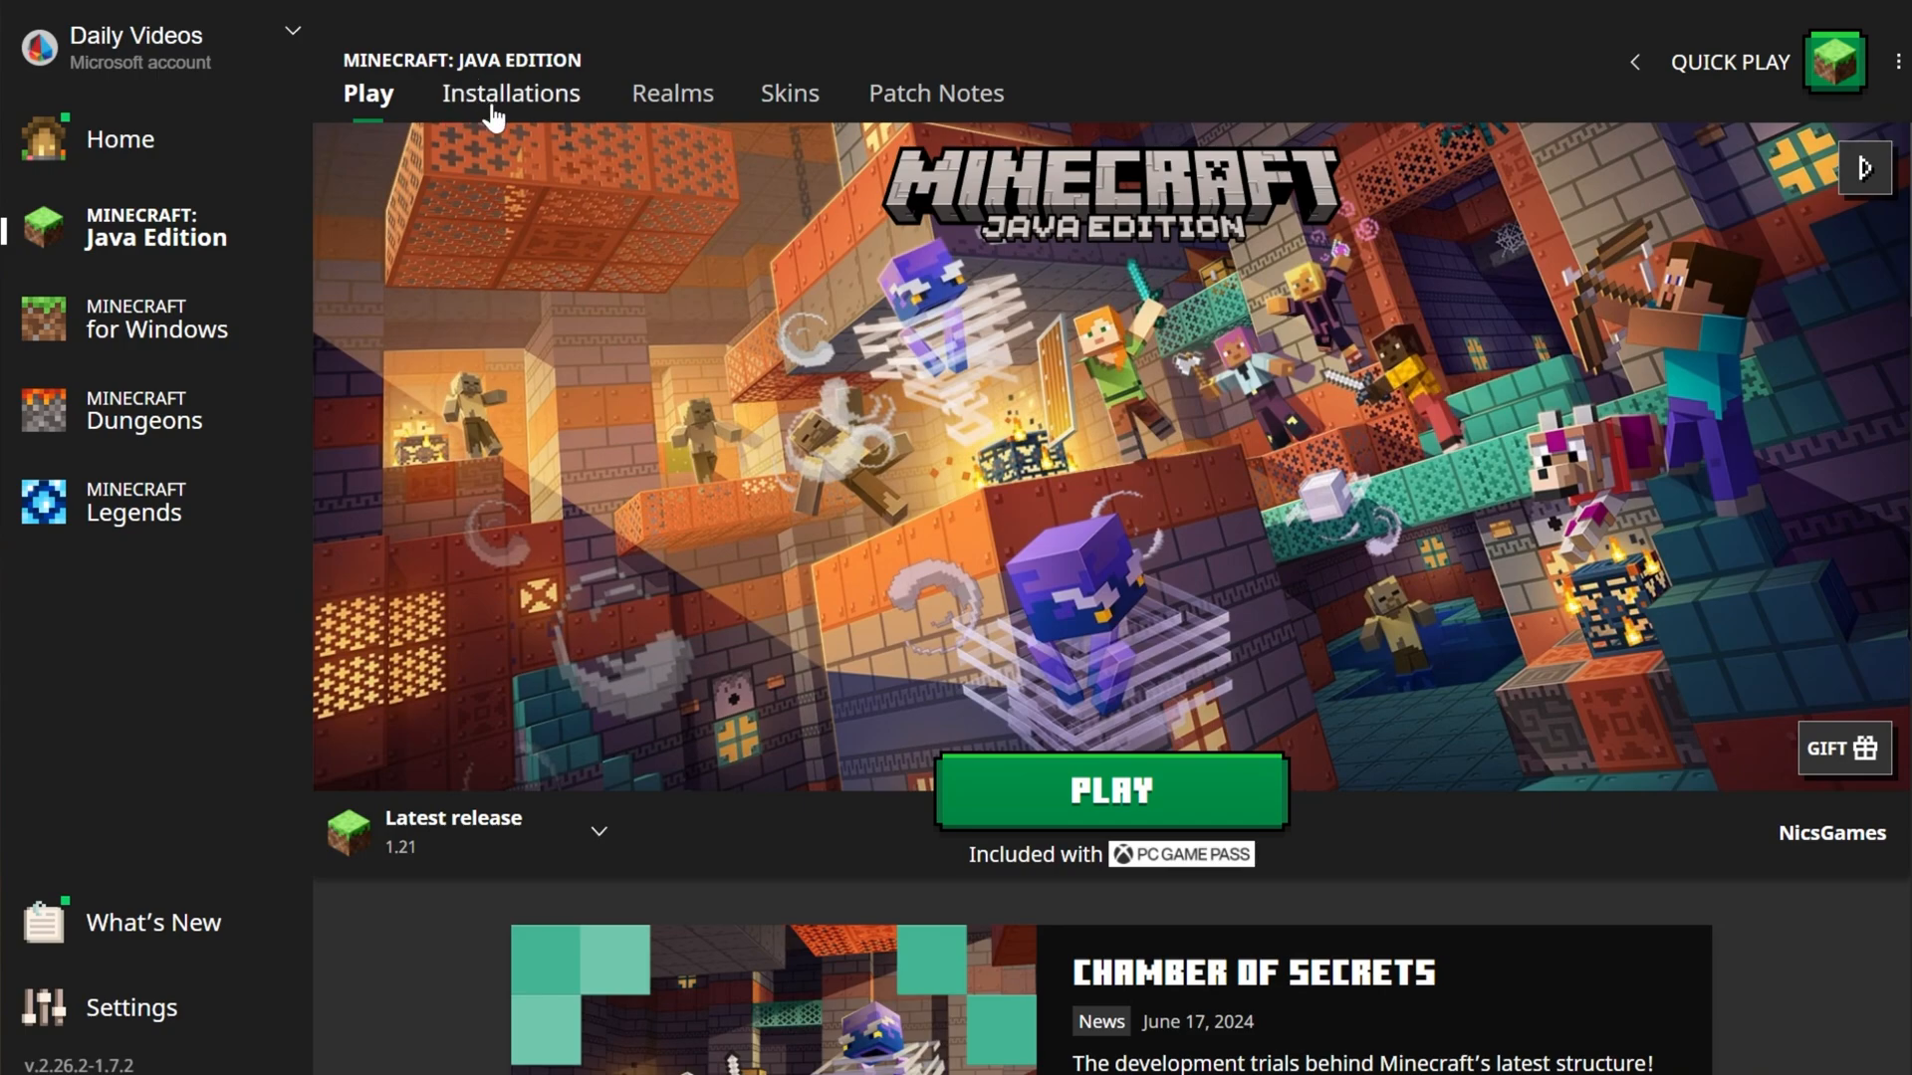
Step: Reach the .minecraft folder from the Latest release entry in the launcher's Installations list
{"action": "left_click", "coordinate": [512, 94]}
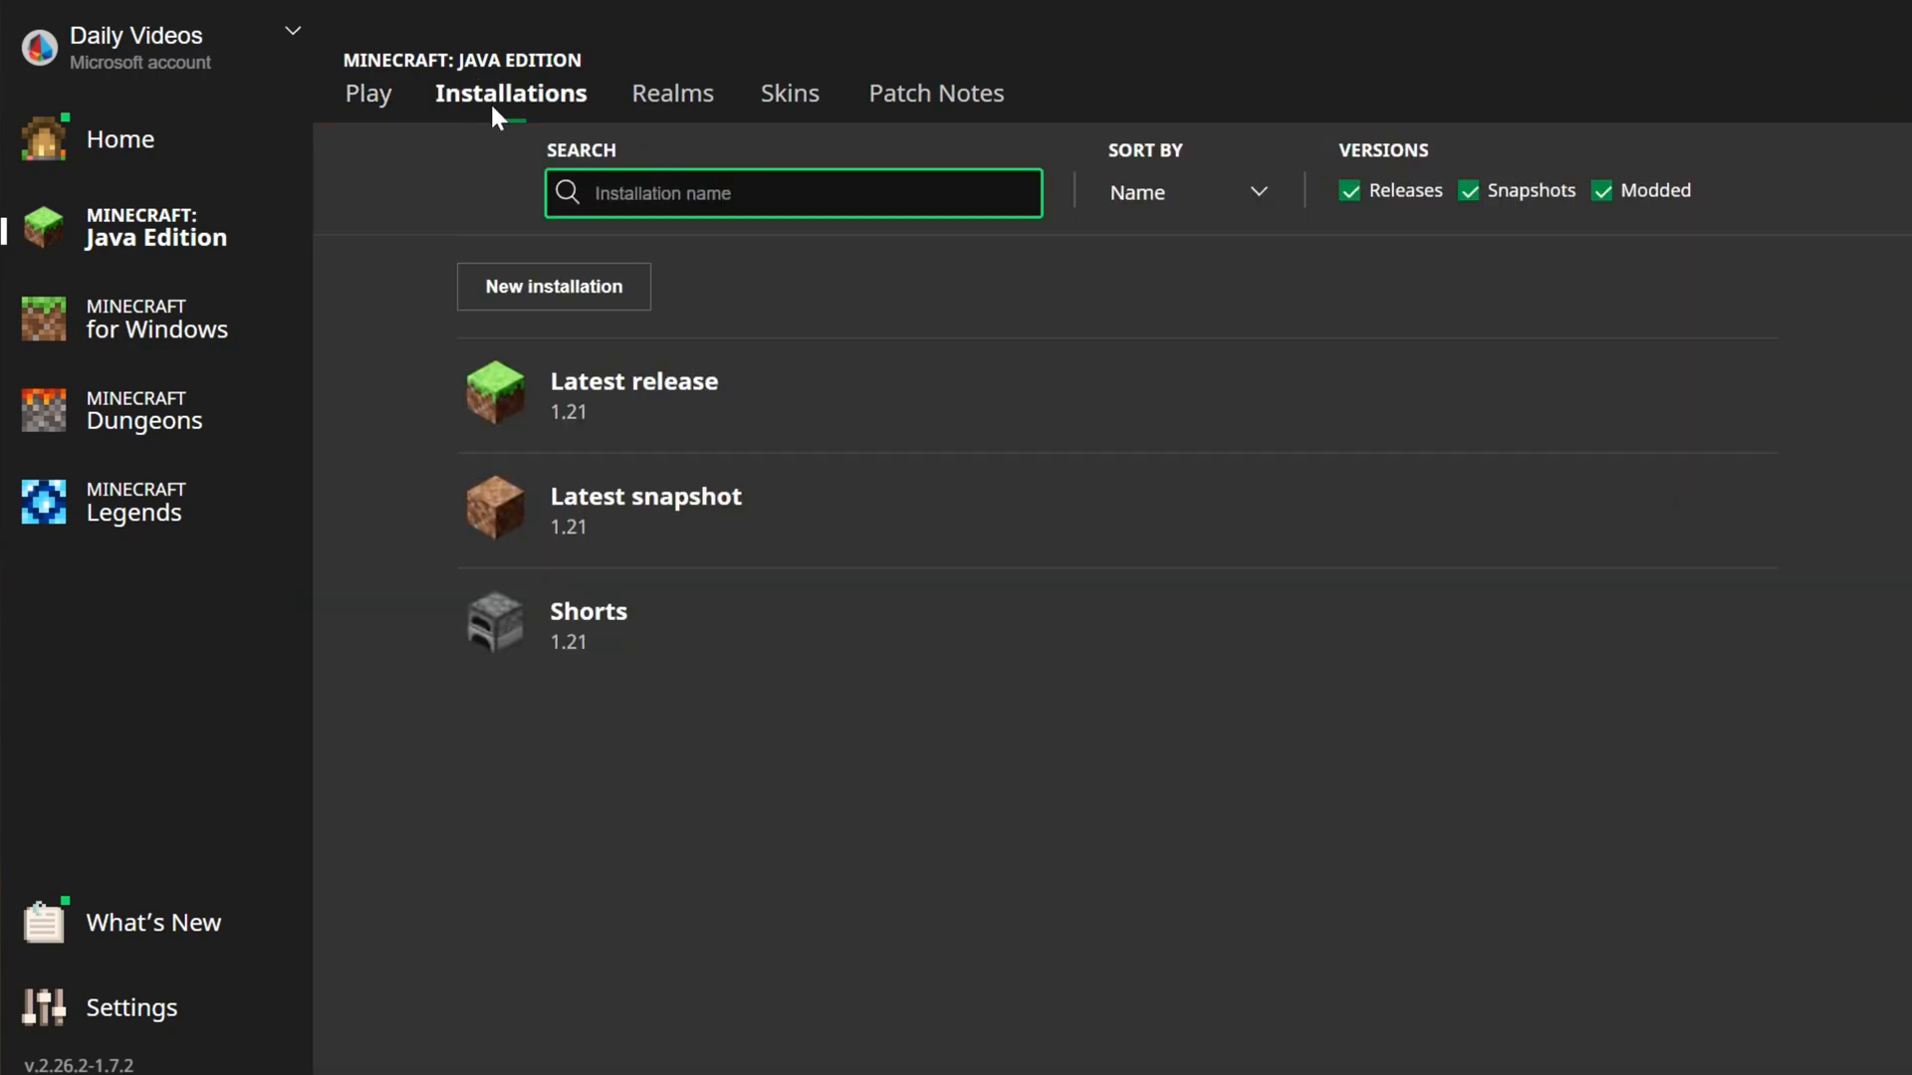
{"action": "mouse_move", "coordinate": [659, 390]}
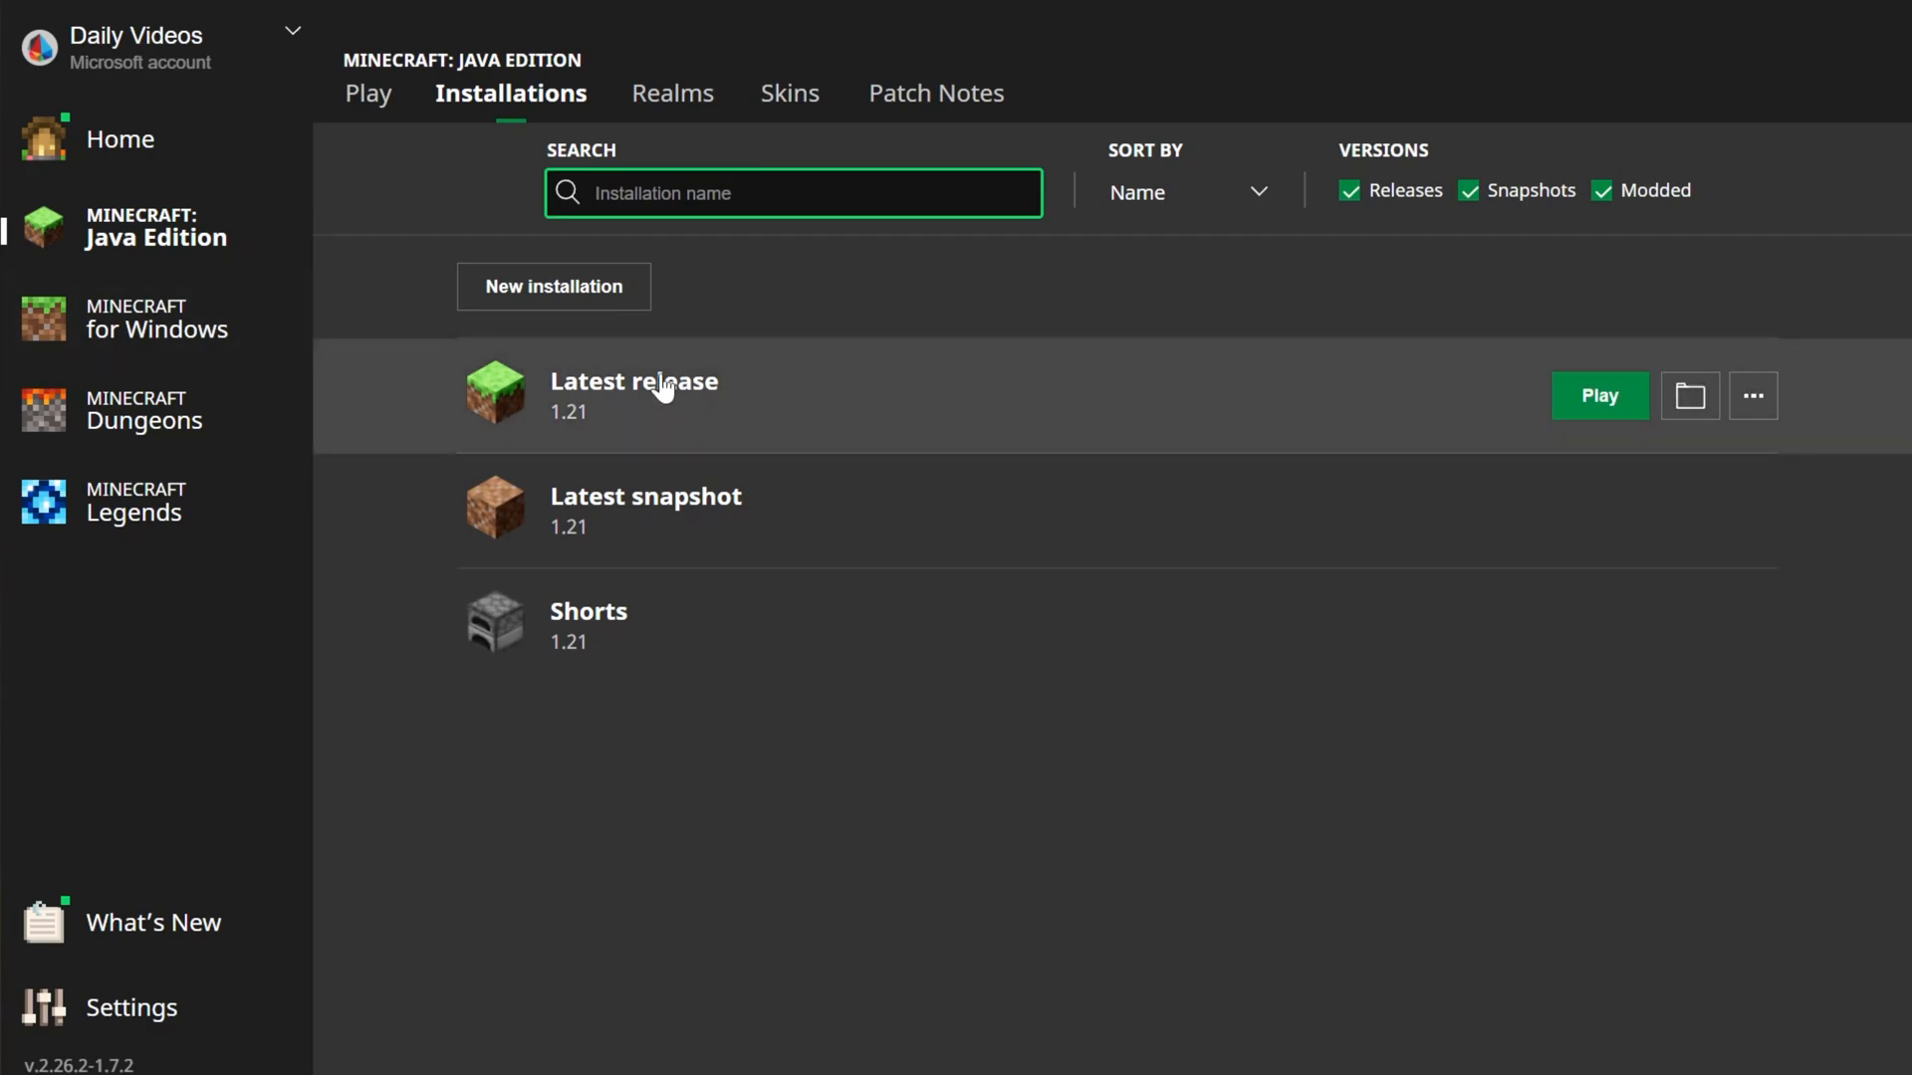
{"action": "mouse_move", "coordinate": [1677, 363]}
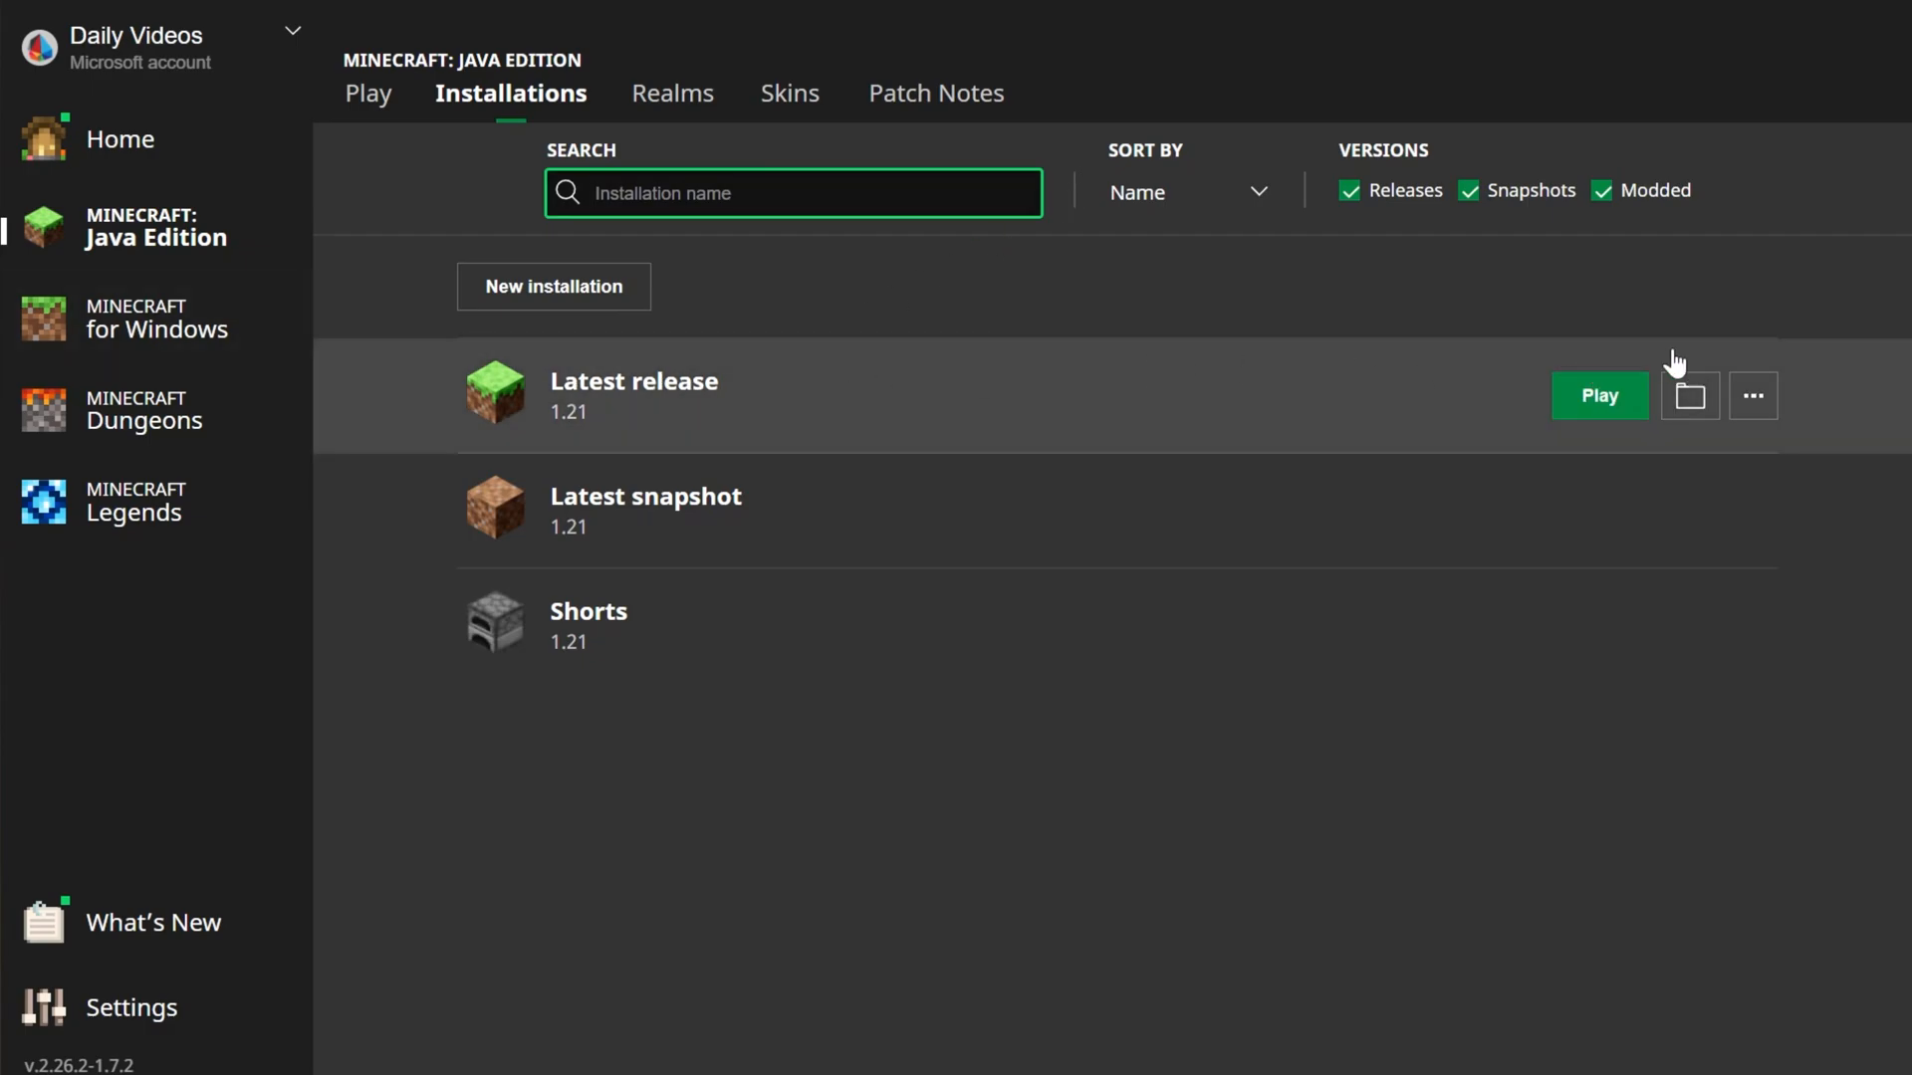
{"action": "left_click", "coordinate": [1688, 394]}
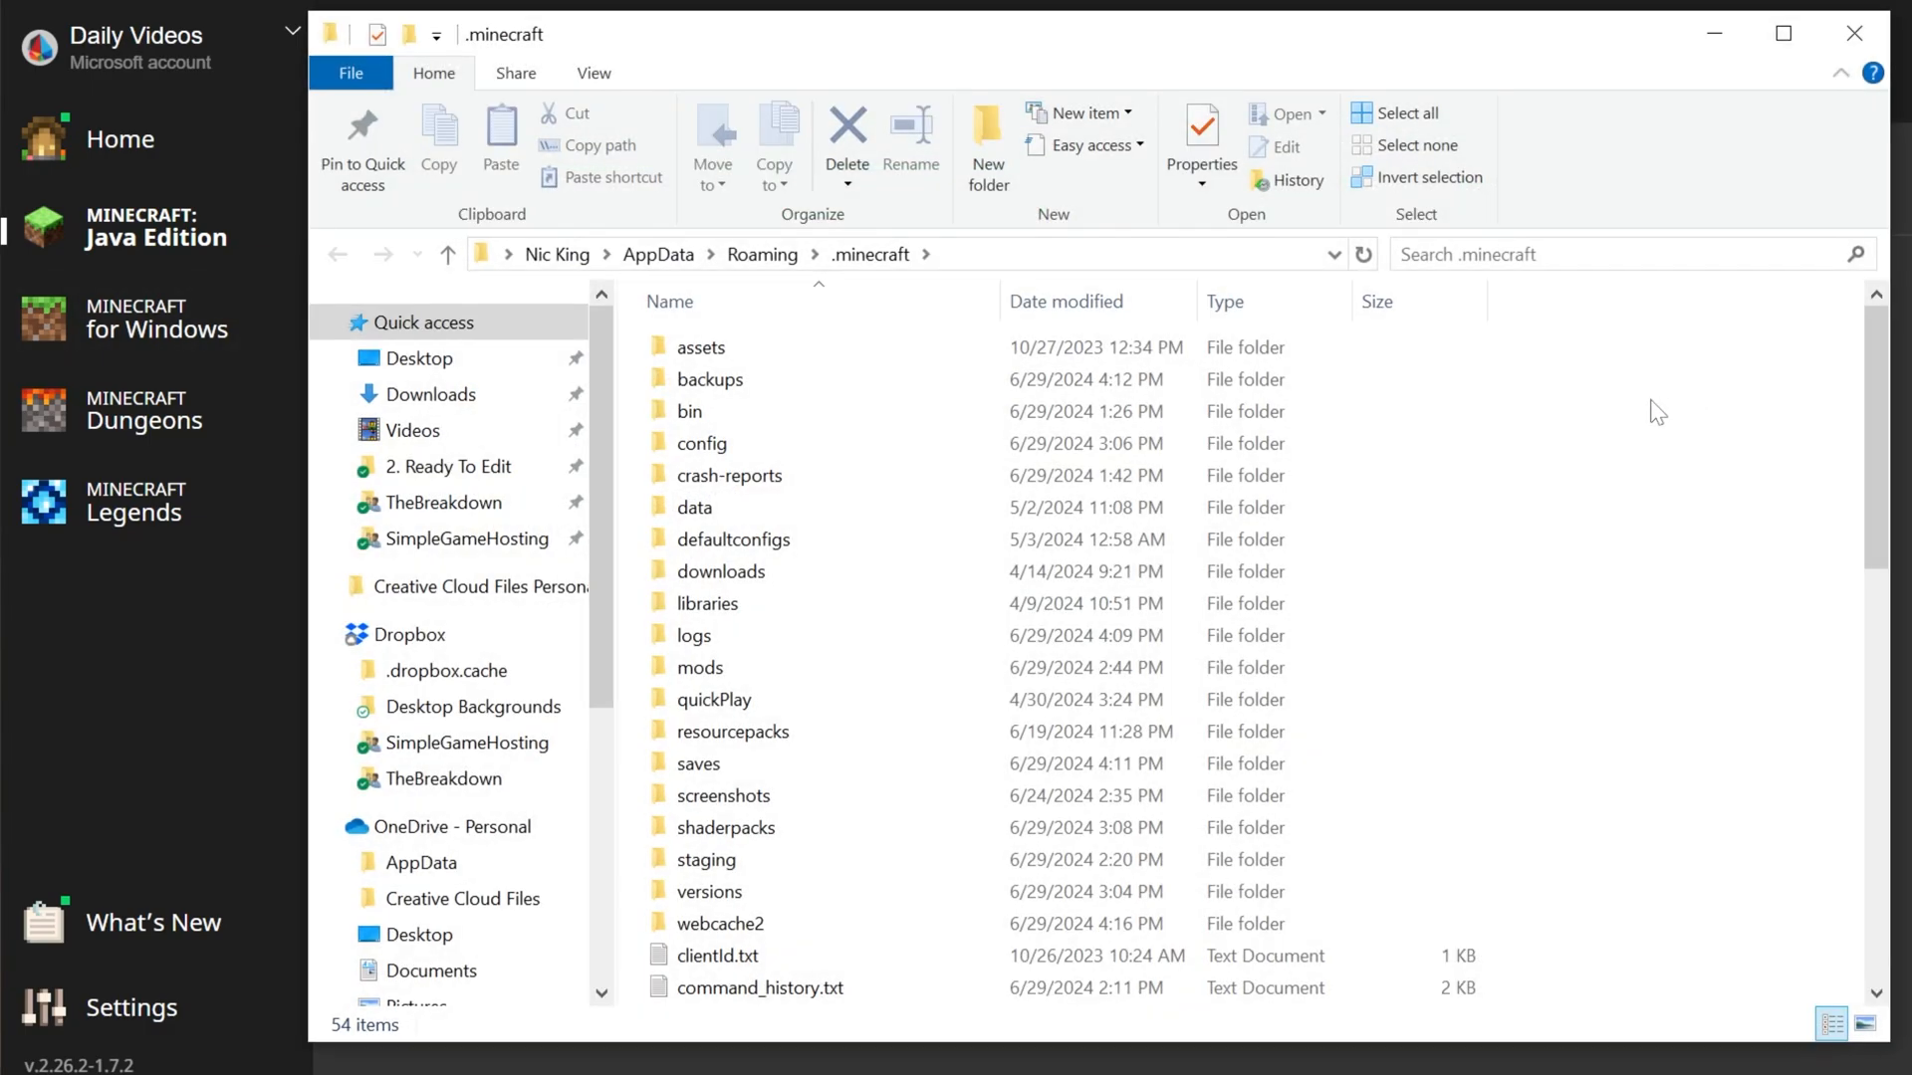
Step: Place the grecos map folder inside the .minecraft saves folder with the other worlds
{"action": "left_click", "coordinate": [719, 572]}
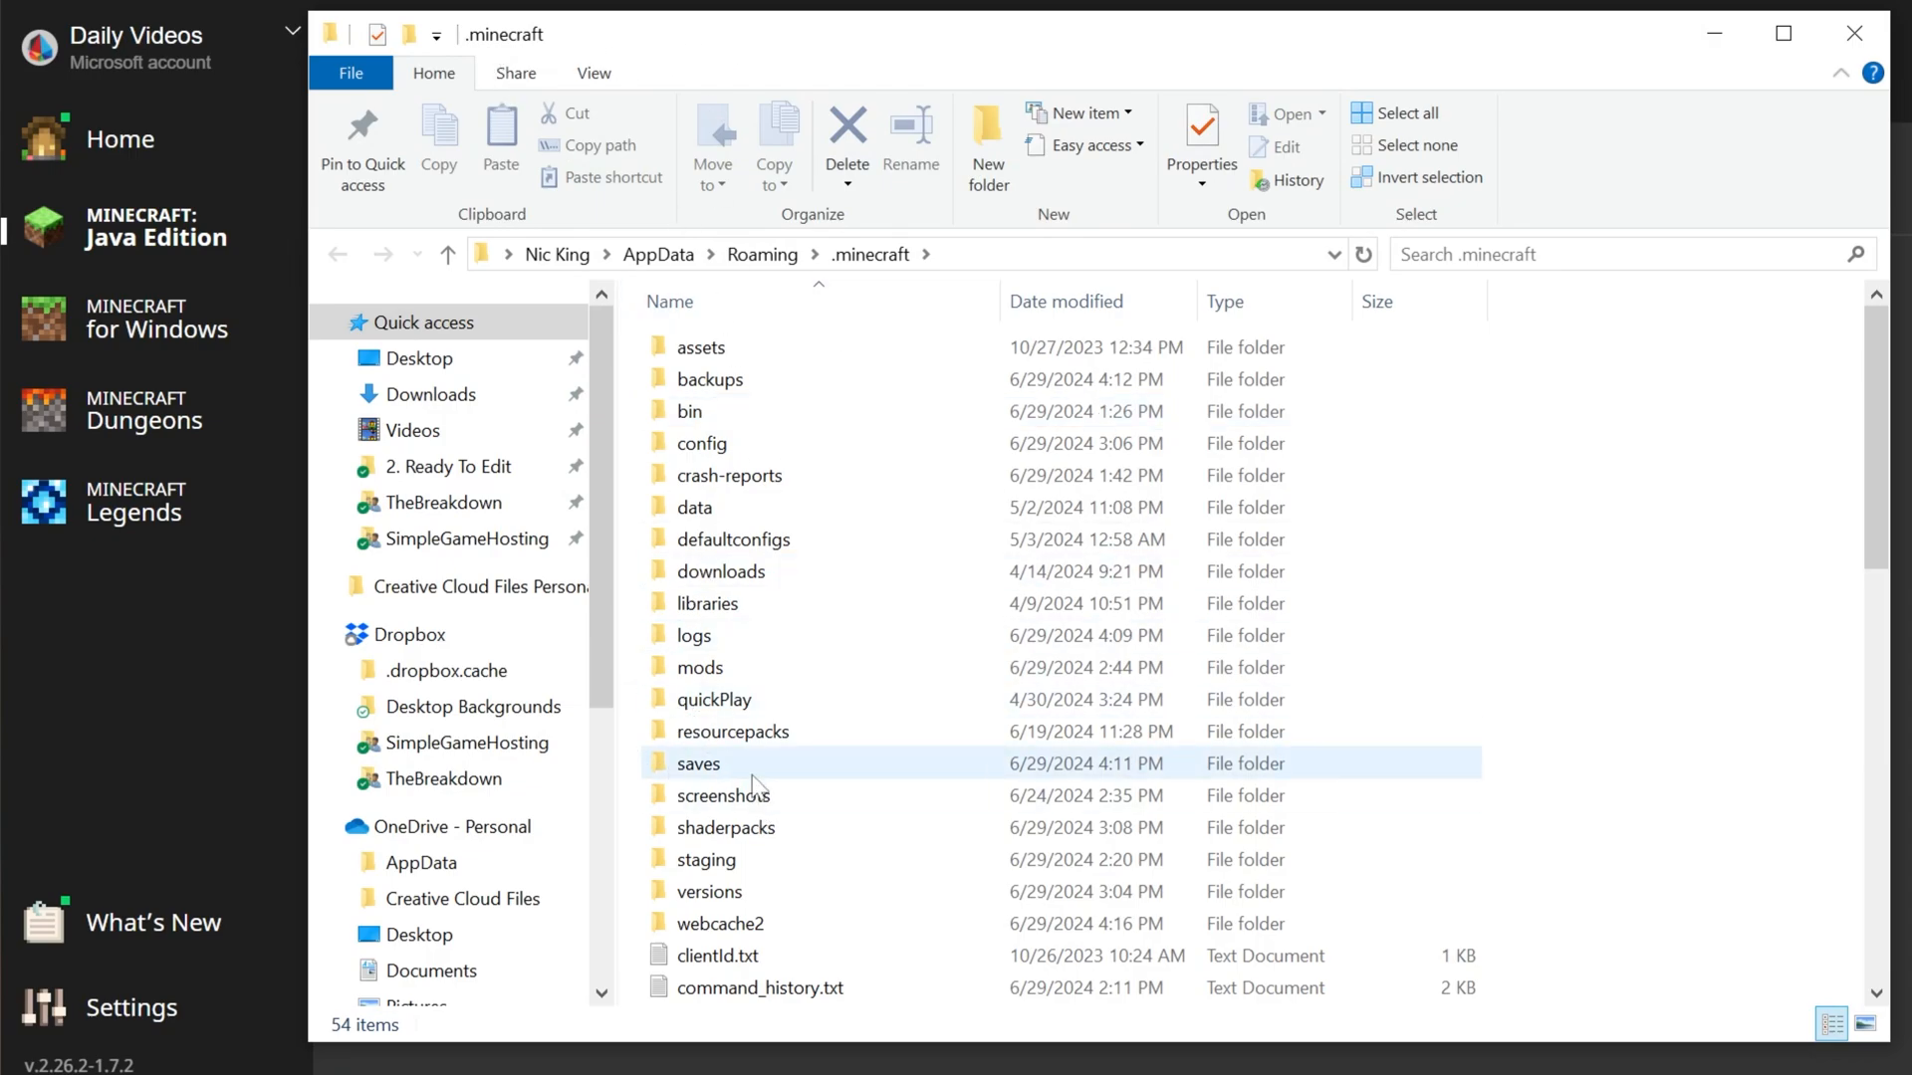
{"action": "left_click", "coordinate": [699, 762]}
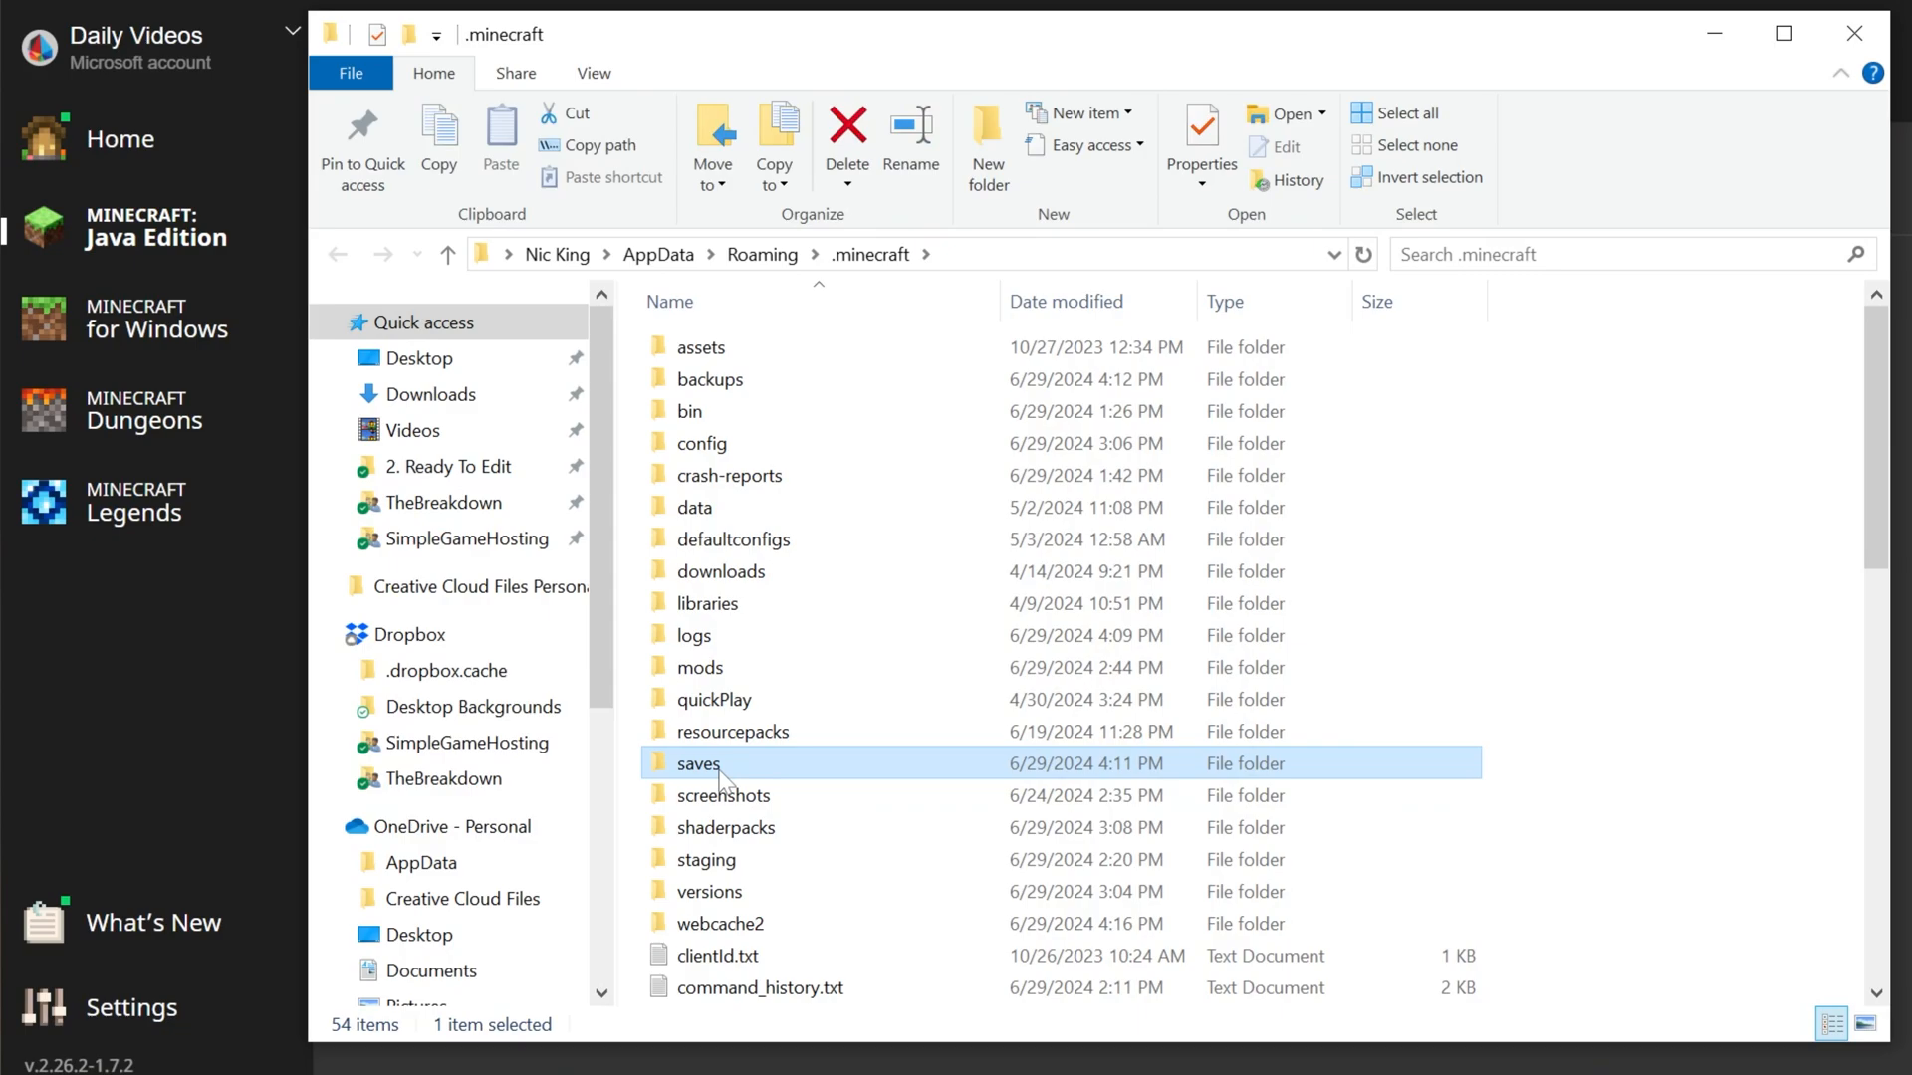
{"action": "double_click", "coordinate": [699, 762]}
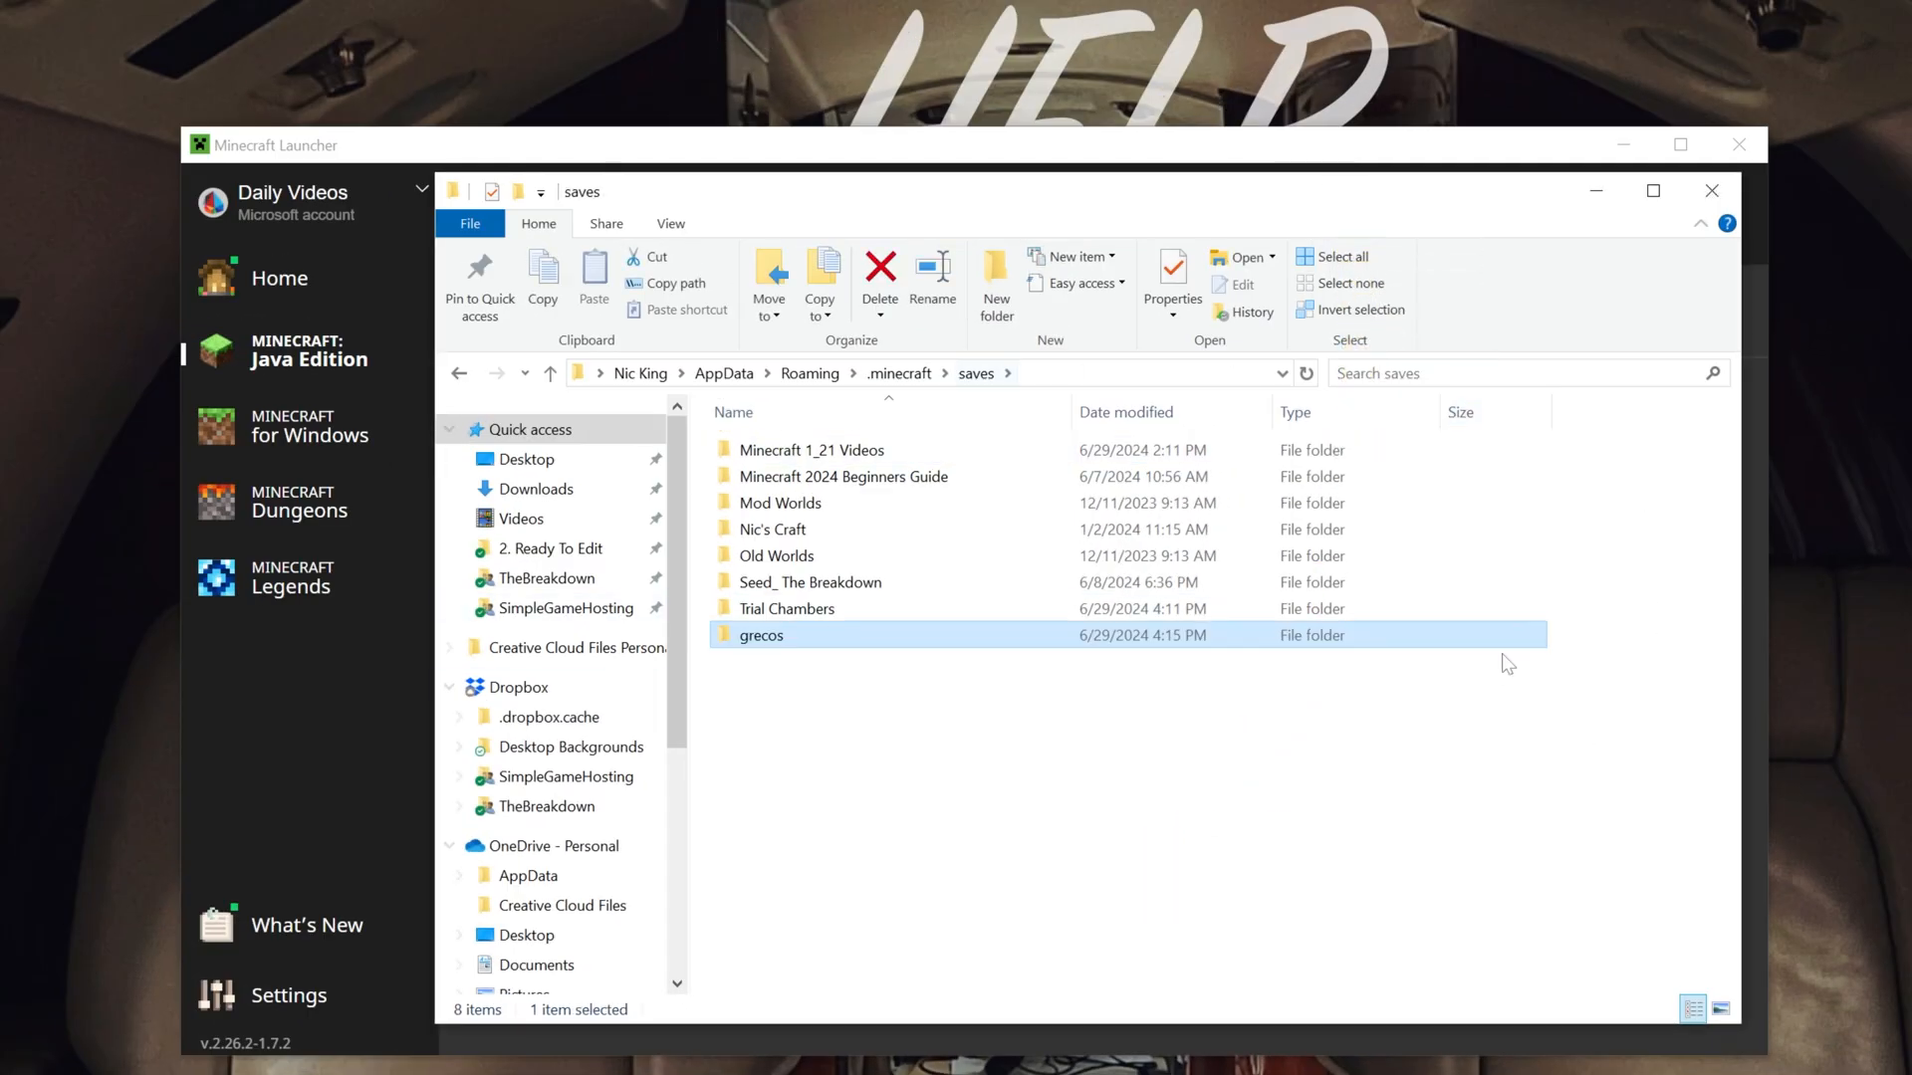
{"action": "mouse_move", "coordinate": [1253, 1029]}
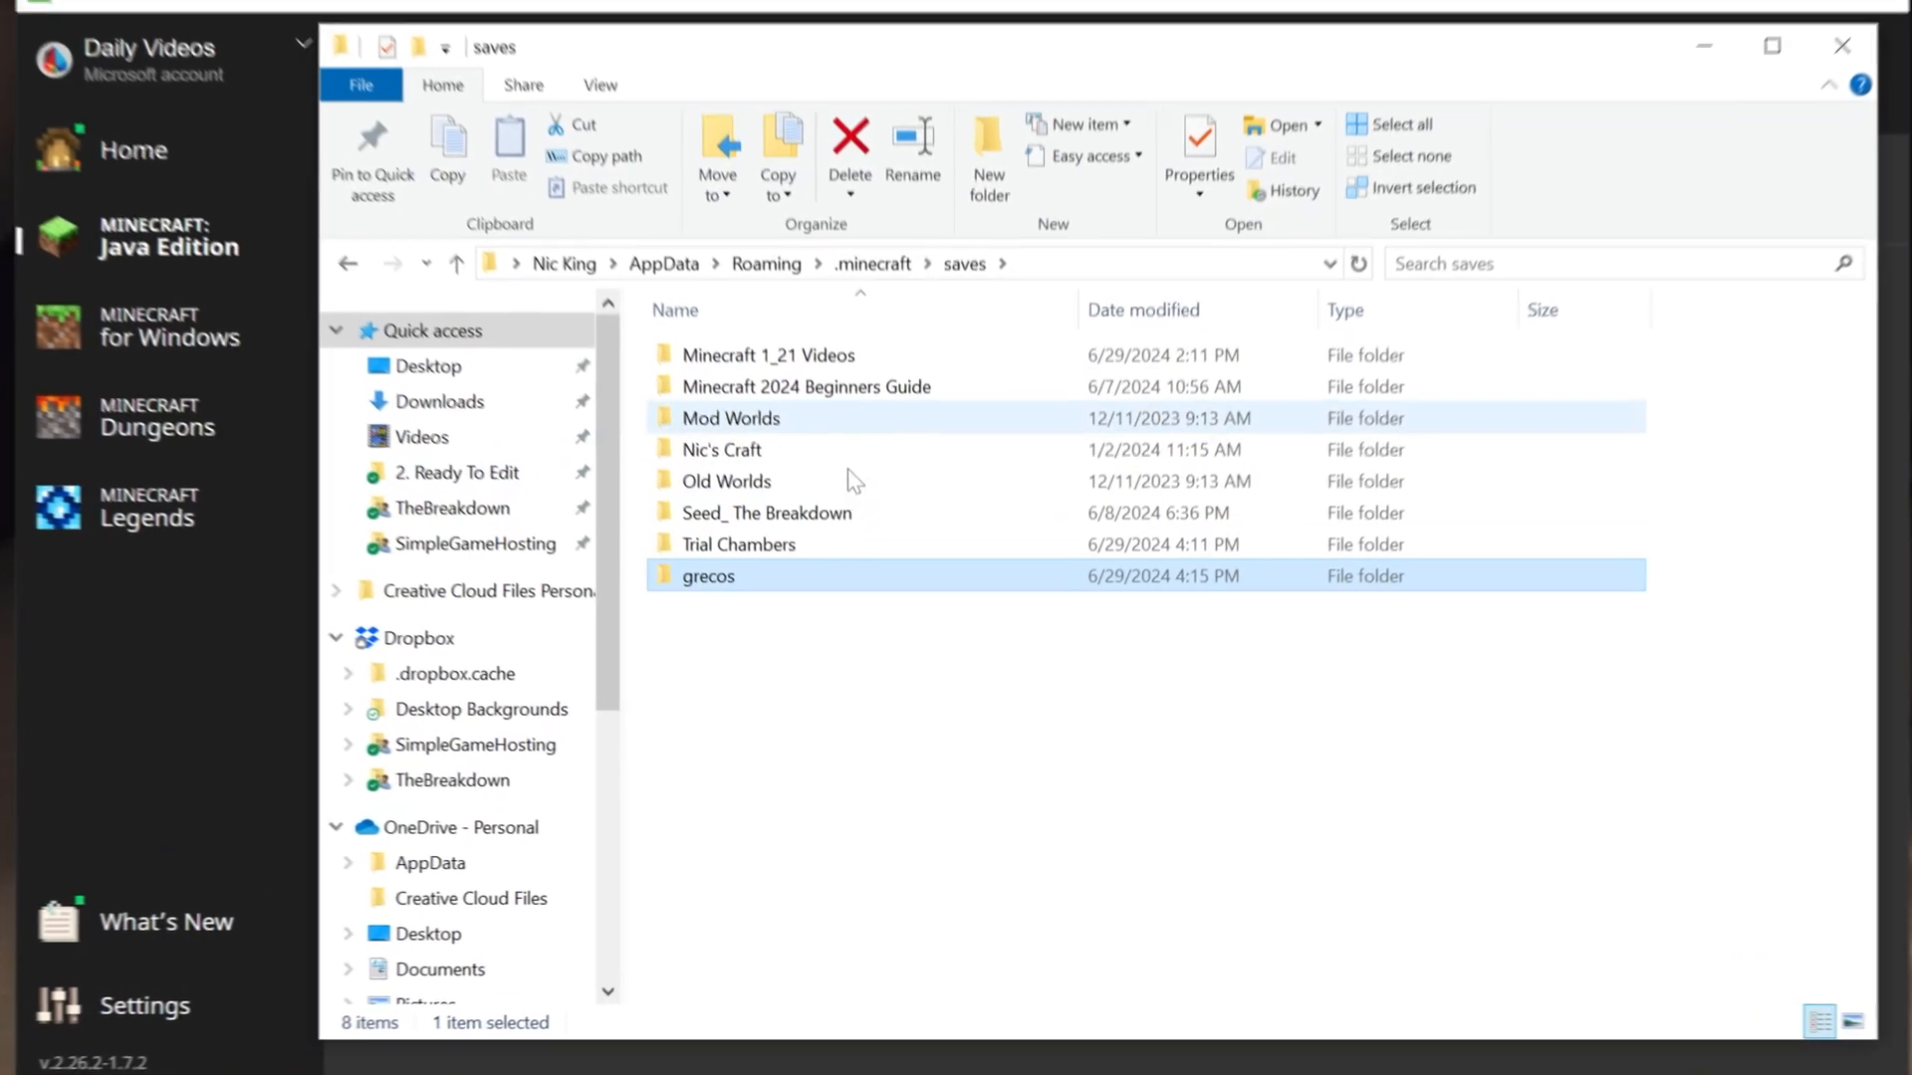
Step: Inspect the Nic's Craft world files as a working reference and return to the saves list
{"action": "left_click", "coordinate": [719, 442]}
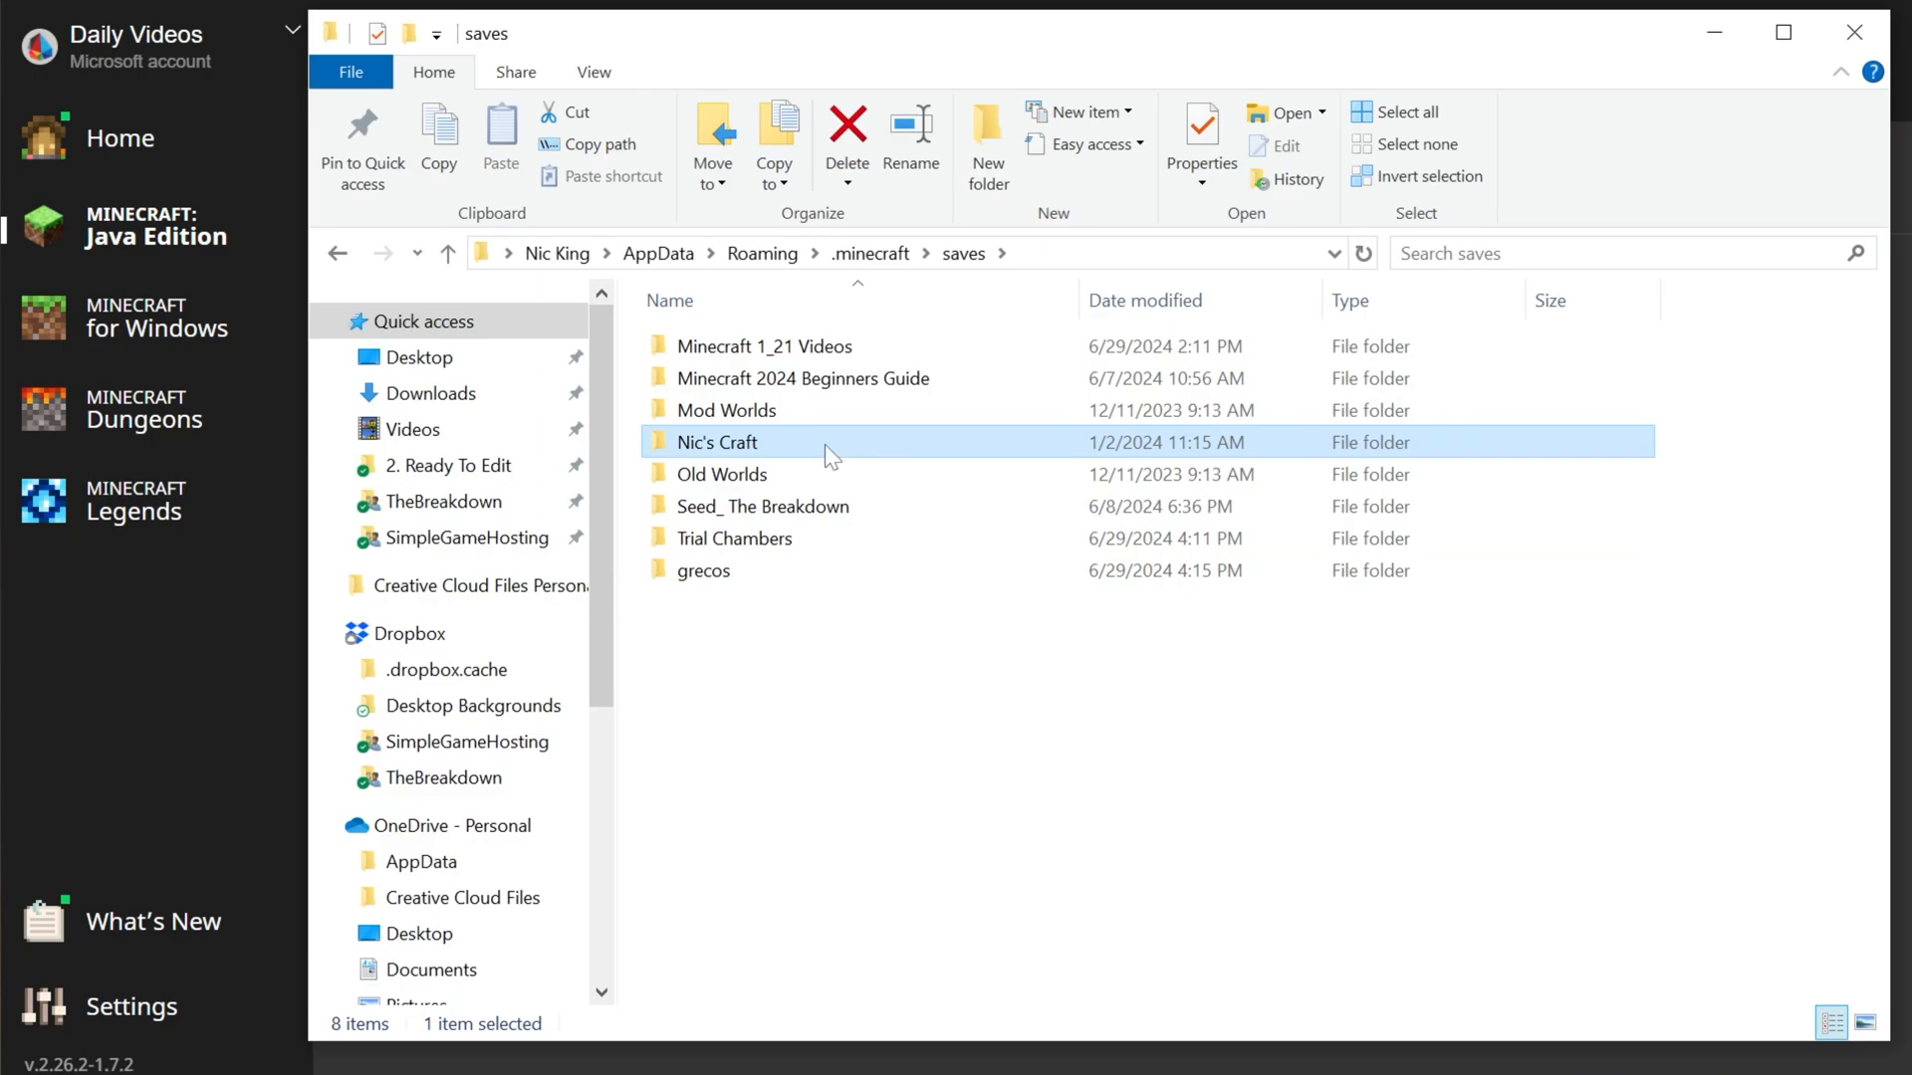
{"action": "double_click", "coordinate": [717, 442]}
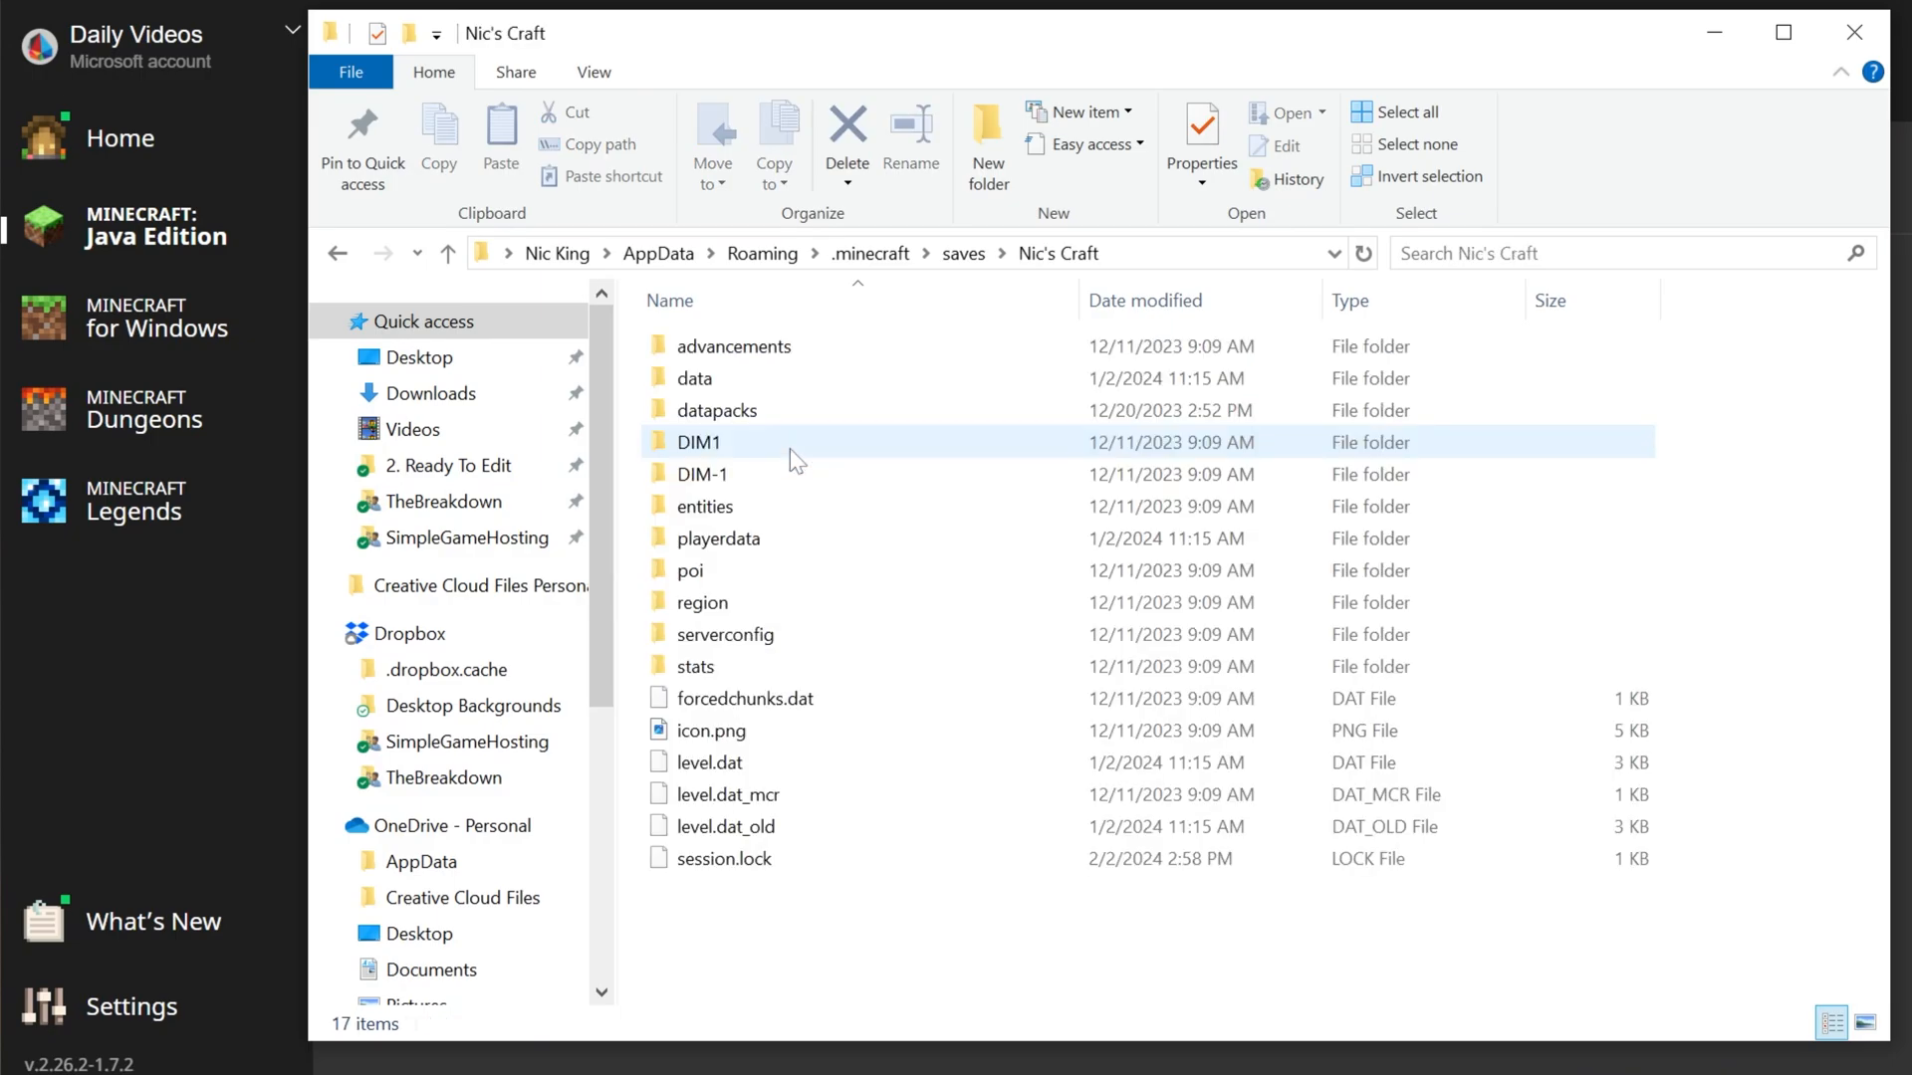
{"action": "left_click", "coordinate": [446, 253]}
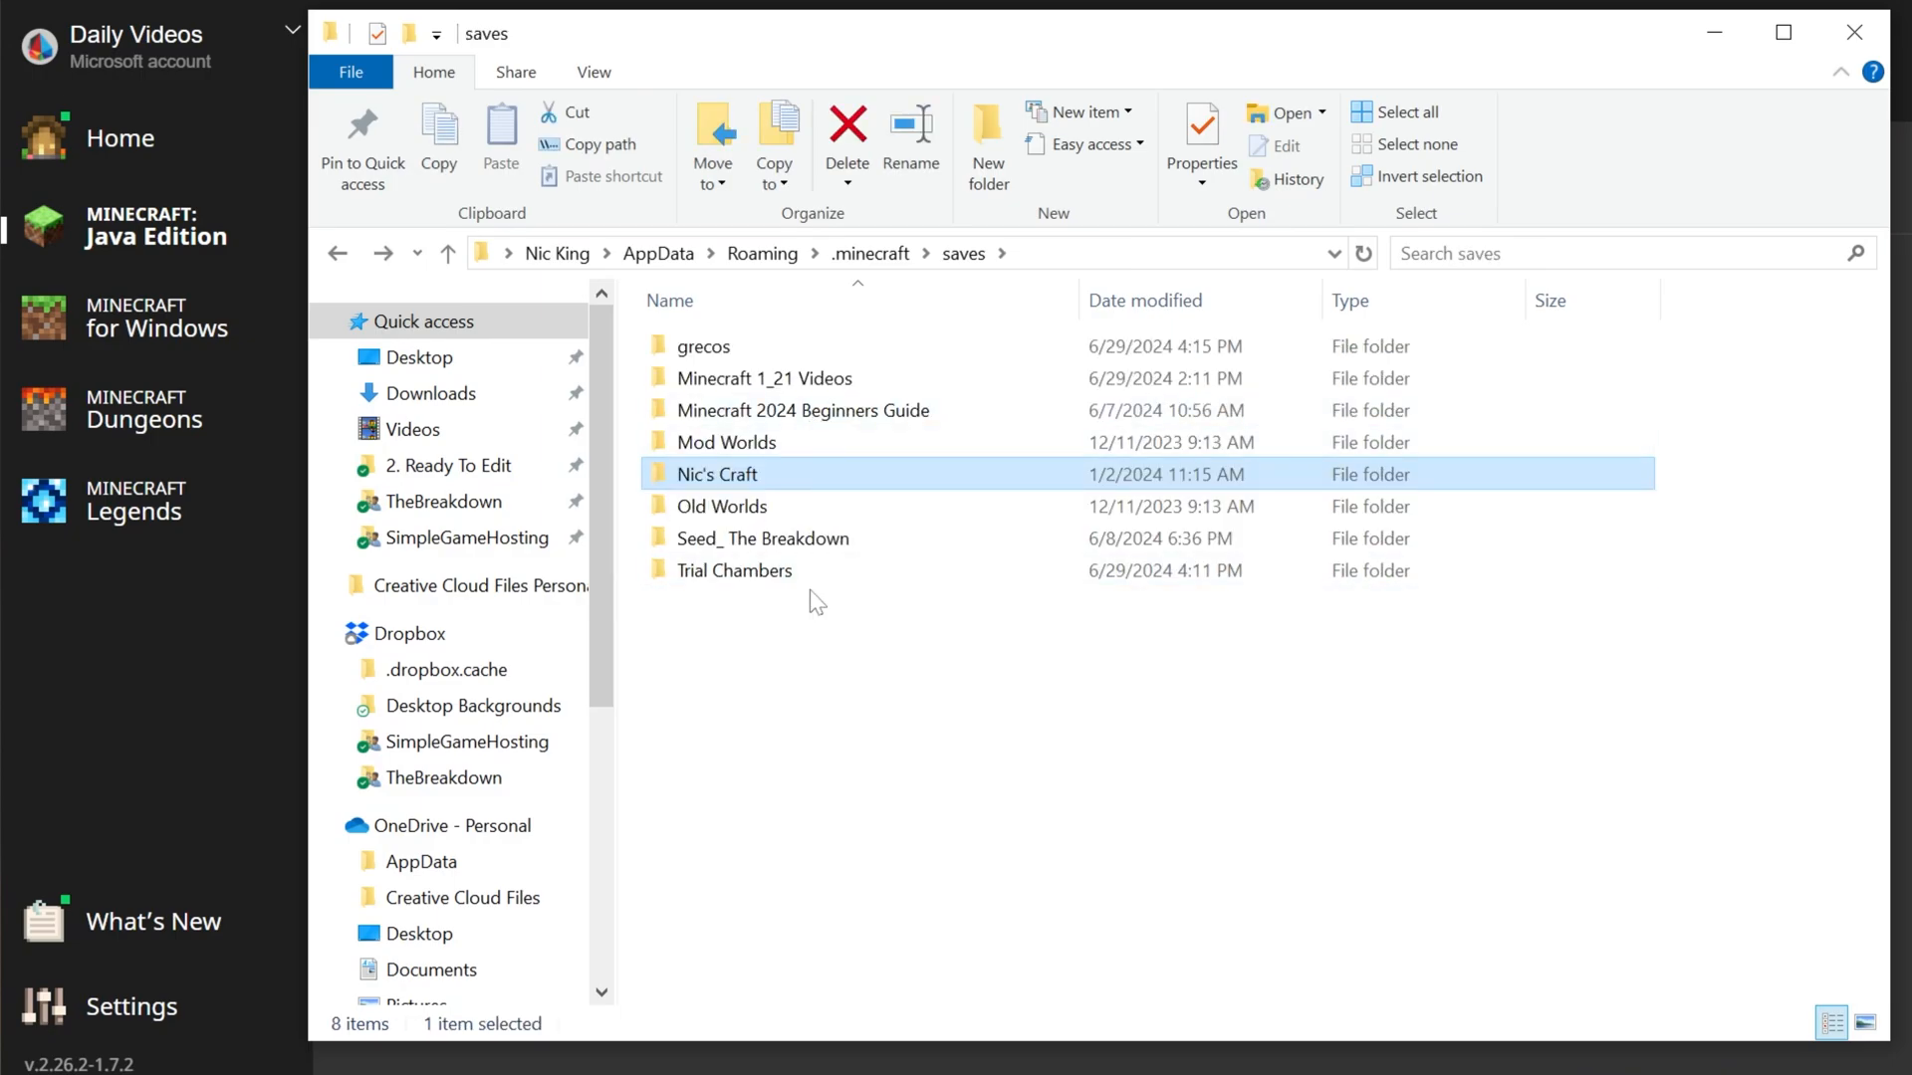
Step: Verify the grecos save contains level.dat and region, then return to the launcher
{"action": "left_click", "coordinate": [703, 347]}
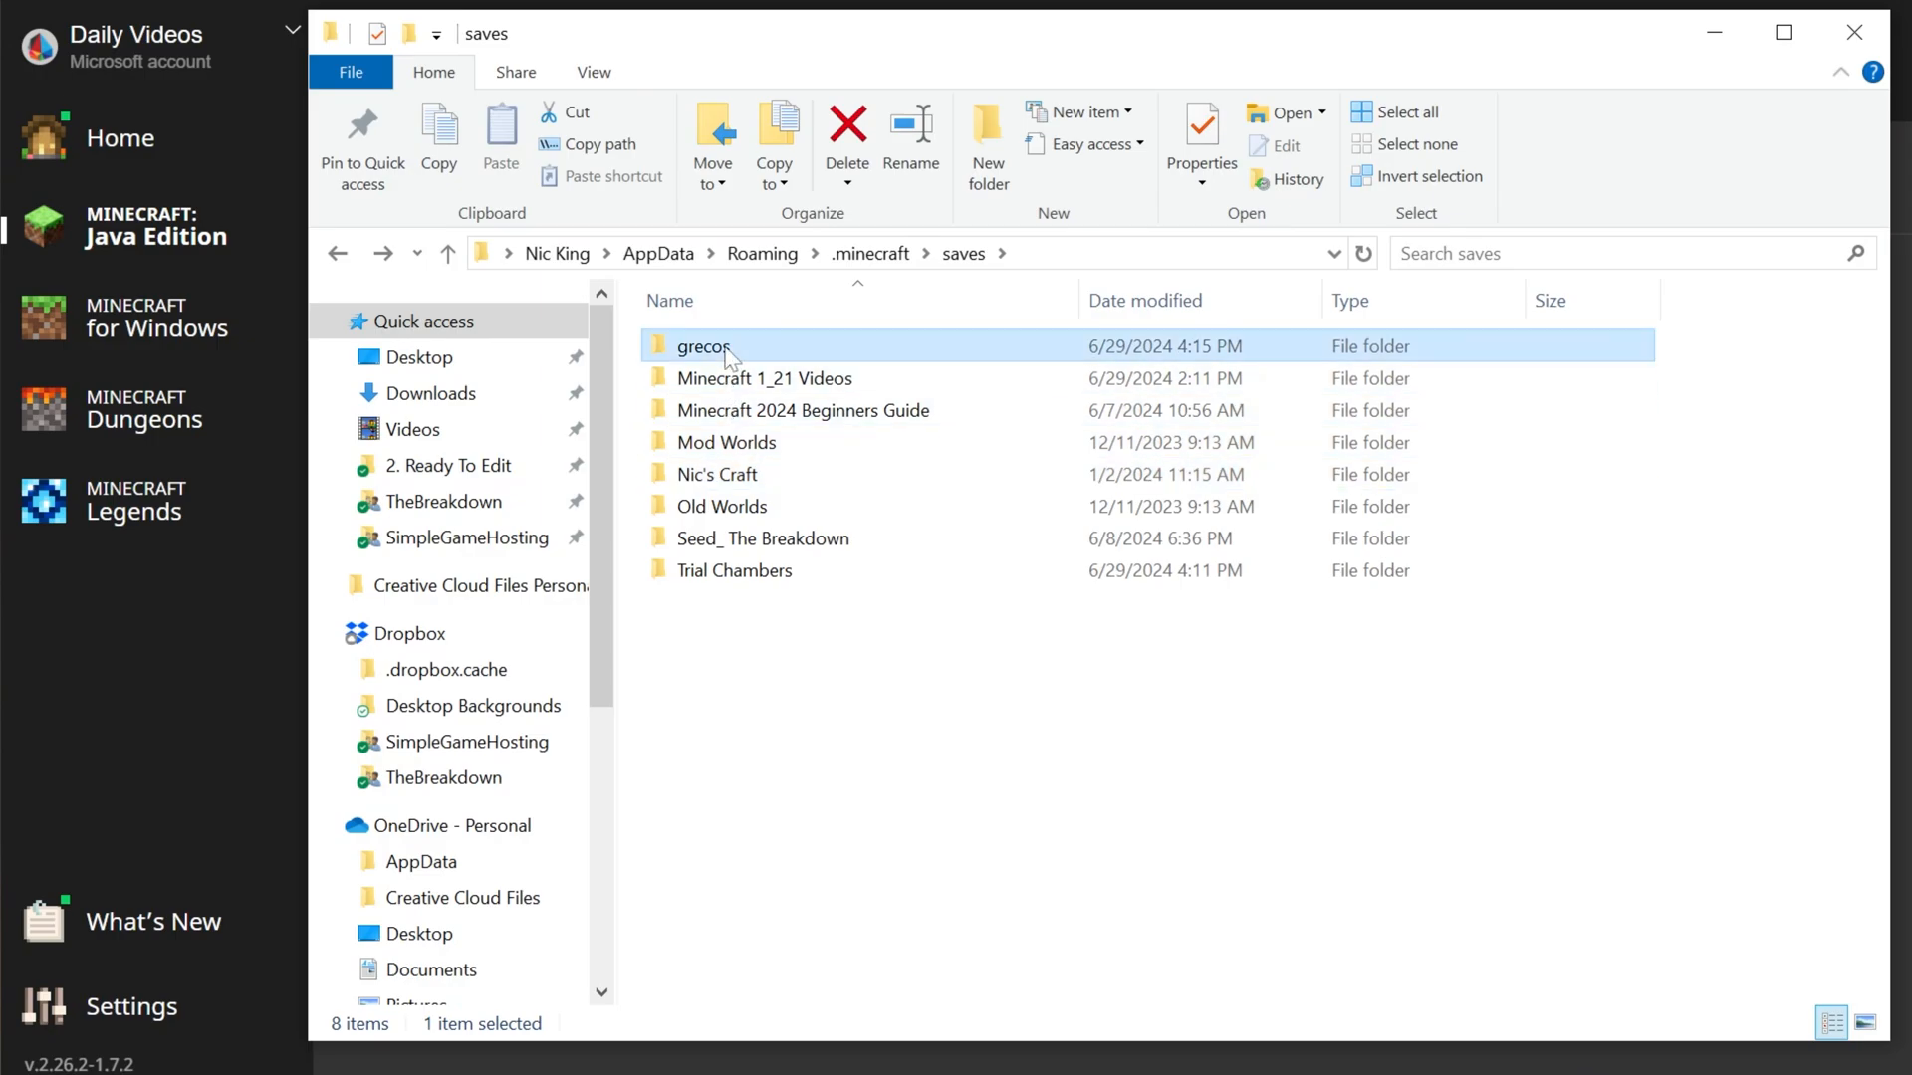
{"action": "double_click", "coordinate": [705, 347]}
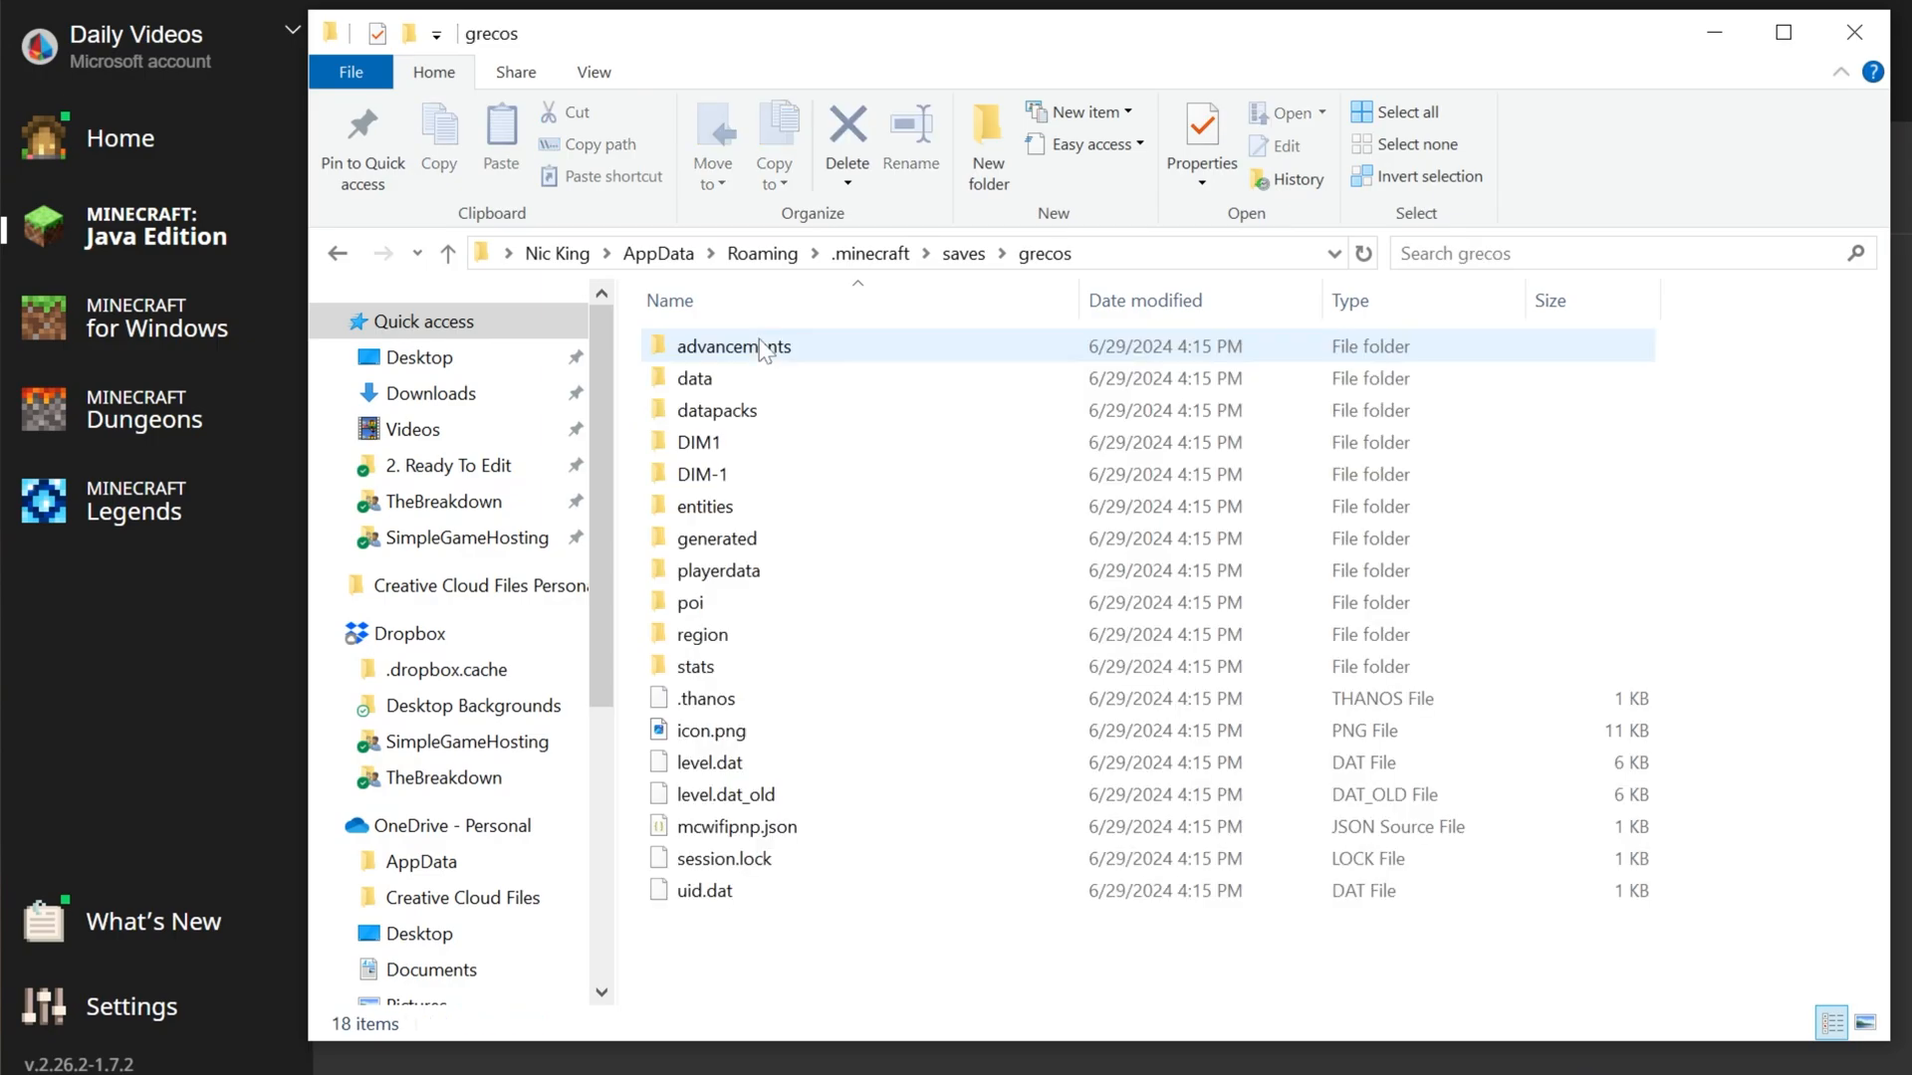
{"action": "left_click", "coordinate": [725, 856]}
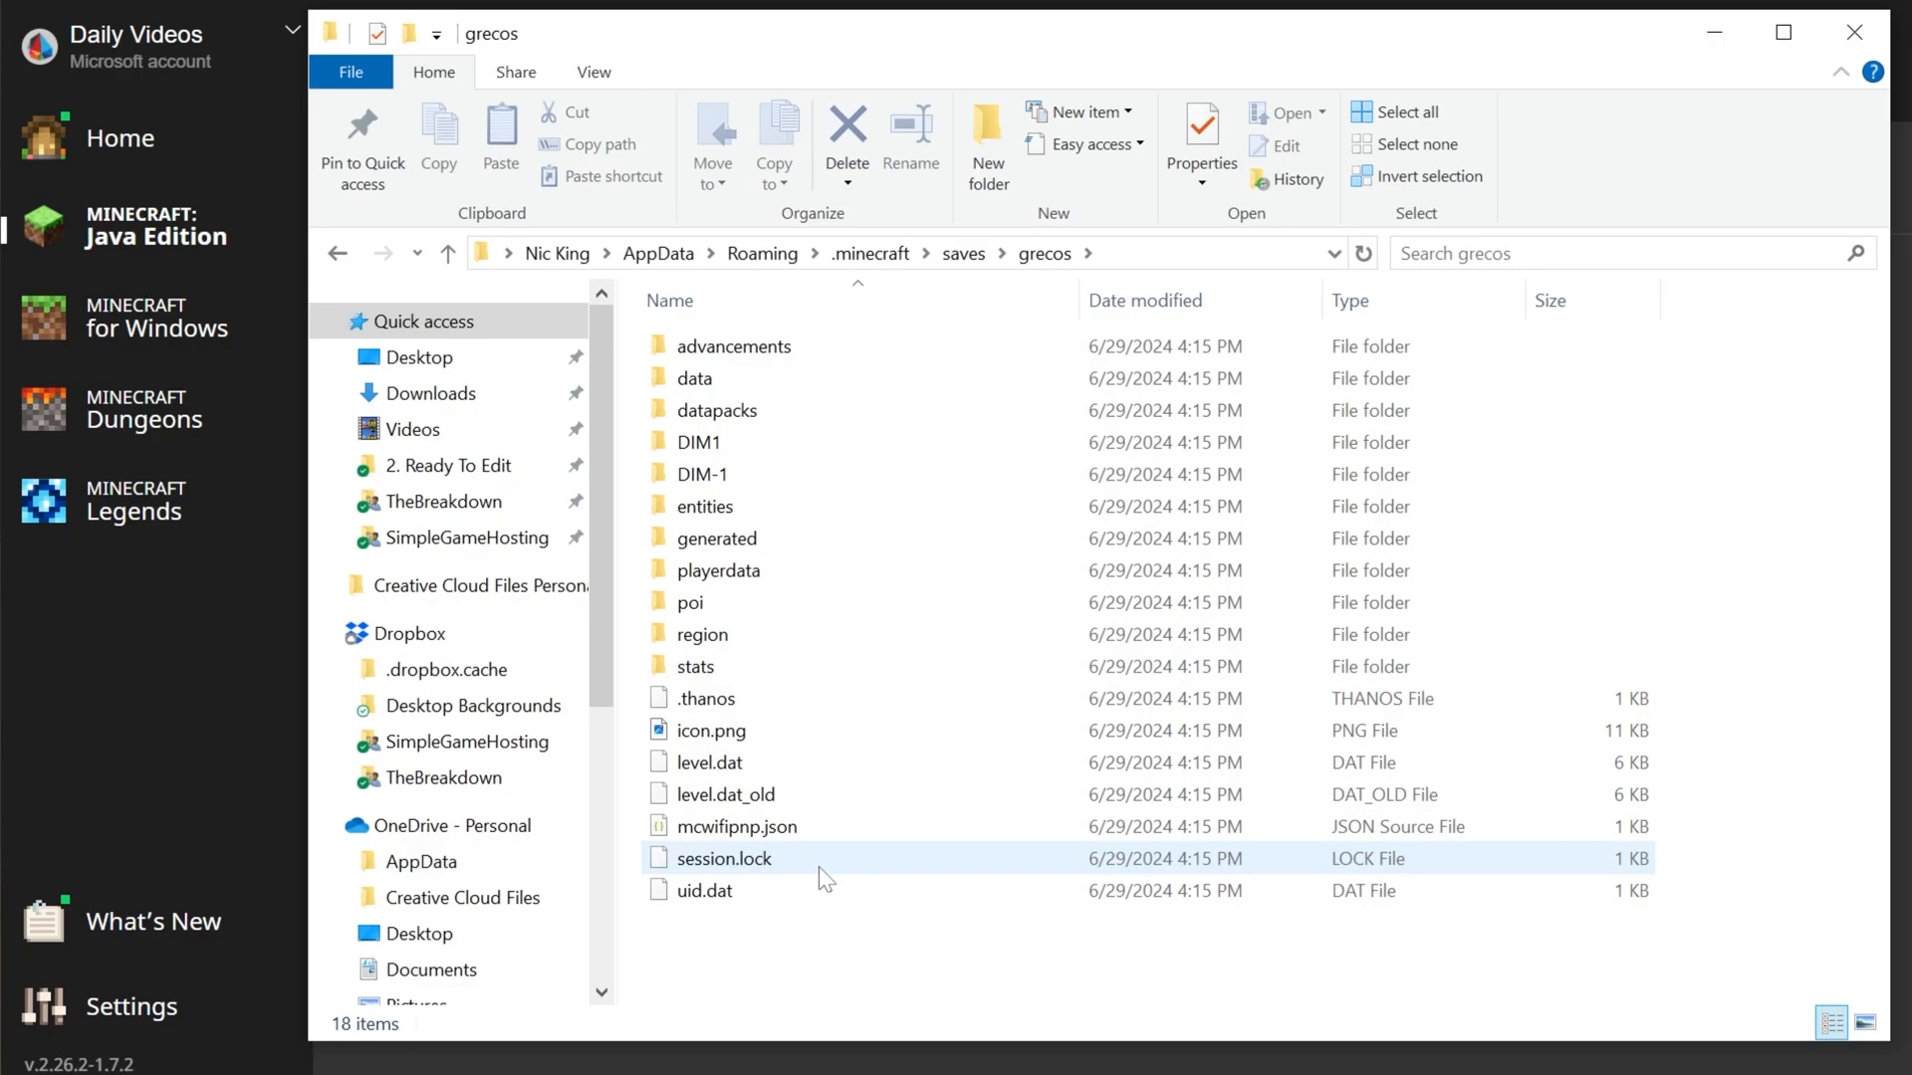
{"action": "left_click", "coordinate": [156, 225]}
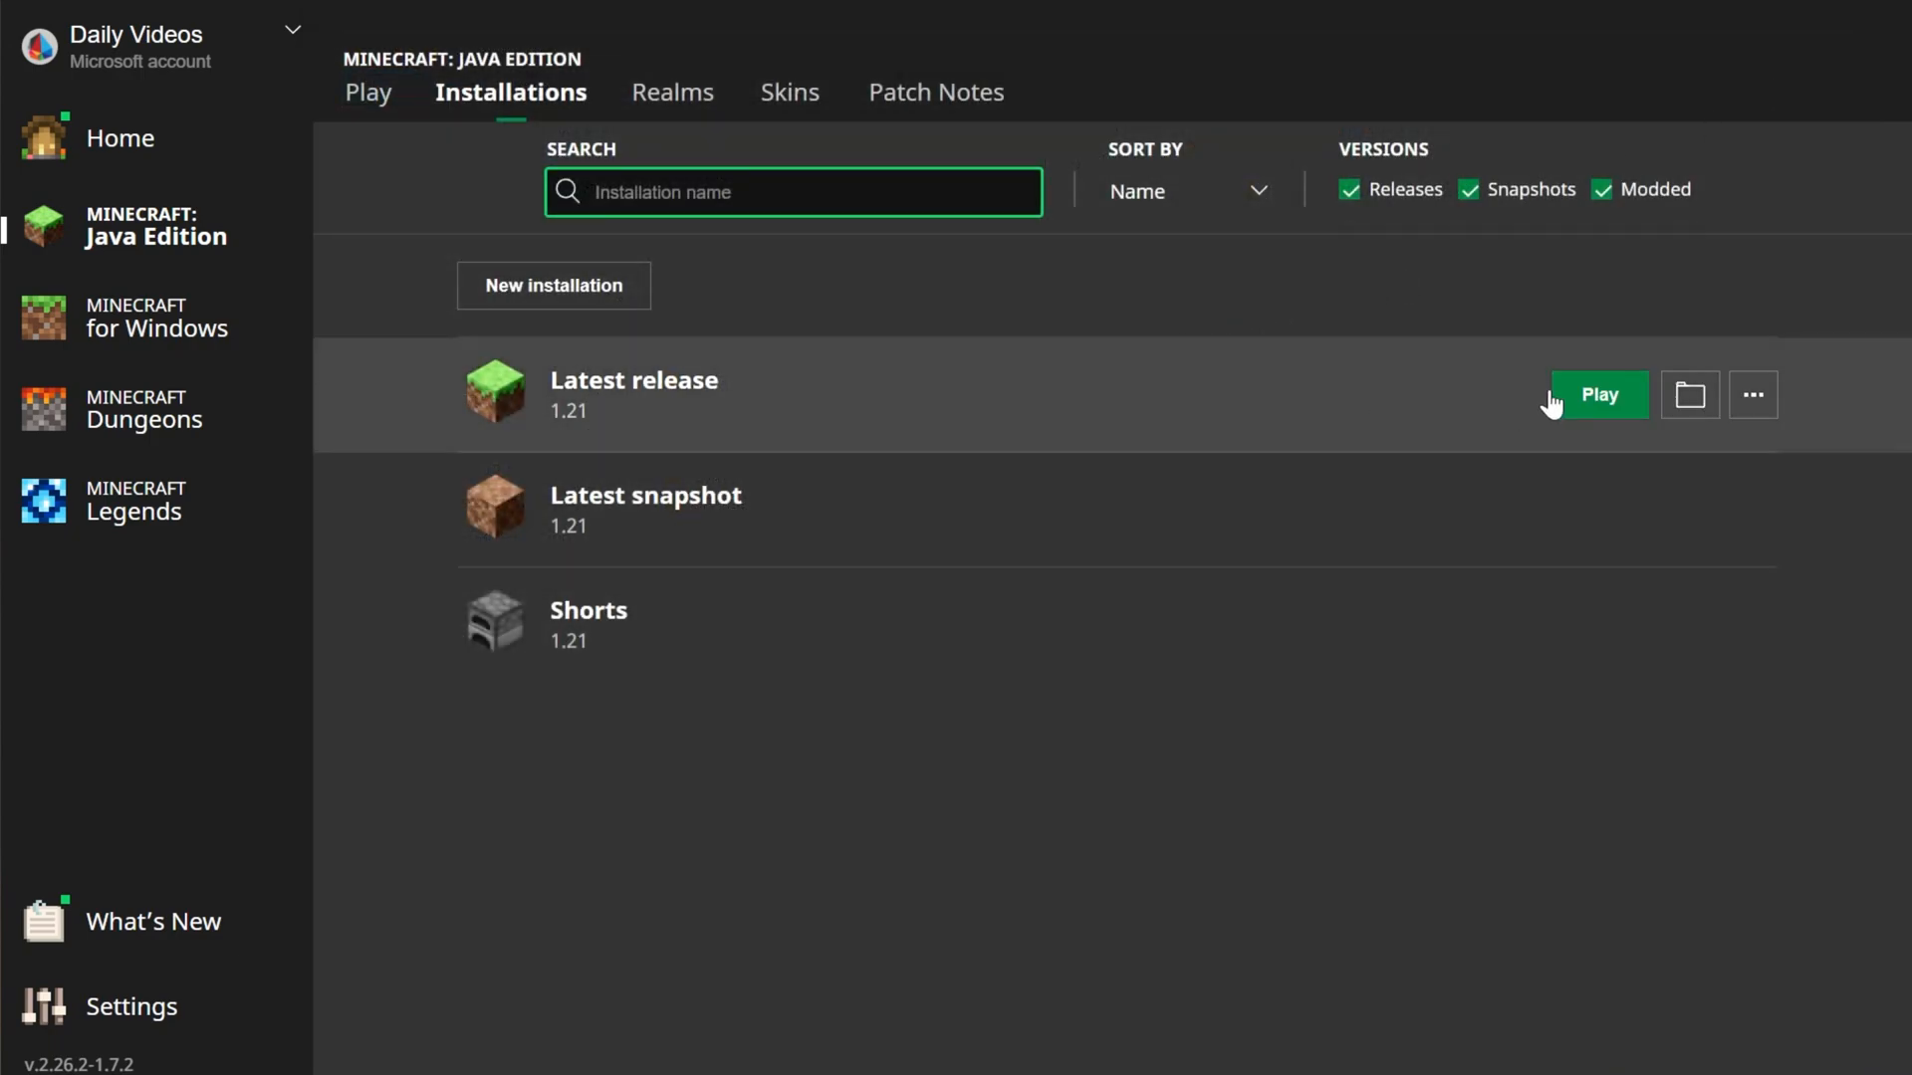
Step: Launch Minecraft 1.21 via Play on the Latest release installation
{"action": "left_click", "coordinate": [1599, 394]}
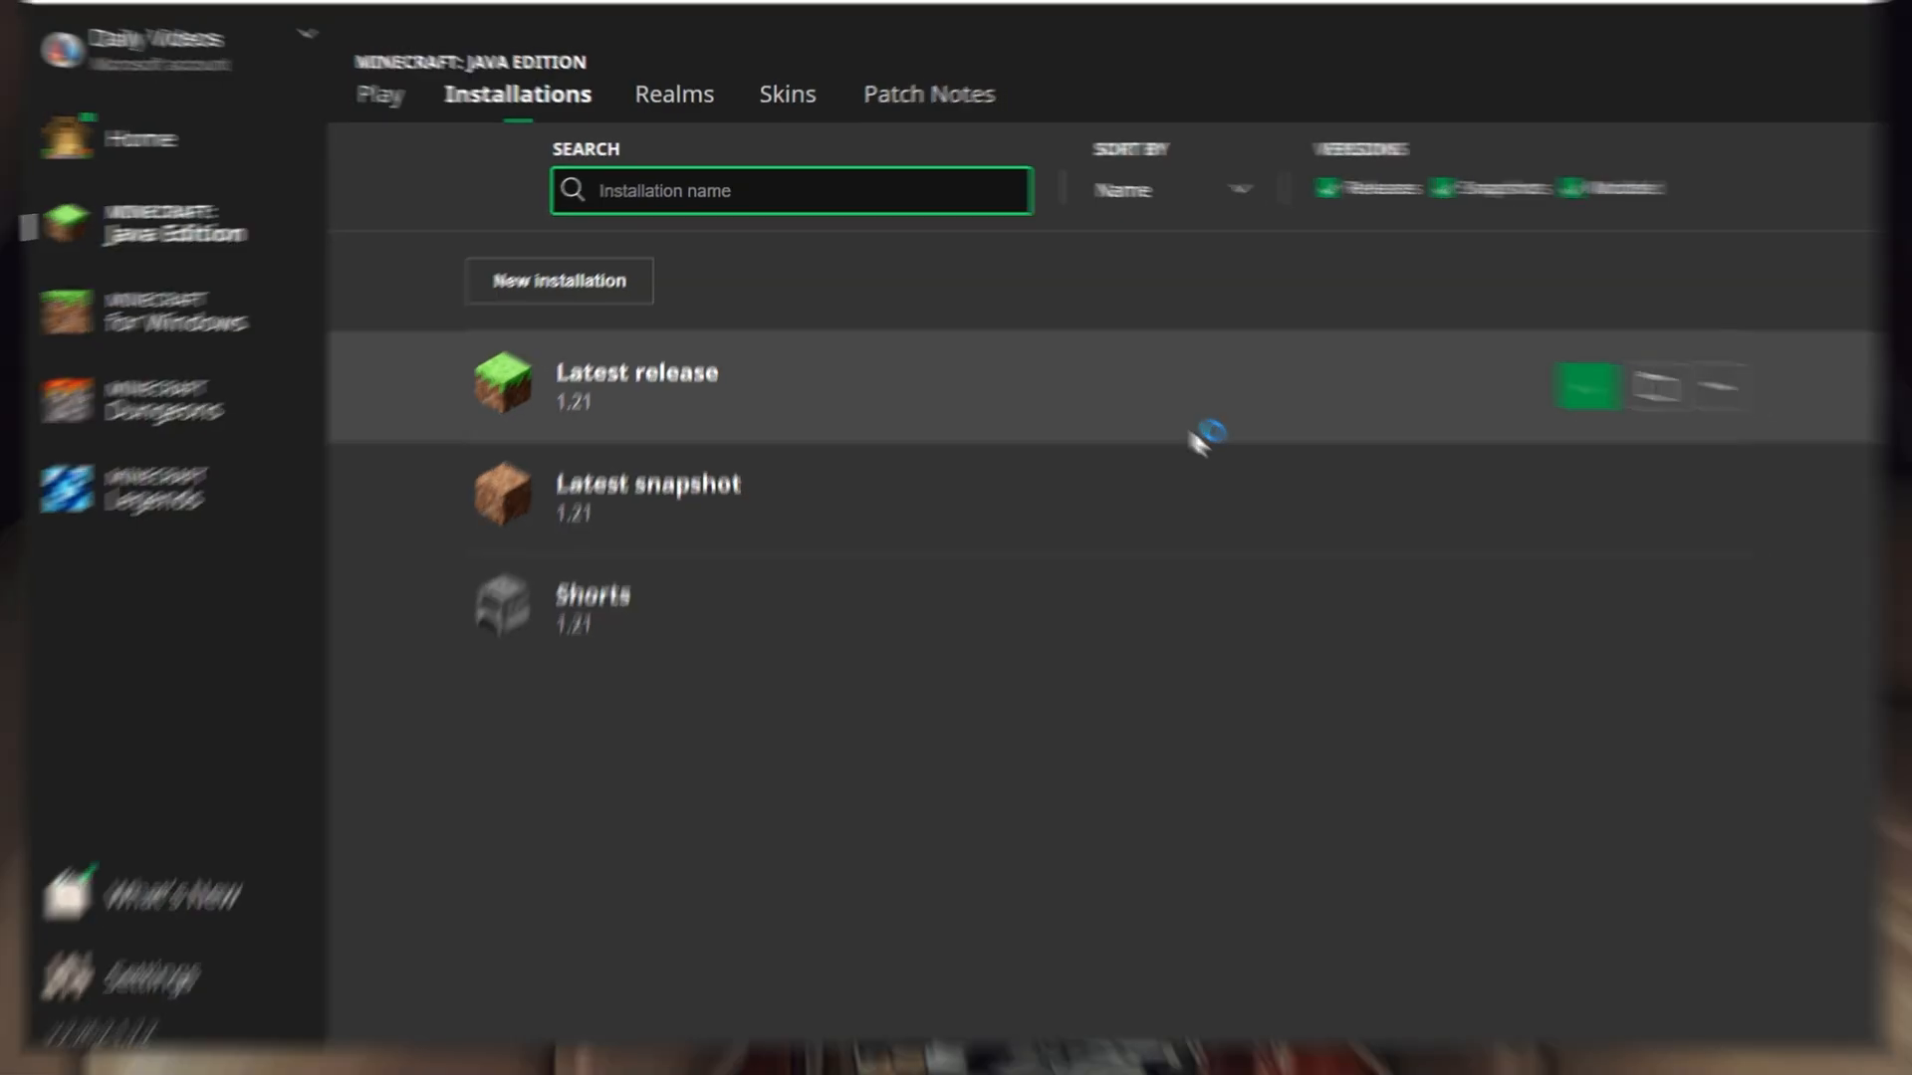
{"action": "left_click", "coordinate": [1585, 386]}
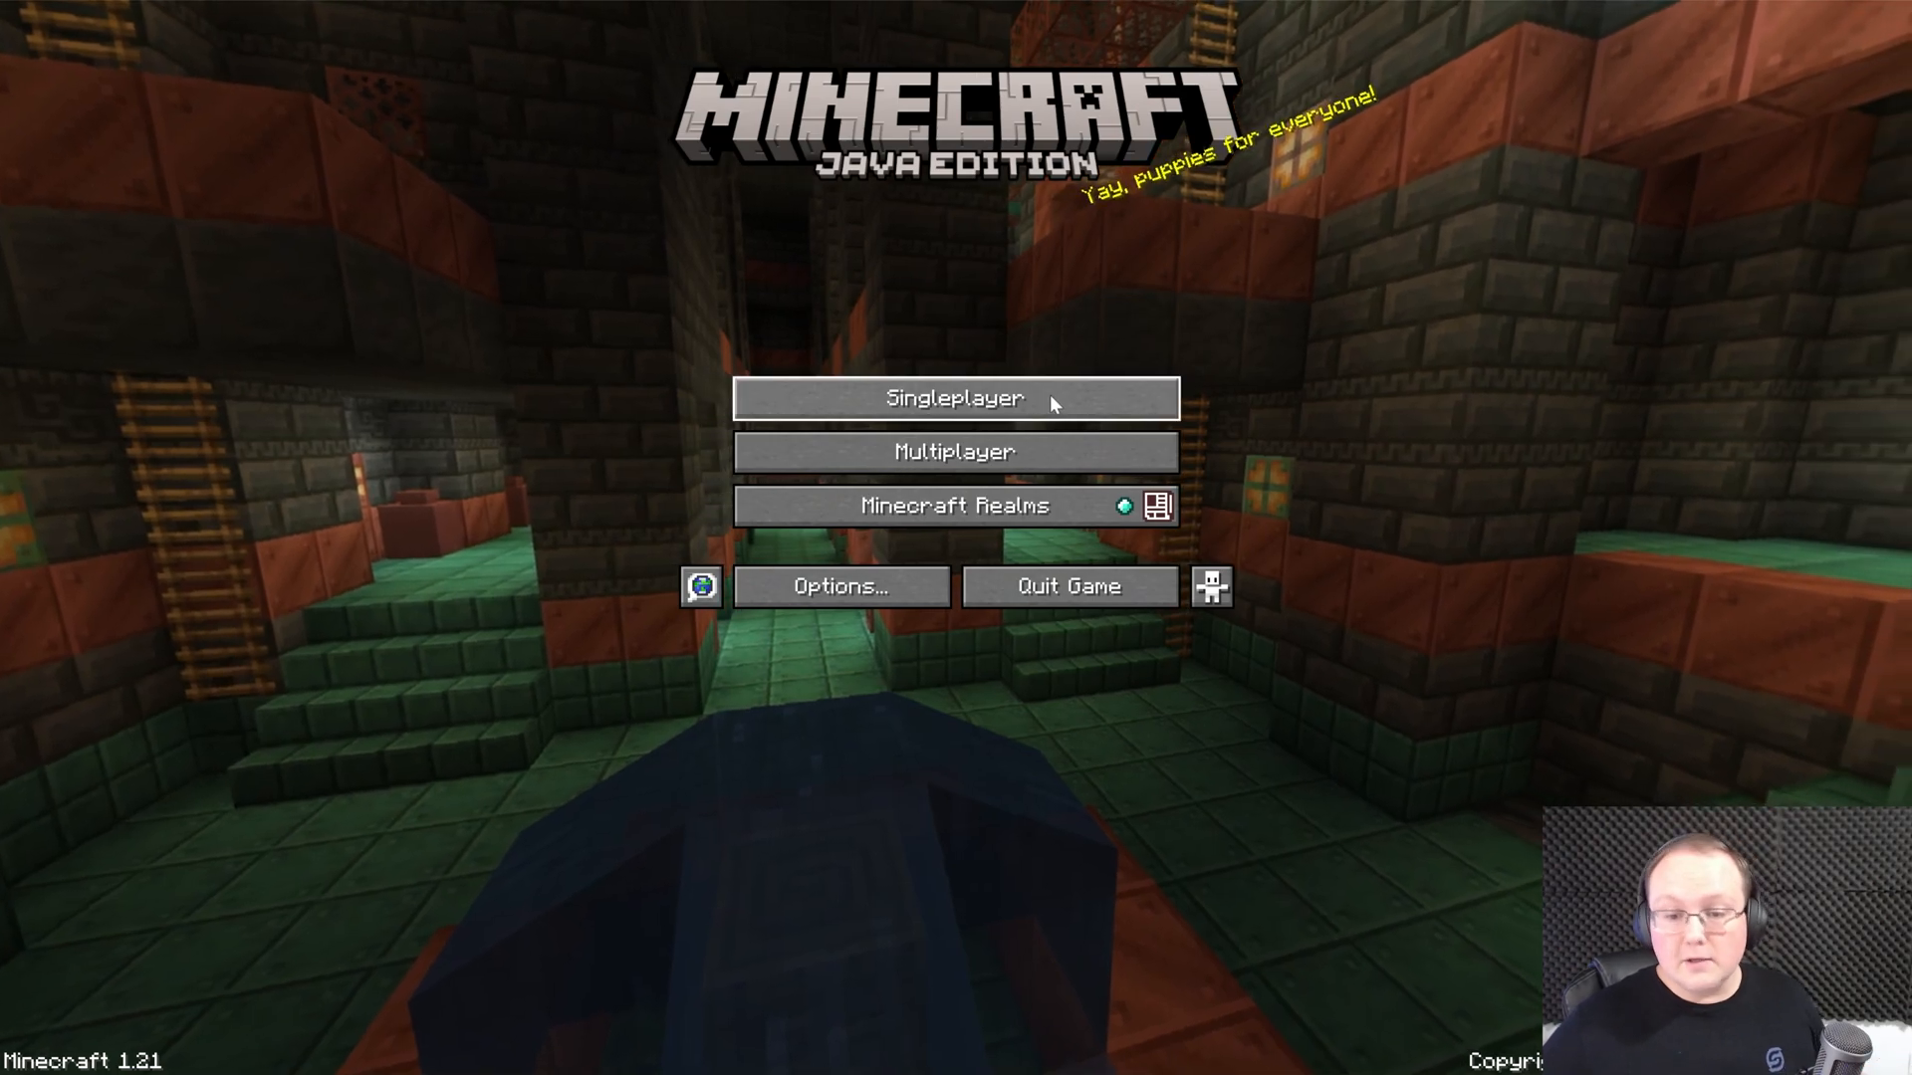
Step: Enter Singleplayer to reach the grecos Greek city world for the tour
{"action": "left_click", "coordinate": [954, 399]}
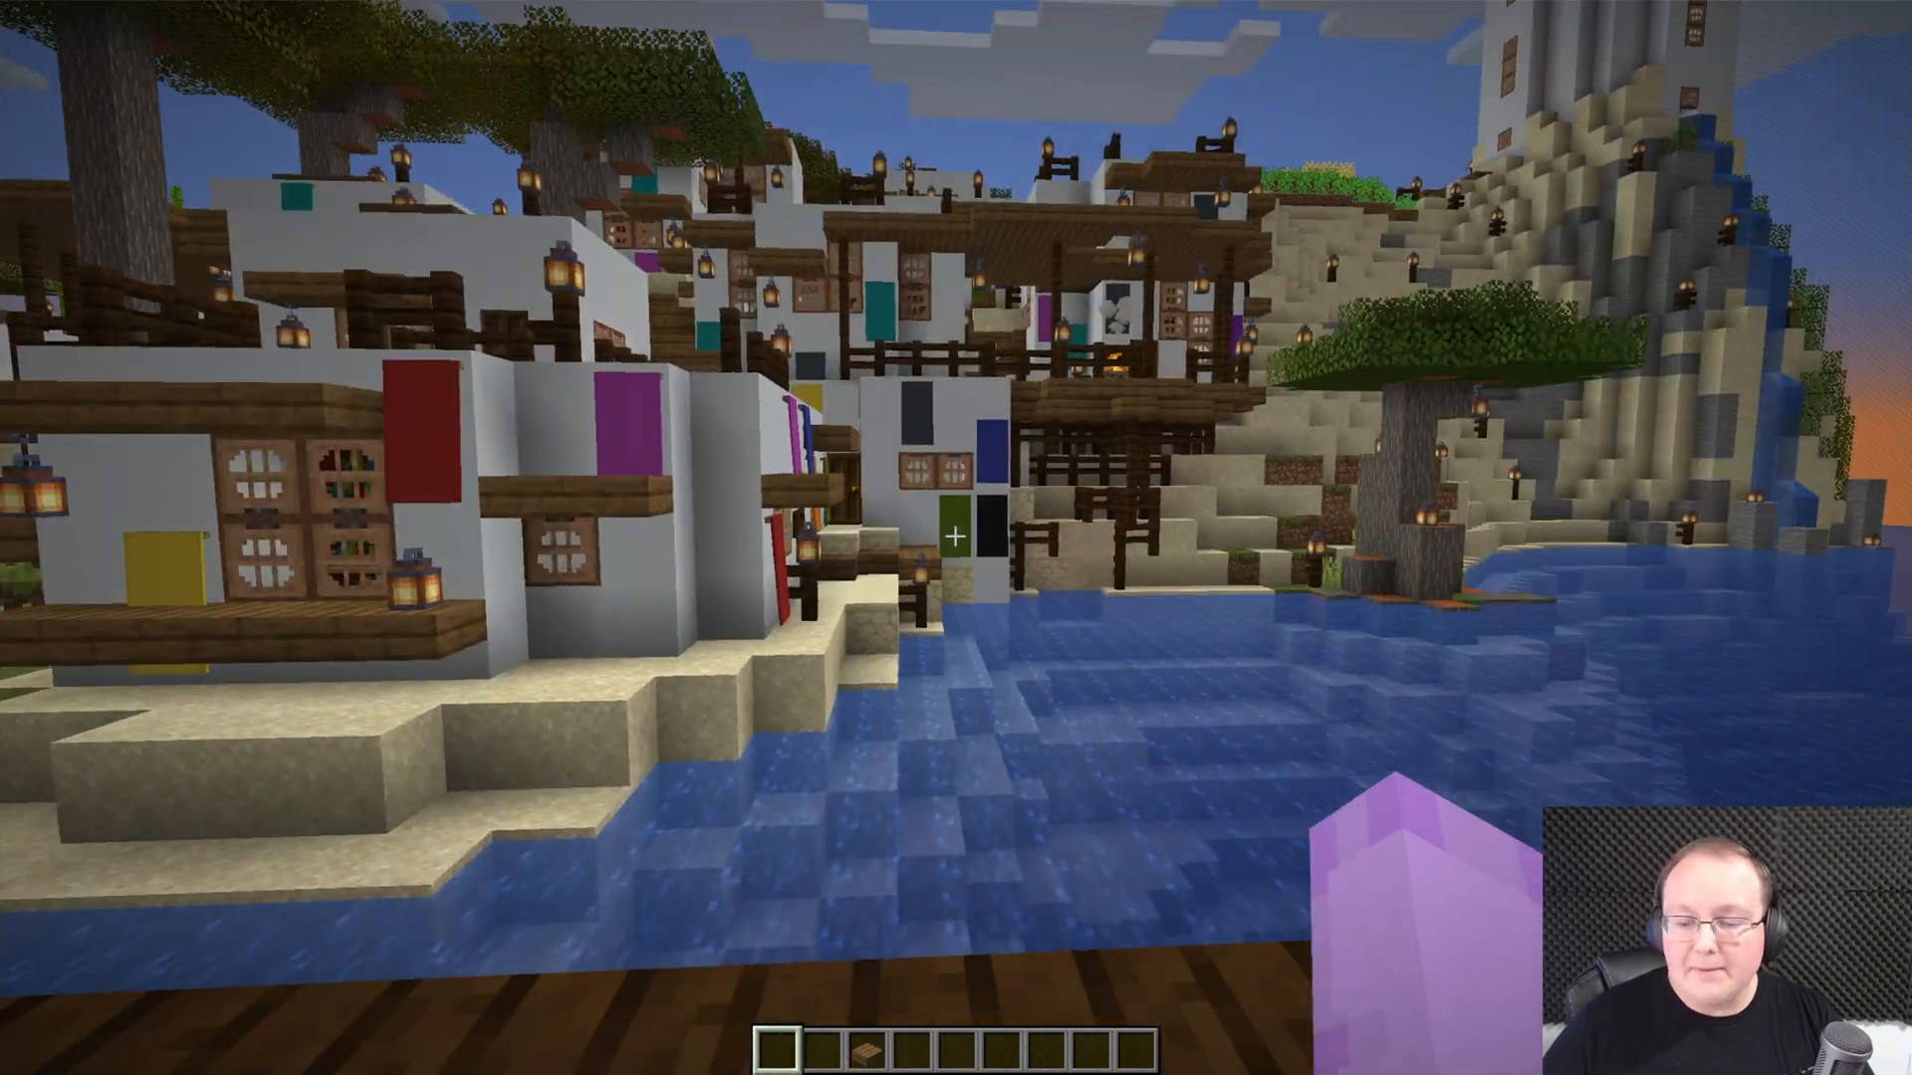
{"action": "mouse_move", "coordinate": [956, 526]}
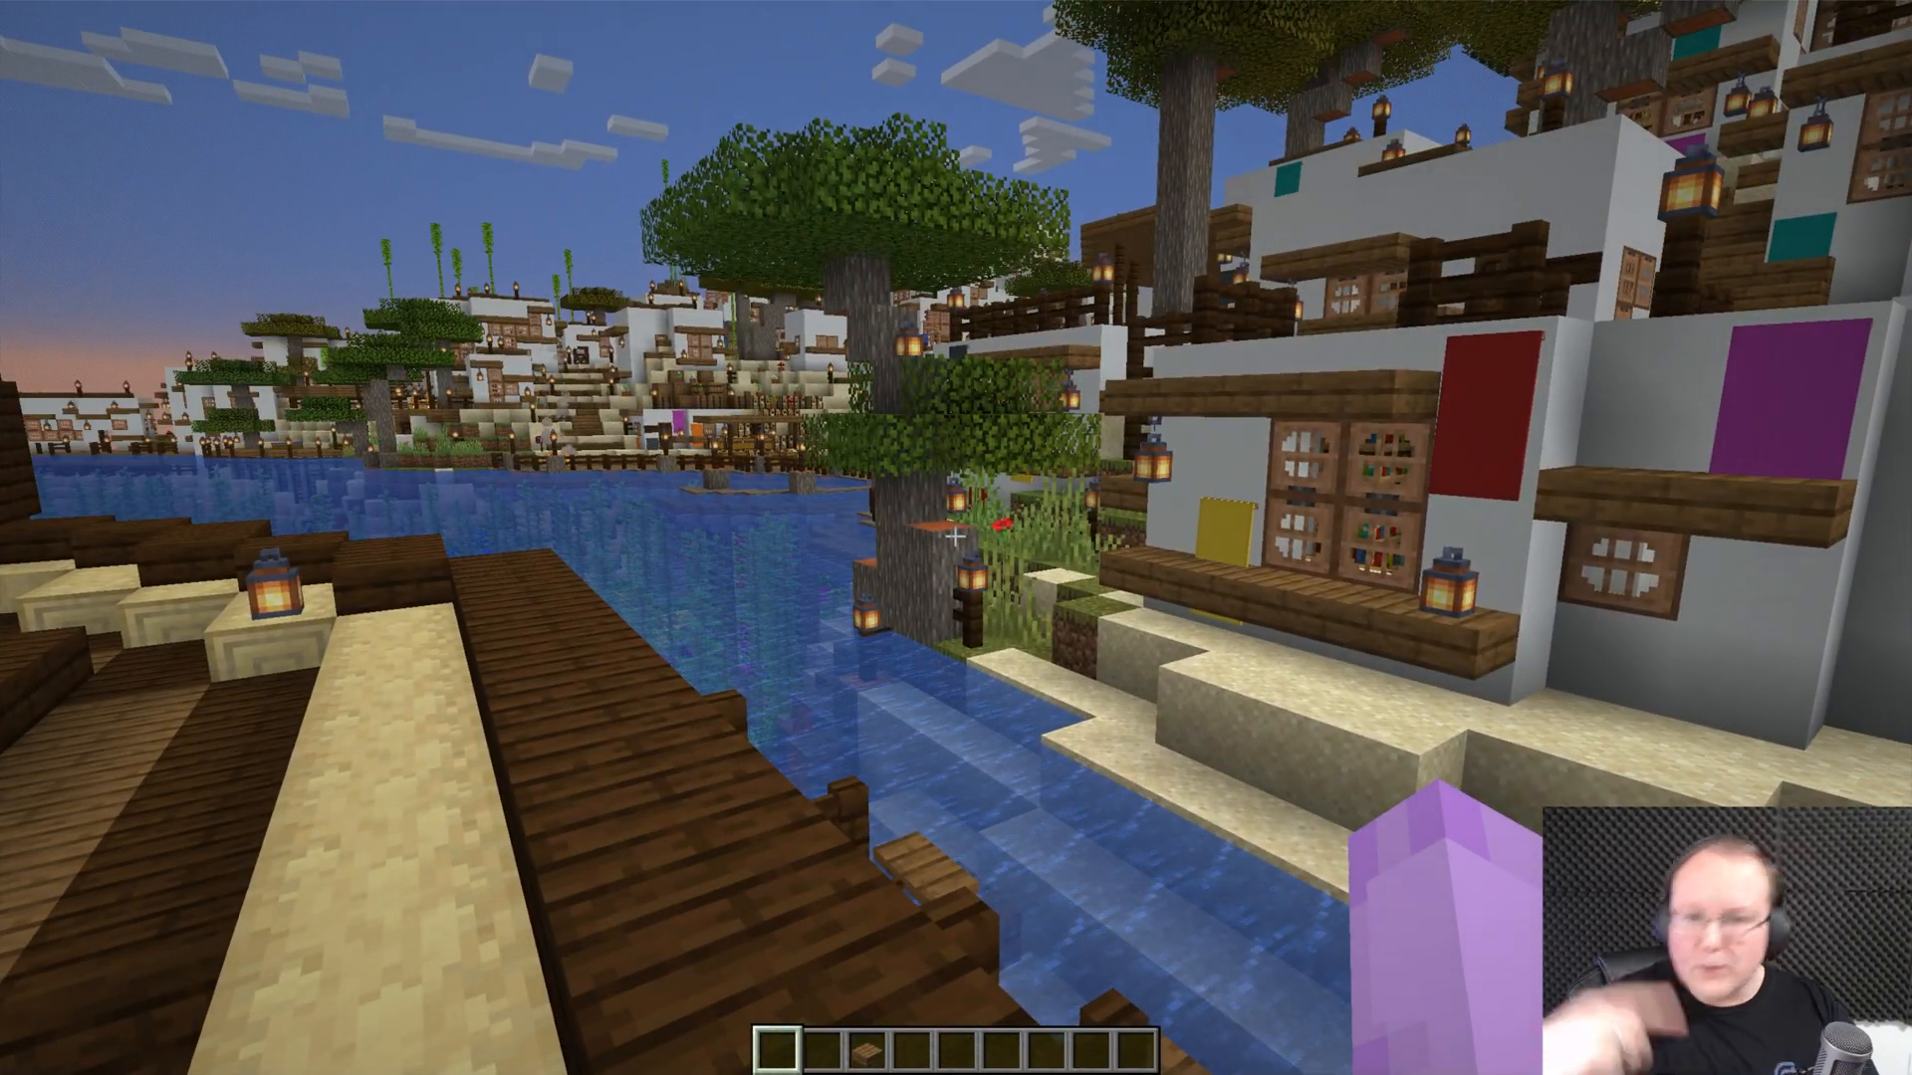
{"action": "mouse_move", "coordinate": [955, 538]}
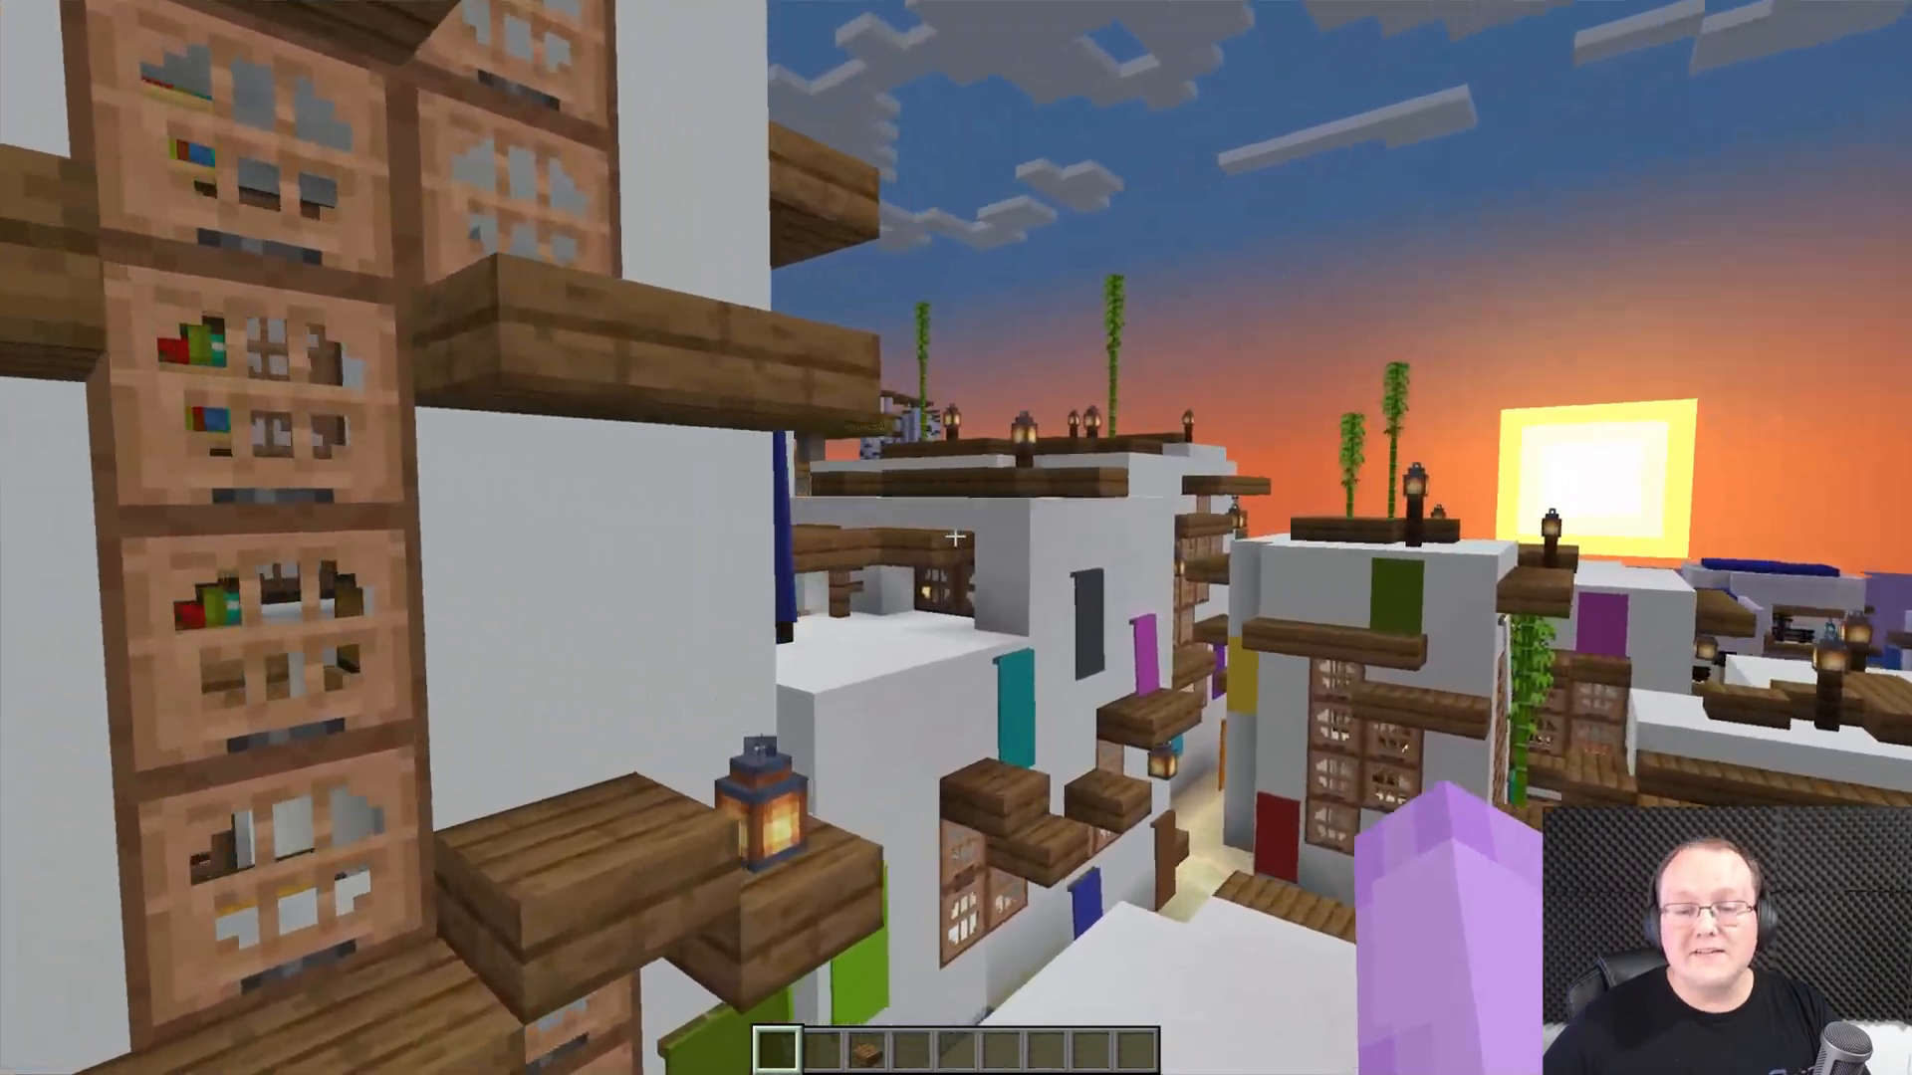
{"action": "mouse_move", "coordinate": [956, 537]}
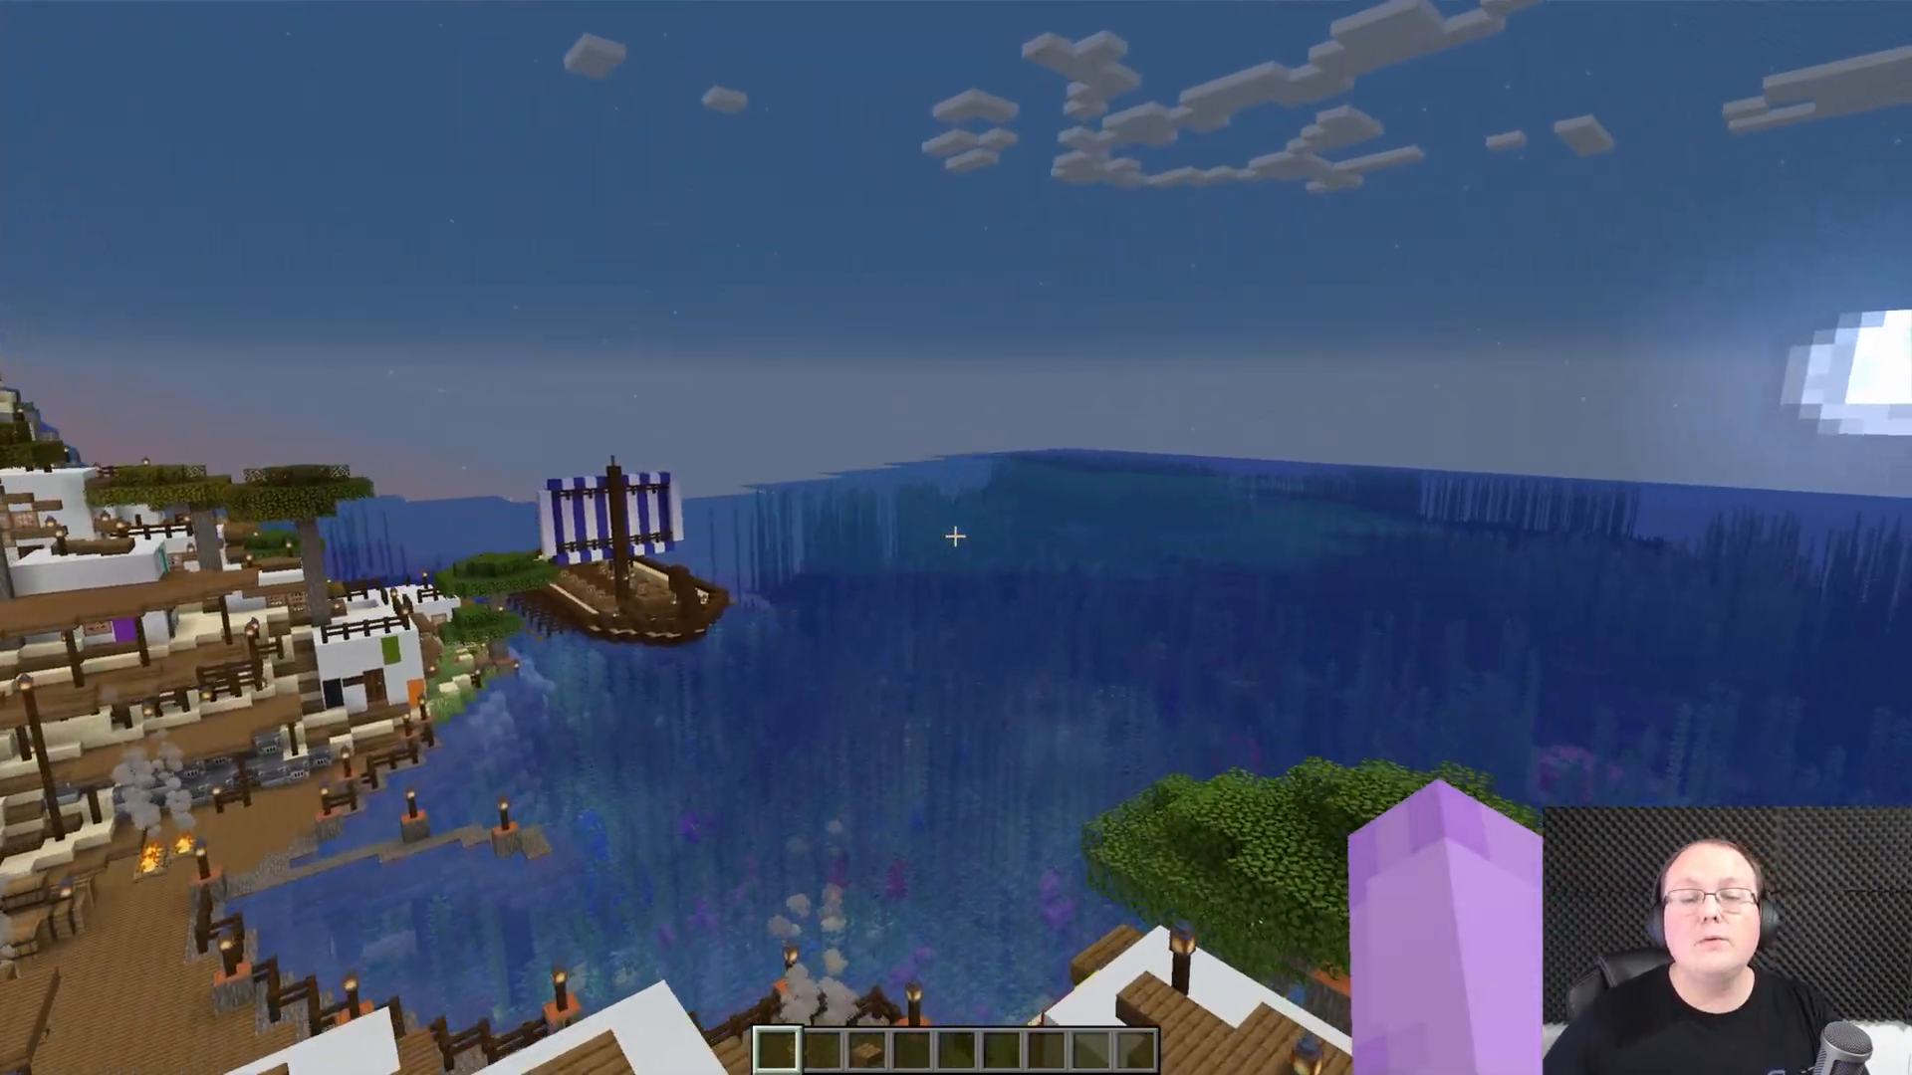
{"action": "mouse_move", "coordinate": [956, 538]}
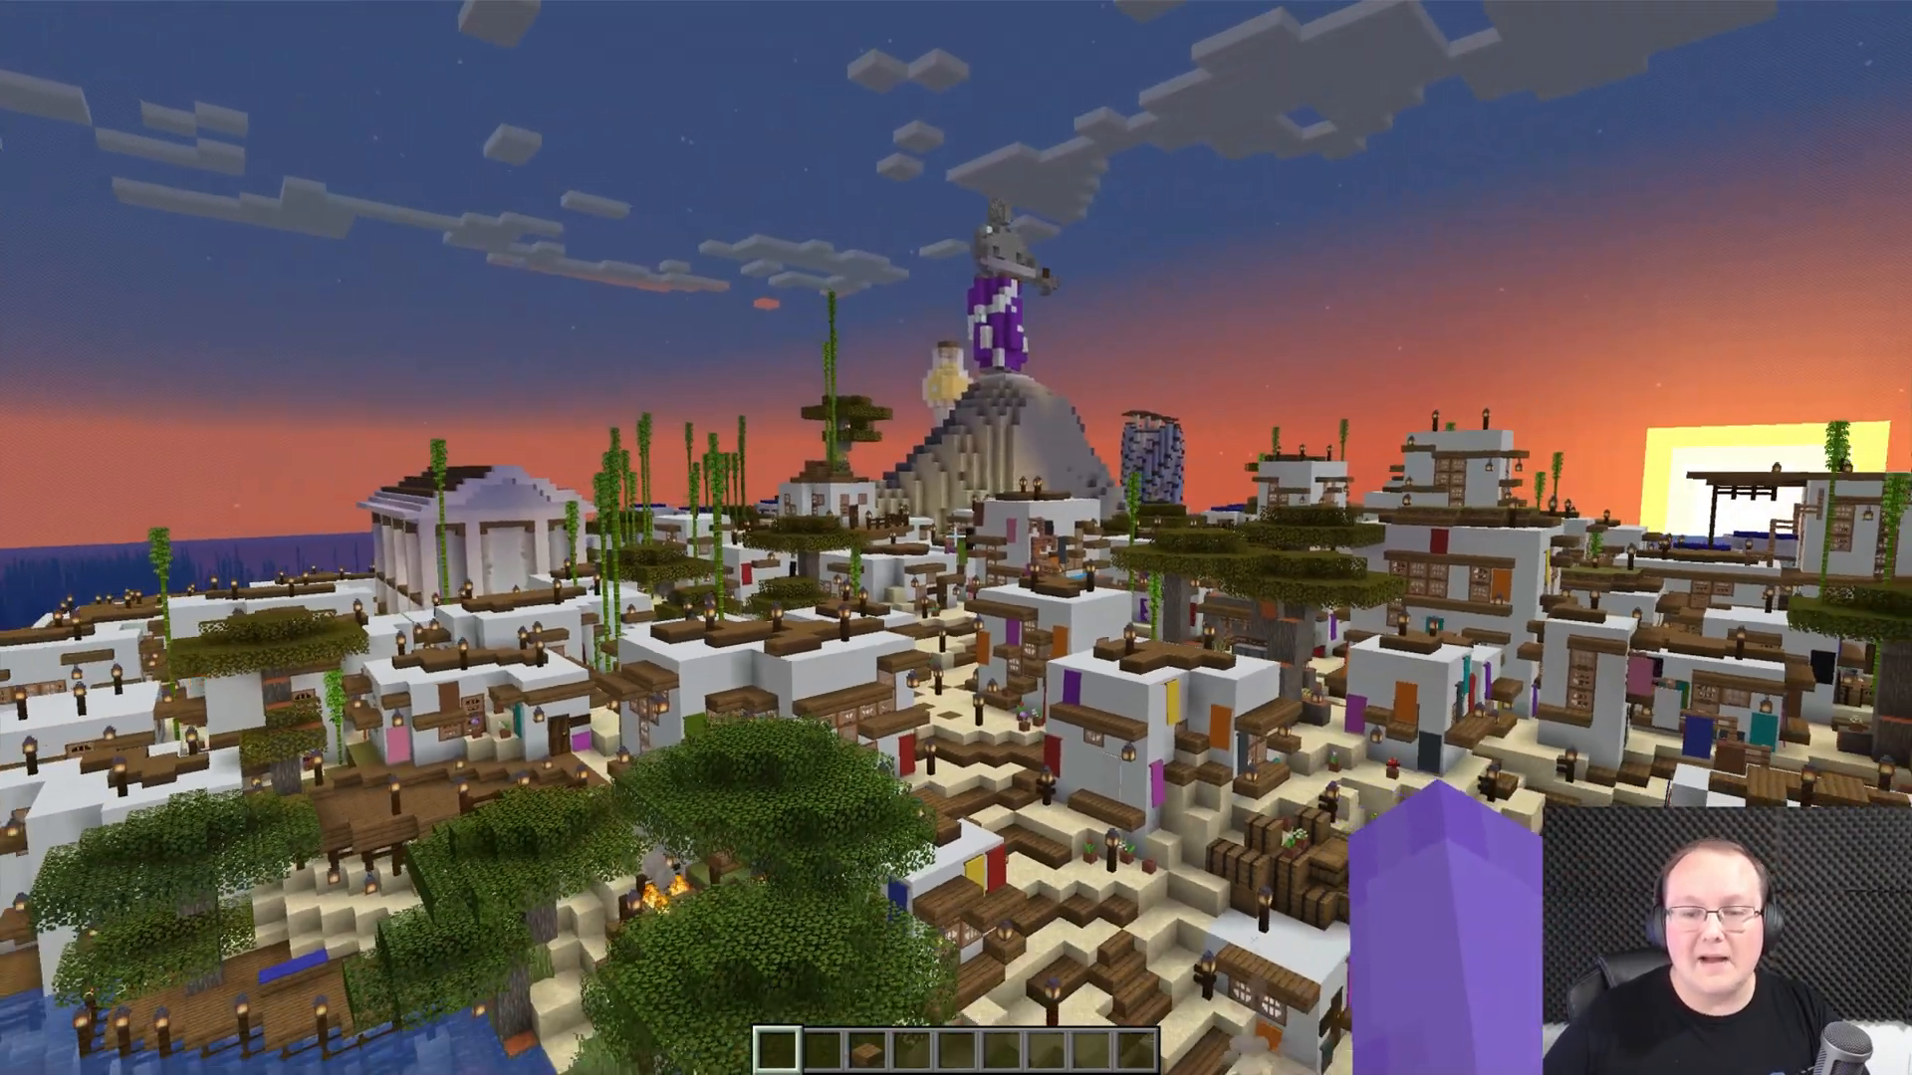